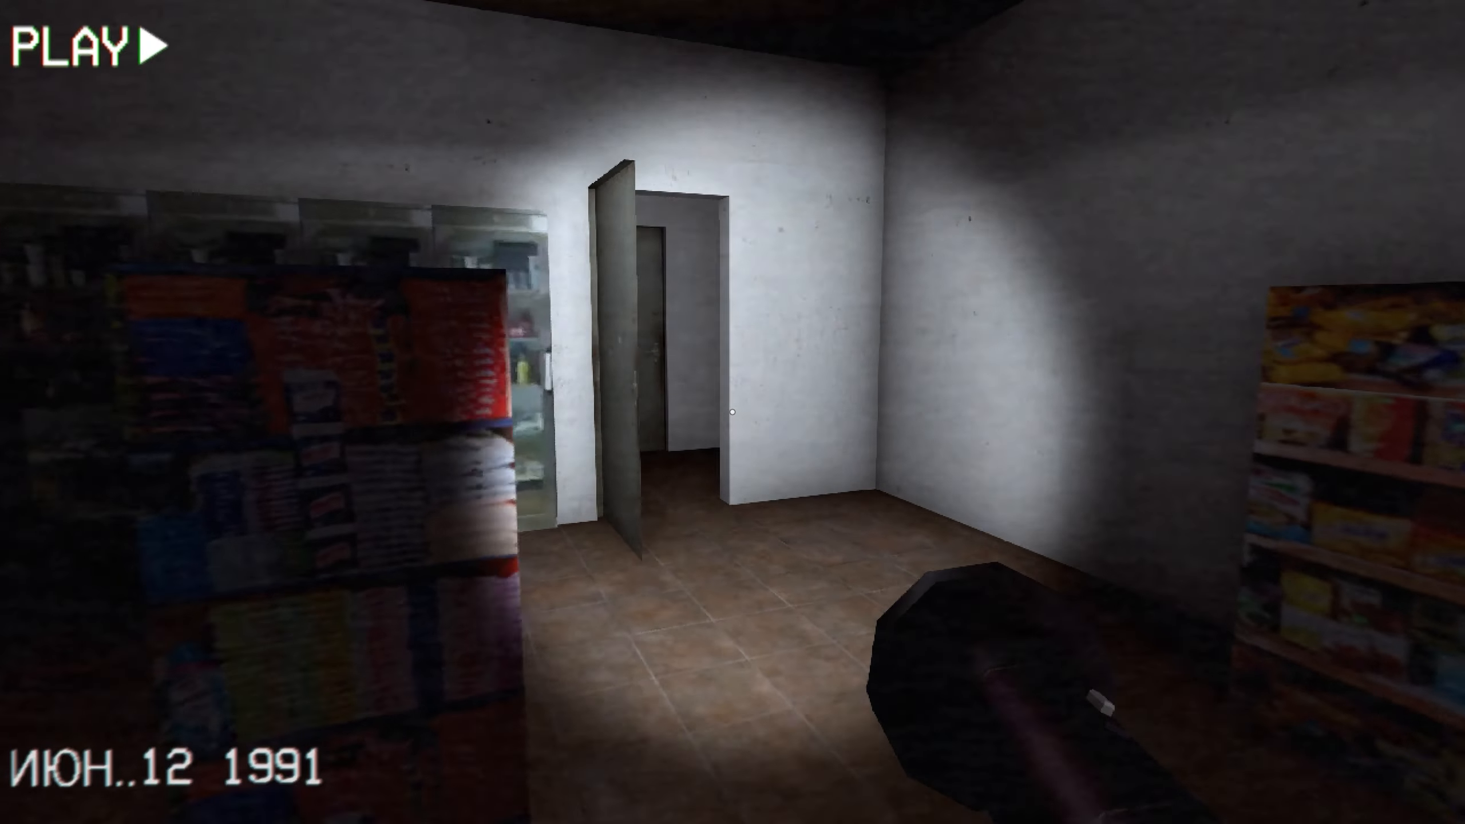
pyautogui.moveTo(733, 412)
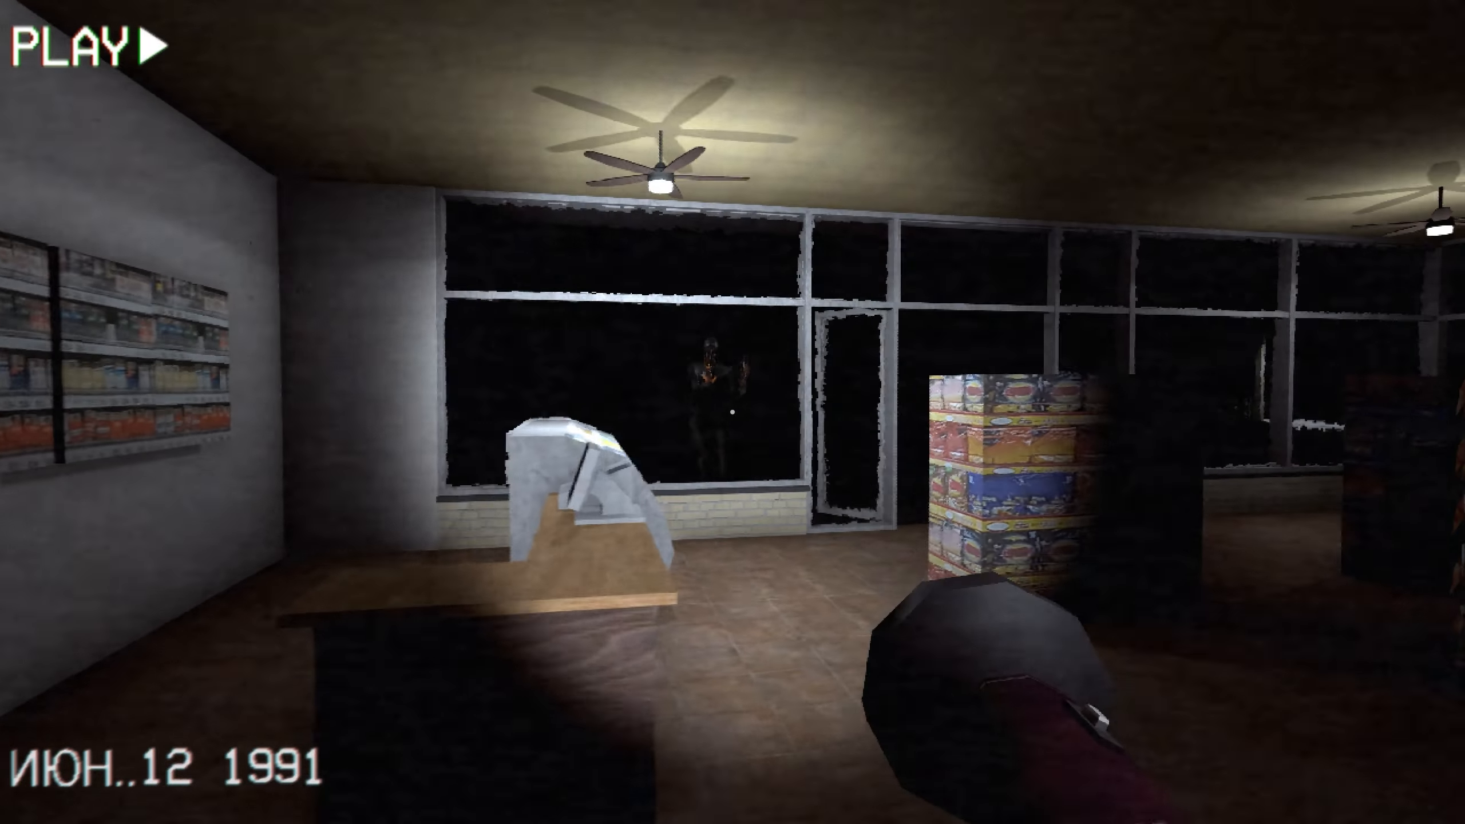
pyautogui.moveTo(732, 412)
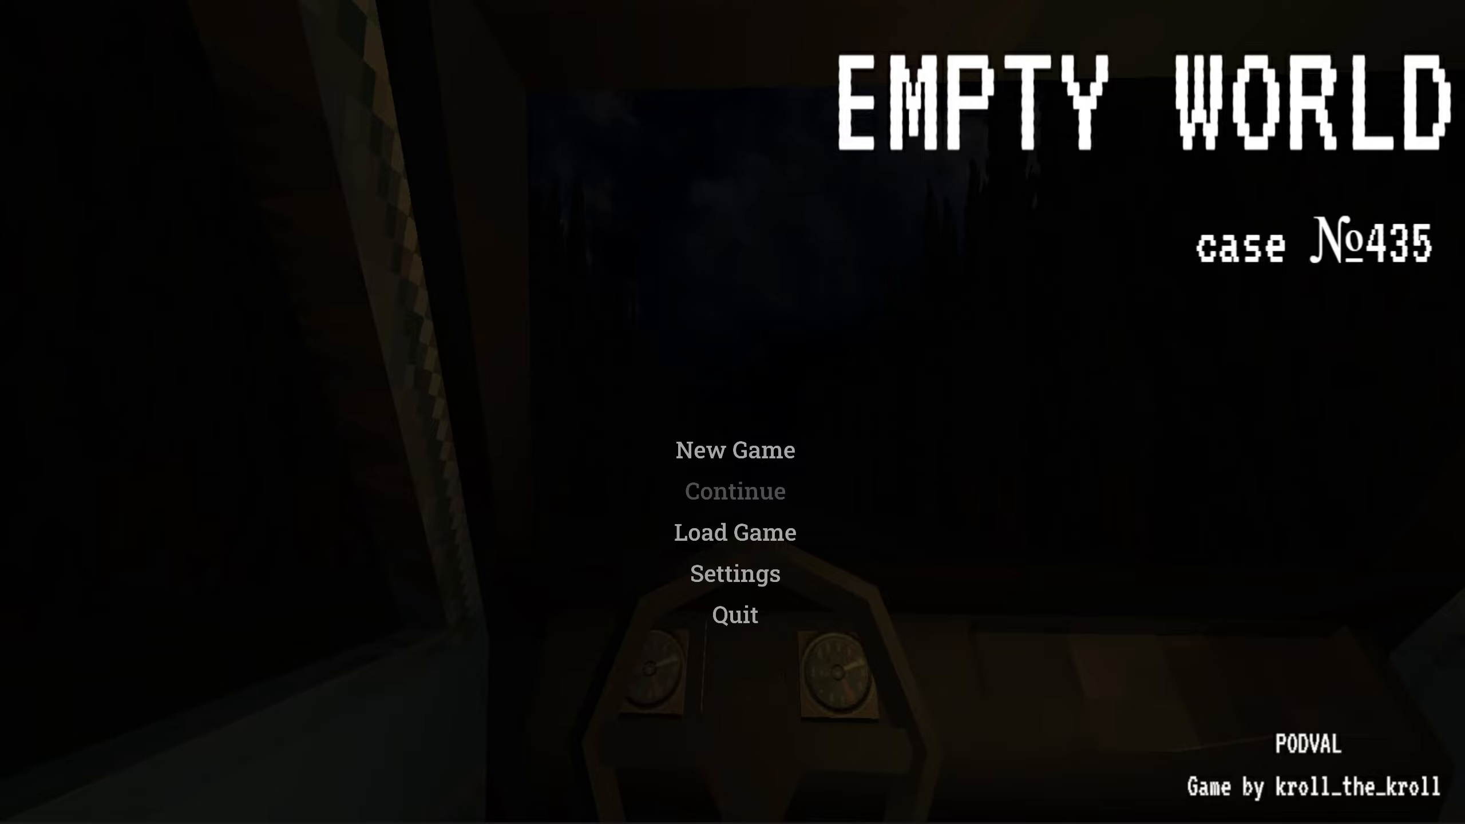
# Start a new game from the main menu, loading the shop scene.
pyautogui.click(735, 450)
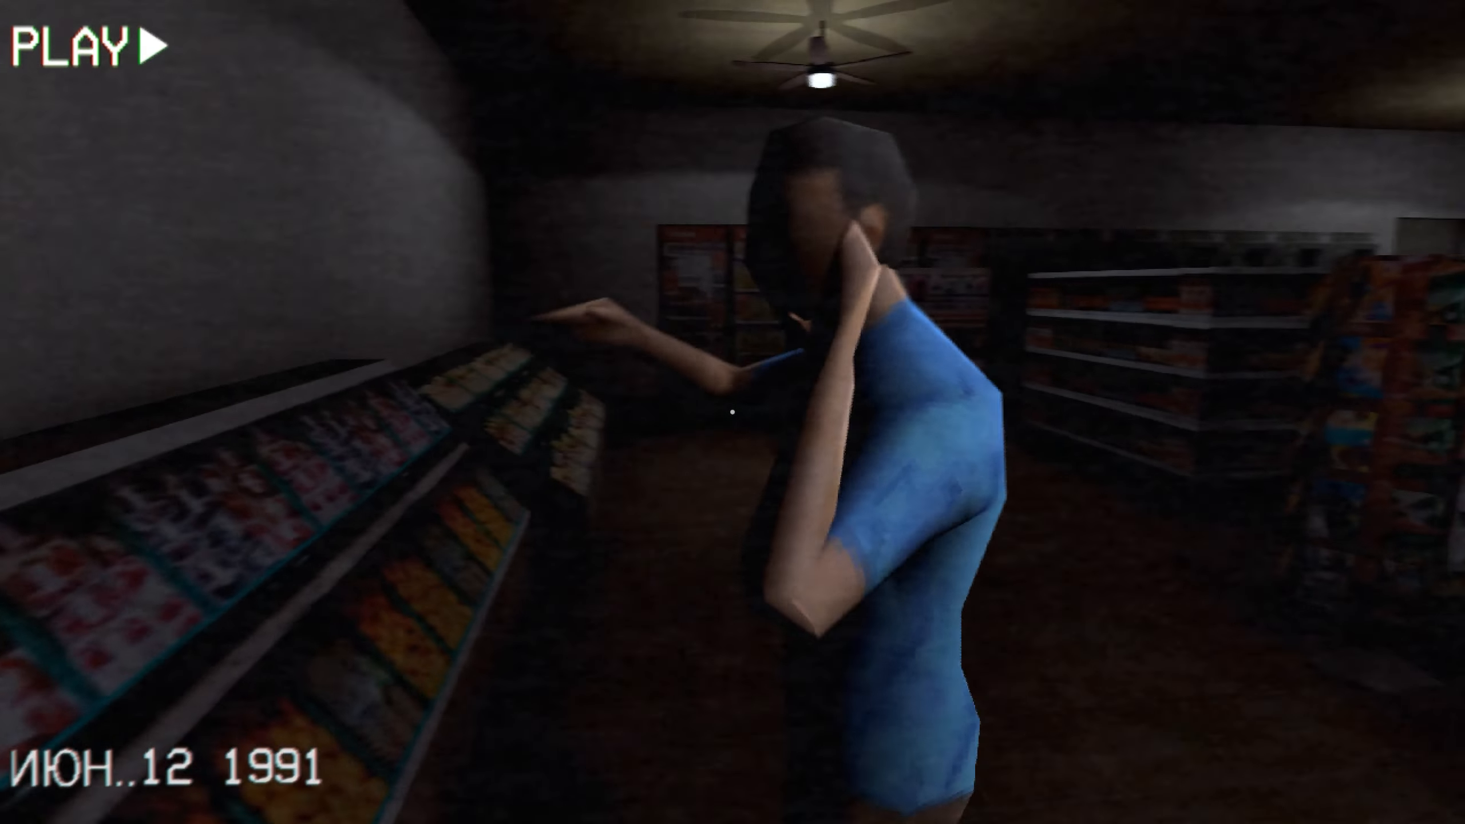
pyautogui.moveTo(732, 412)
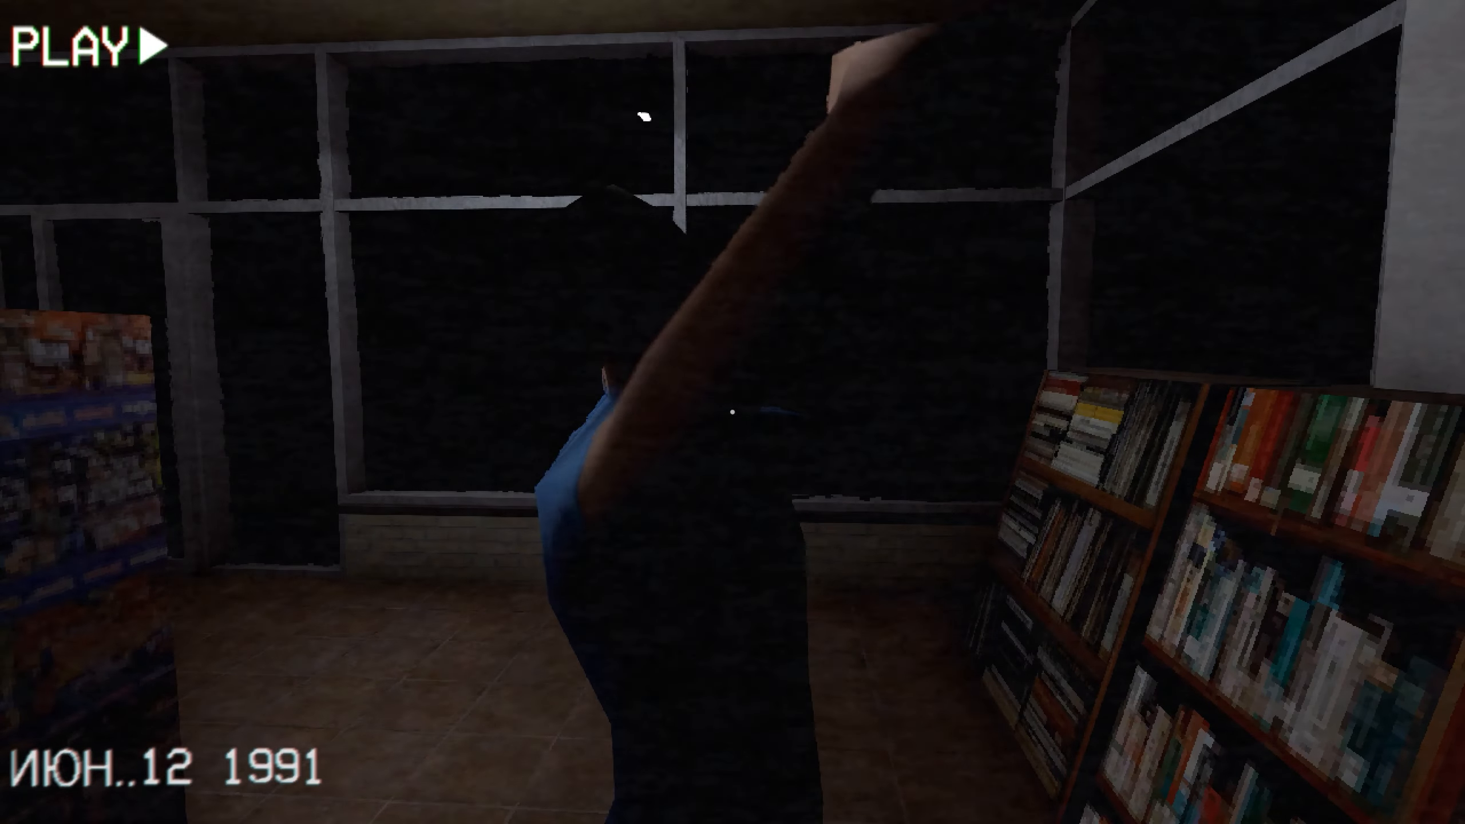
pyautogui.moveTo(732, 412)
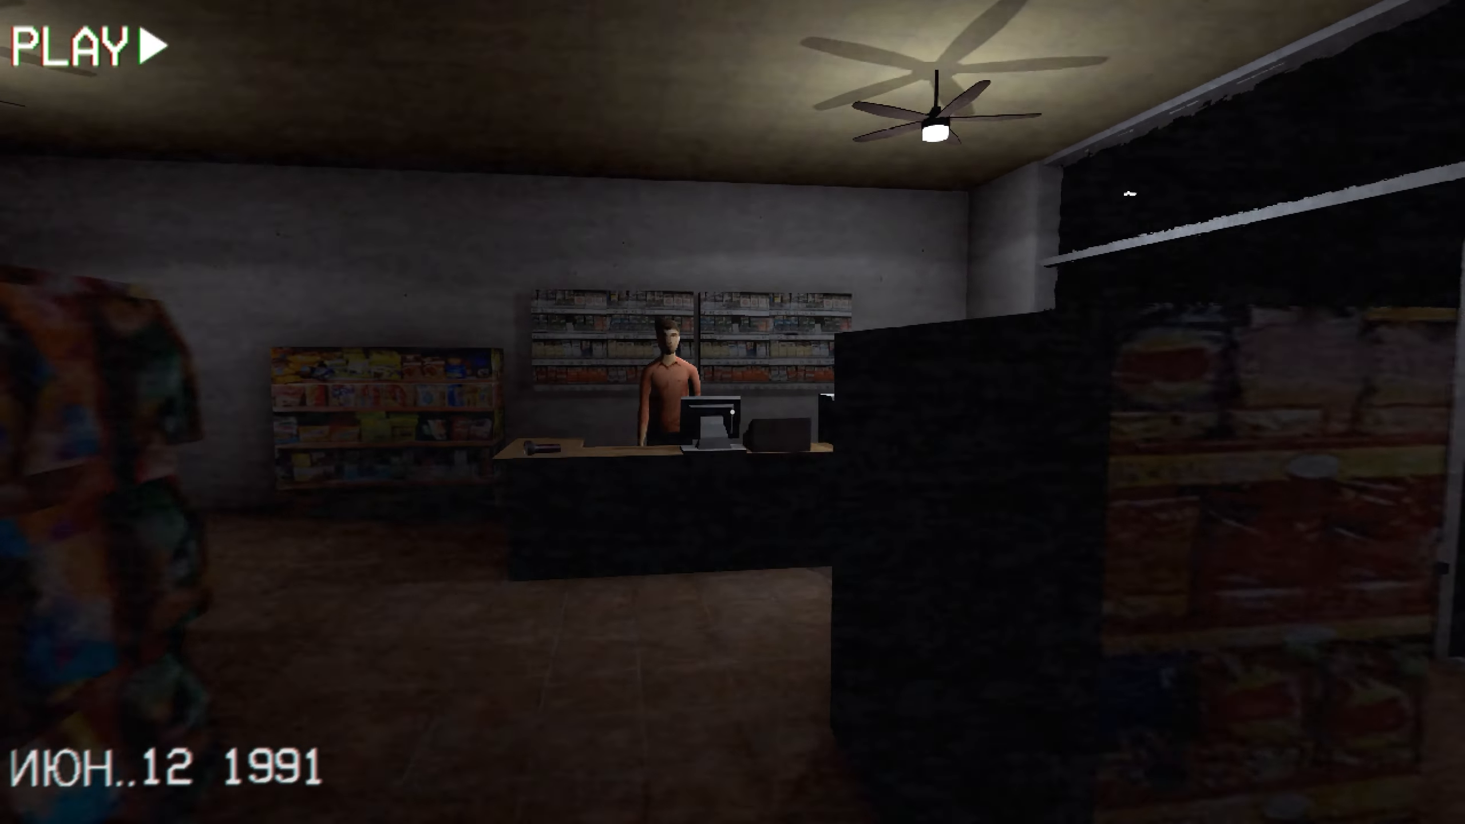
pyautogui.moveTo(732, 412)
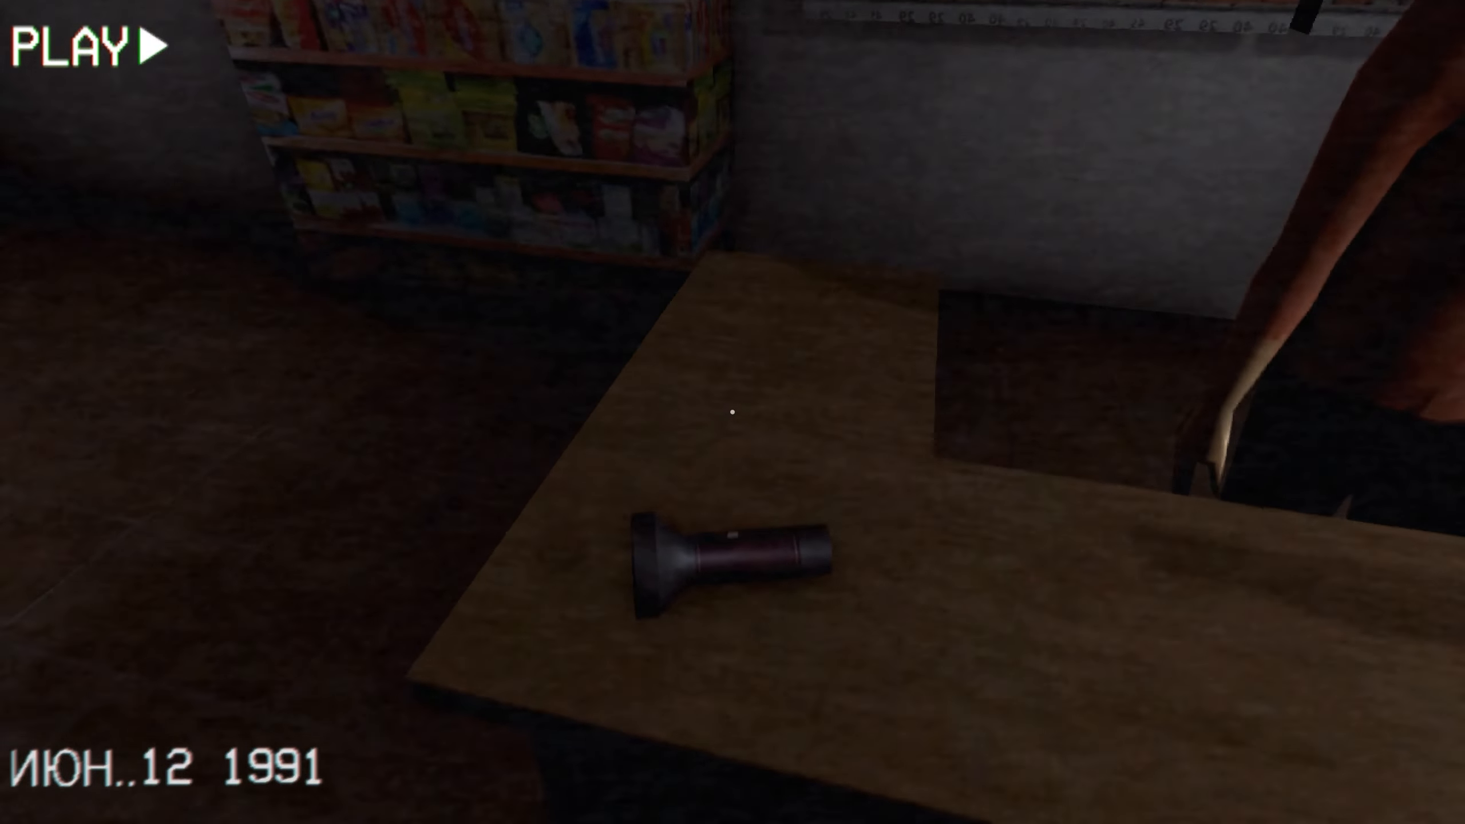
# Pick up the flashlight from the checkout counter.
pyautogui.click(729, 565)
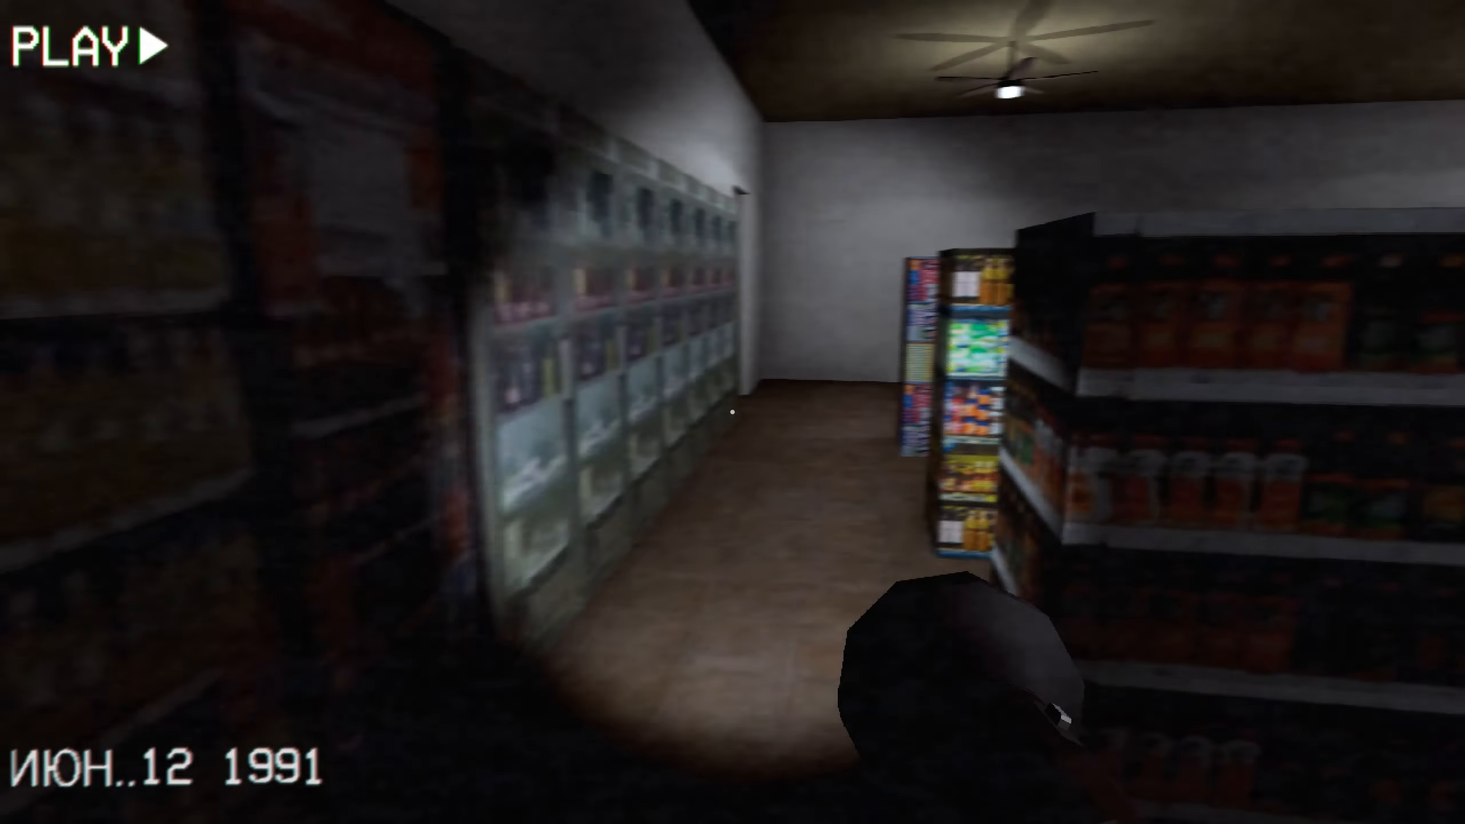
pyautogui.moveTo(732, 412)
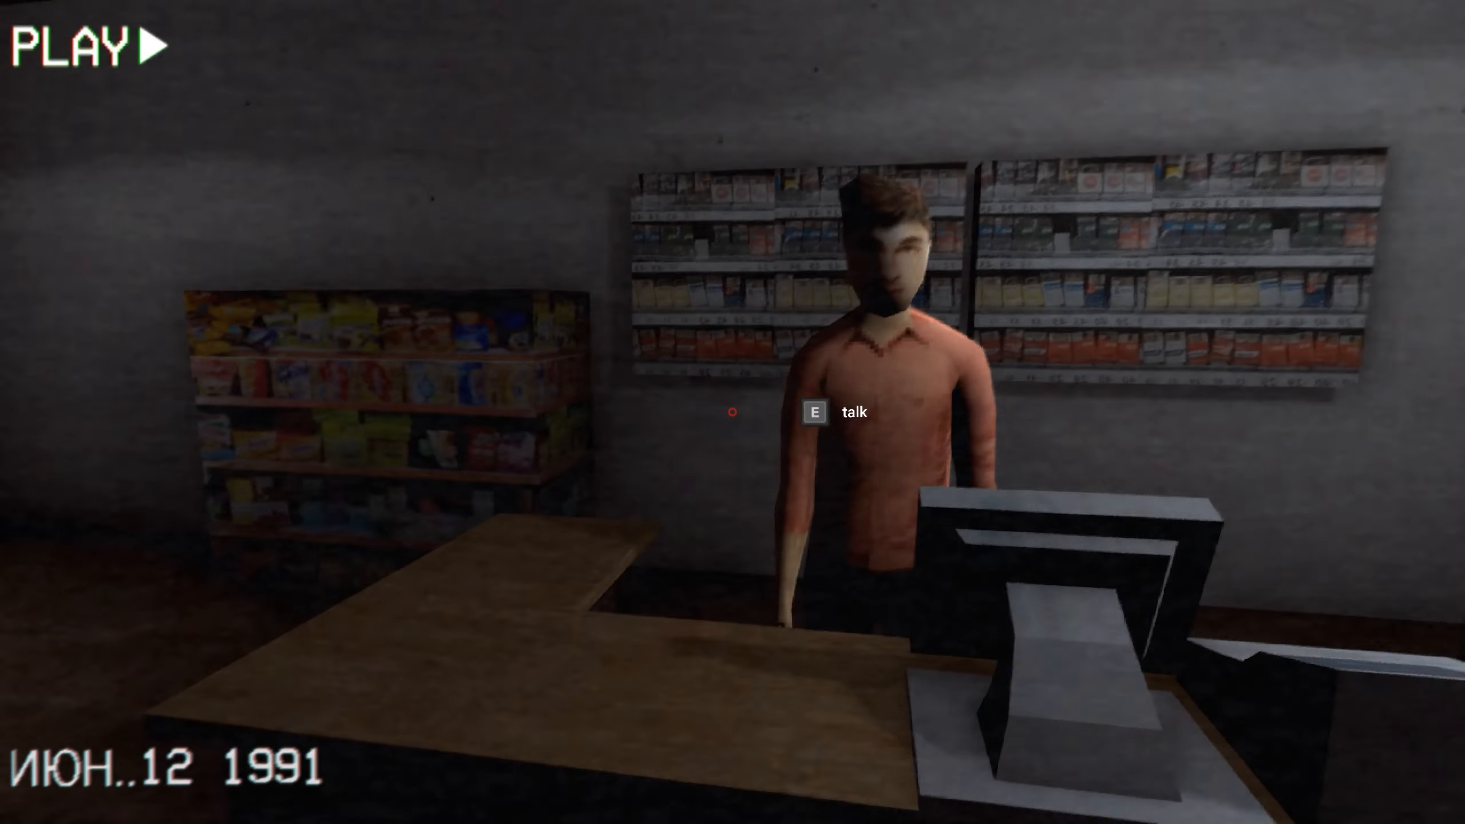
# Talk to the salesman at the counter and hear about the old man in the container.
pyautogui.press('w')
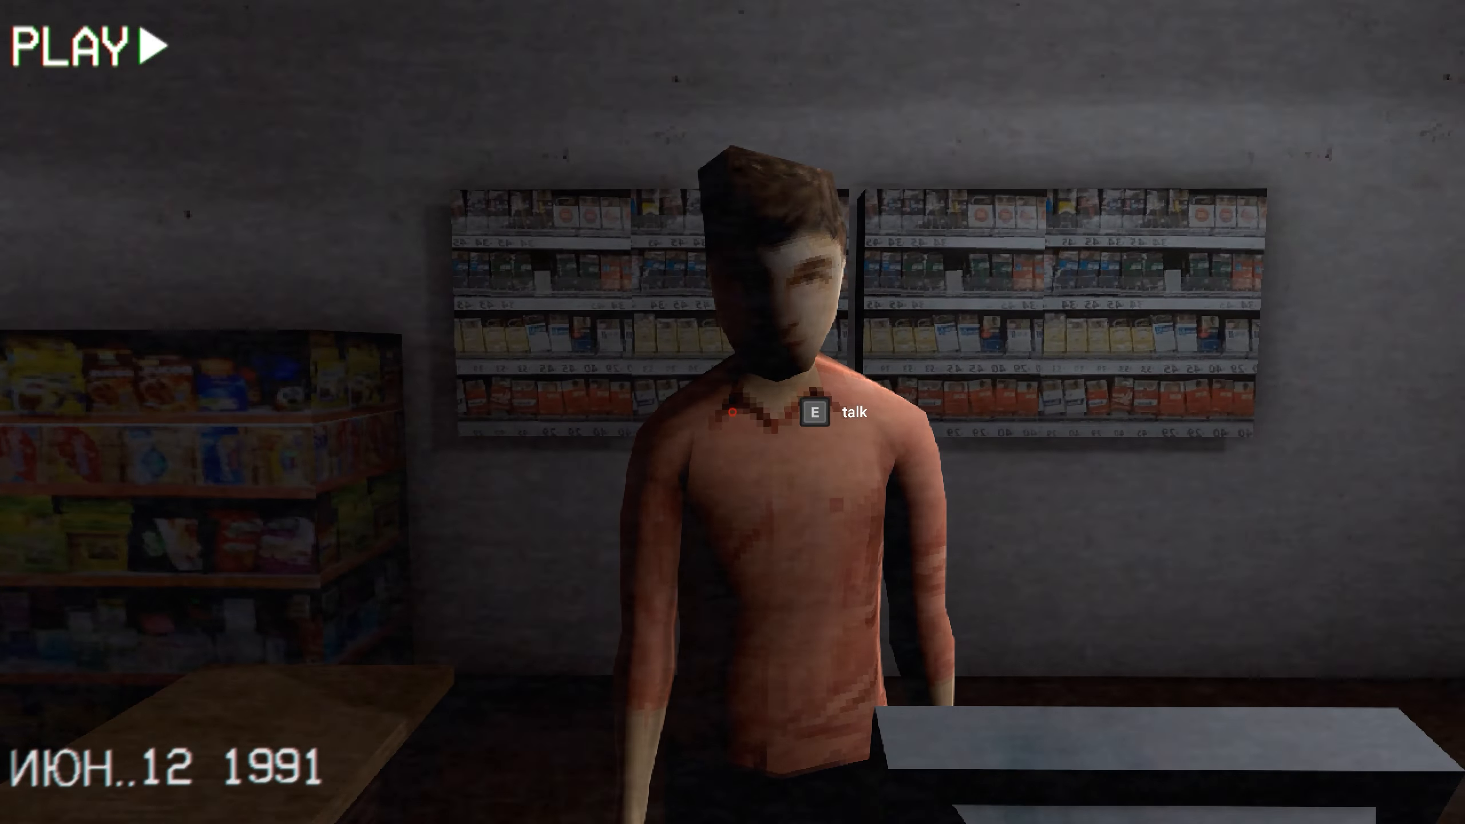
pyautogui.press('e')
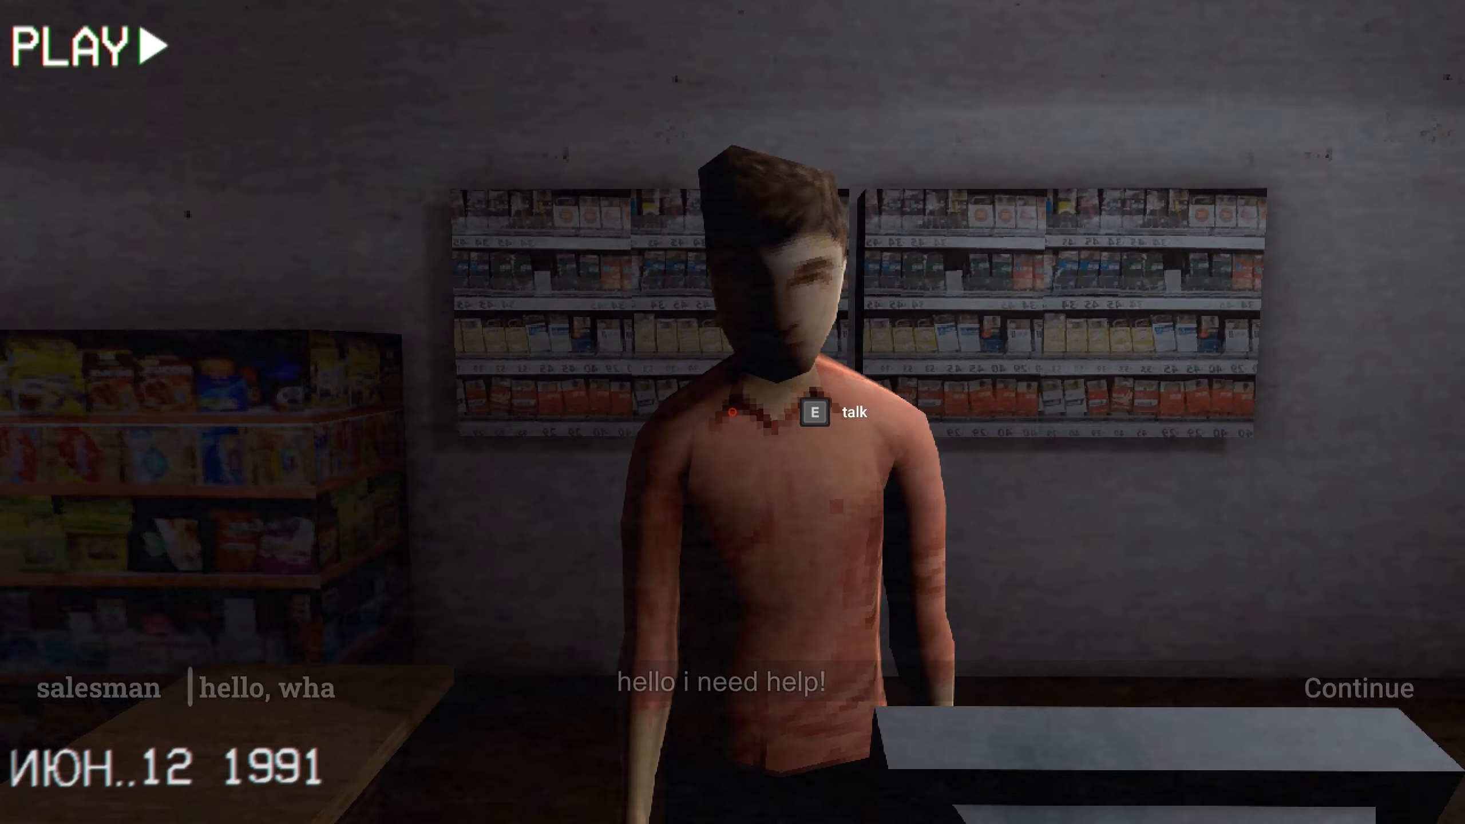
pyautogui.click(1357, 689)
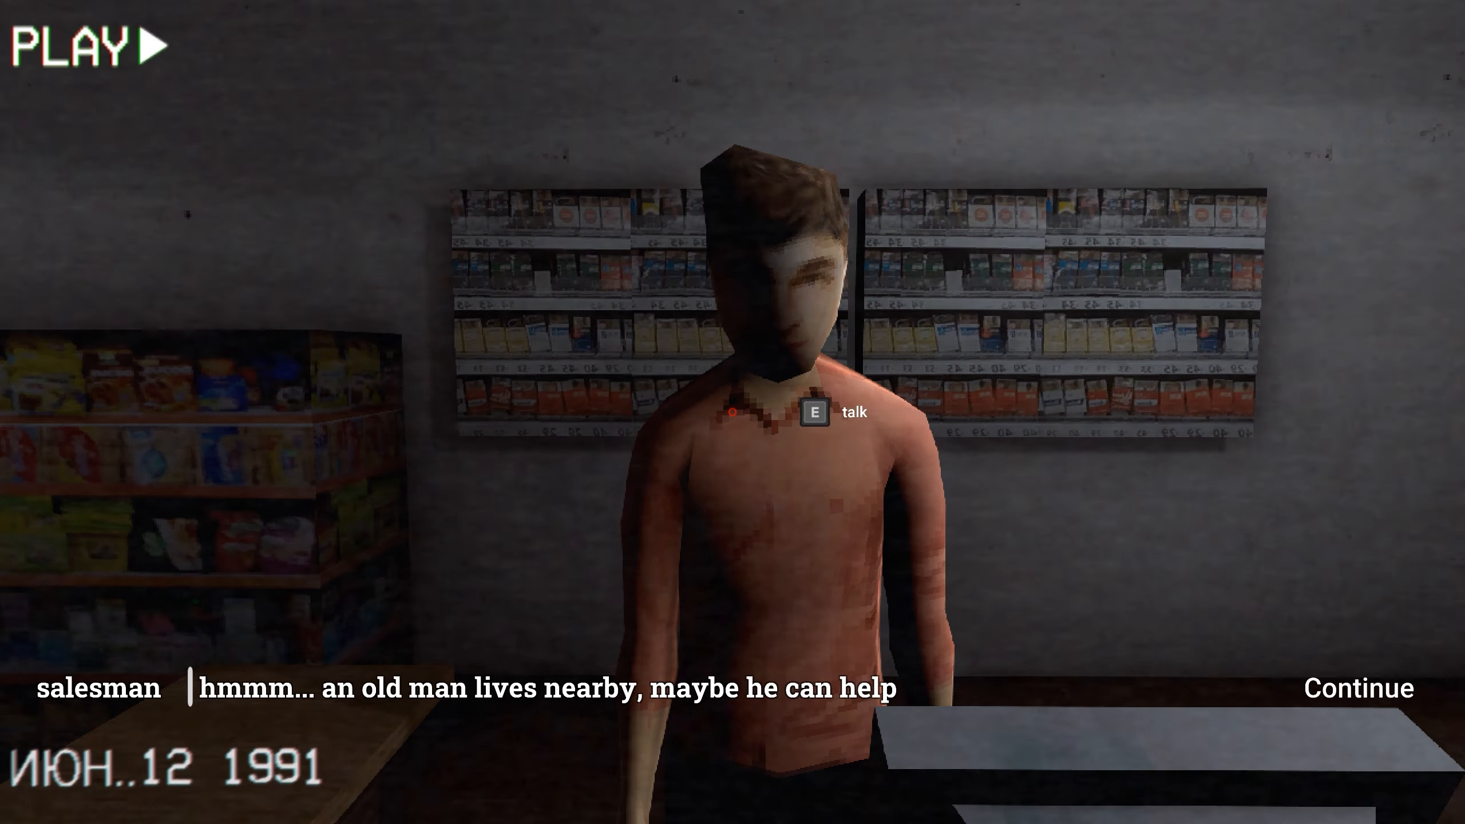
pyautogui.click(1357, 689)
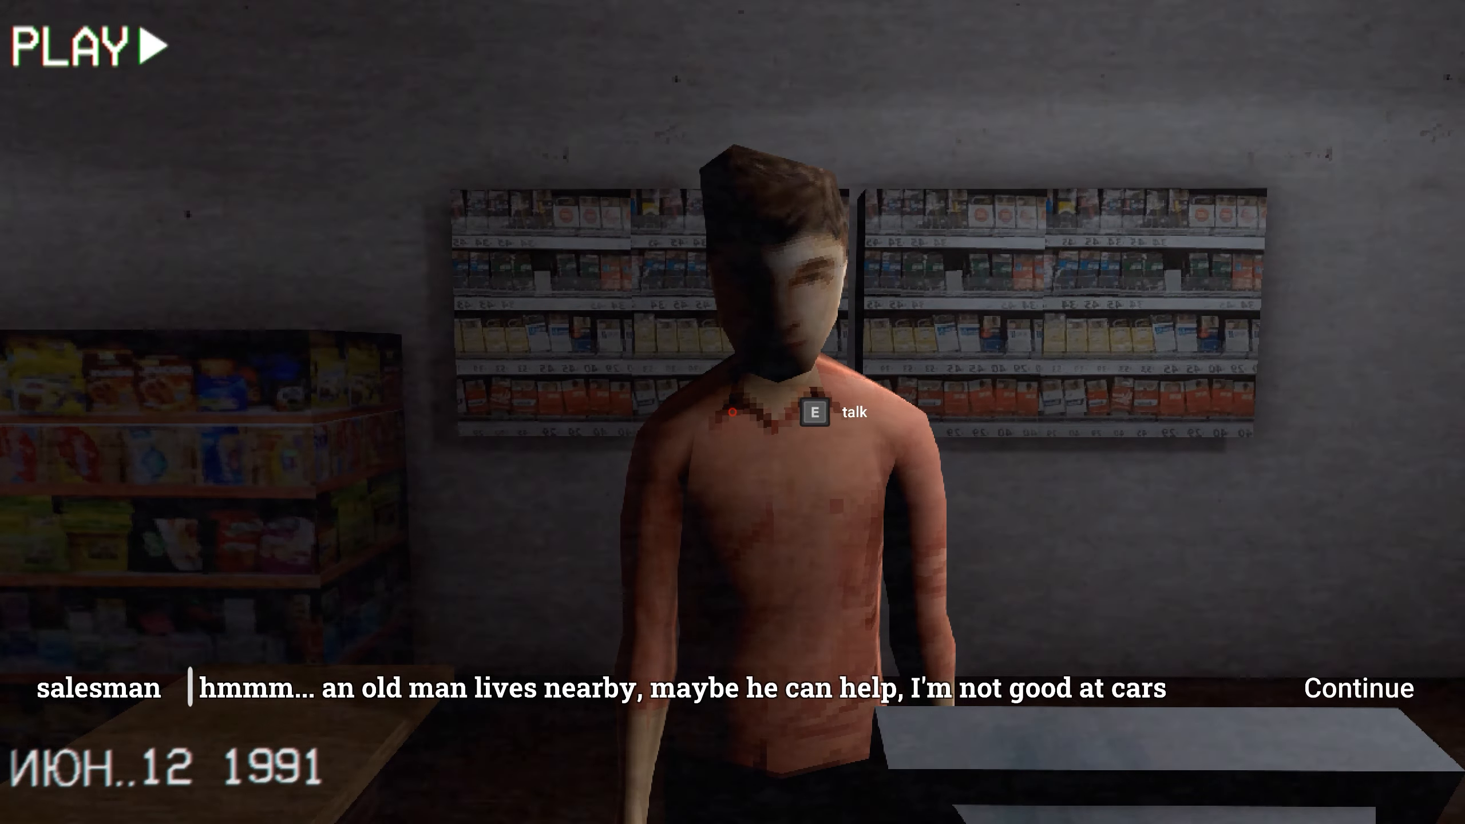
pyautogui.click(1357, 689)
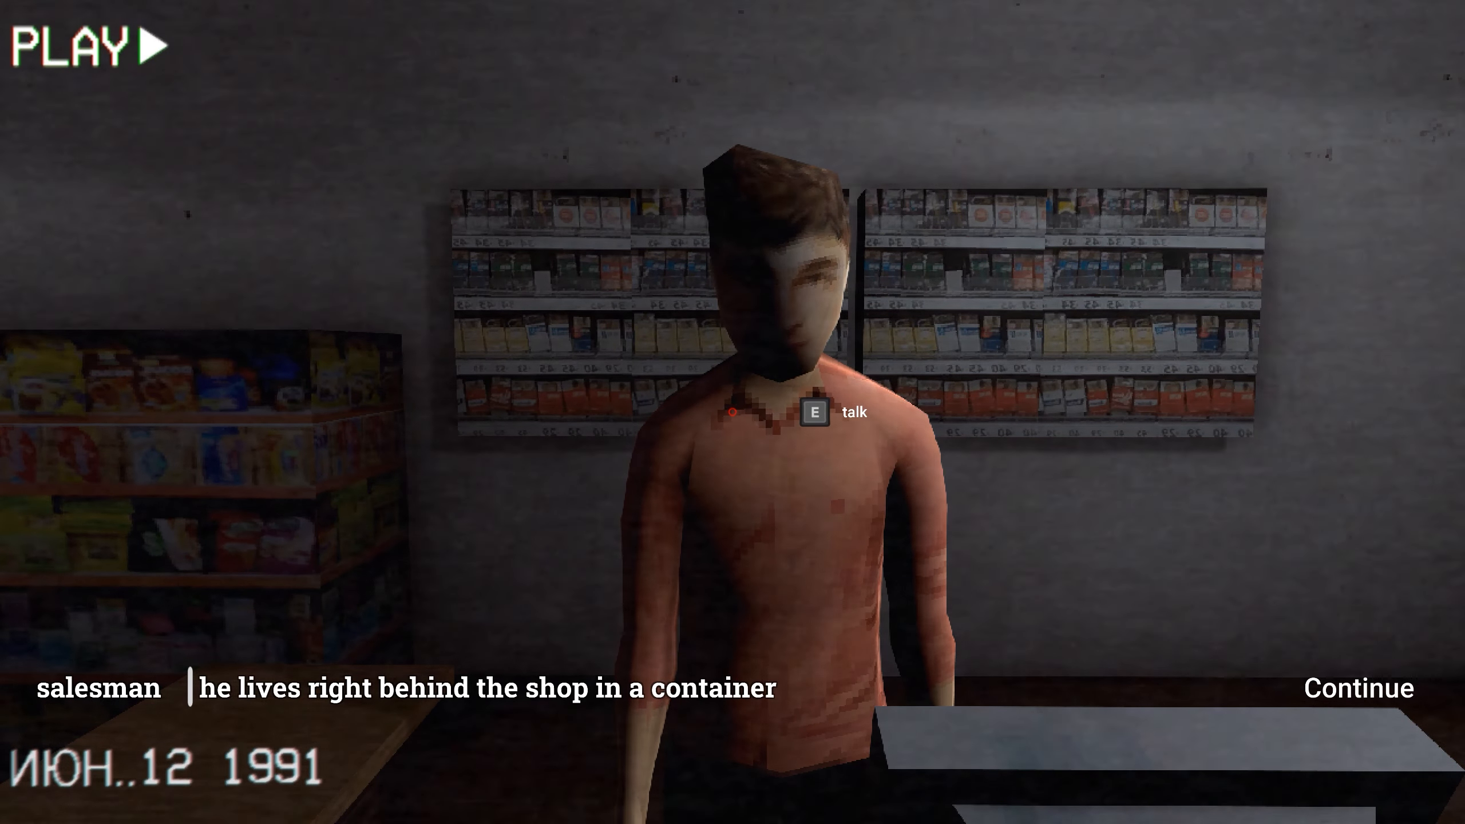
pyautogui.click(1355, 689)
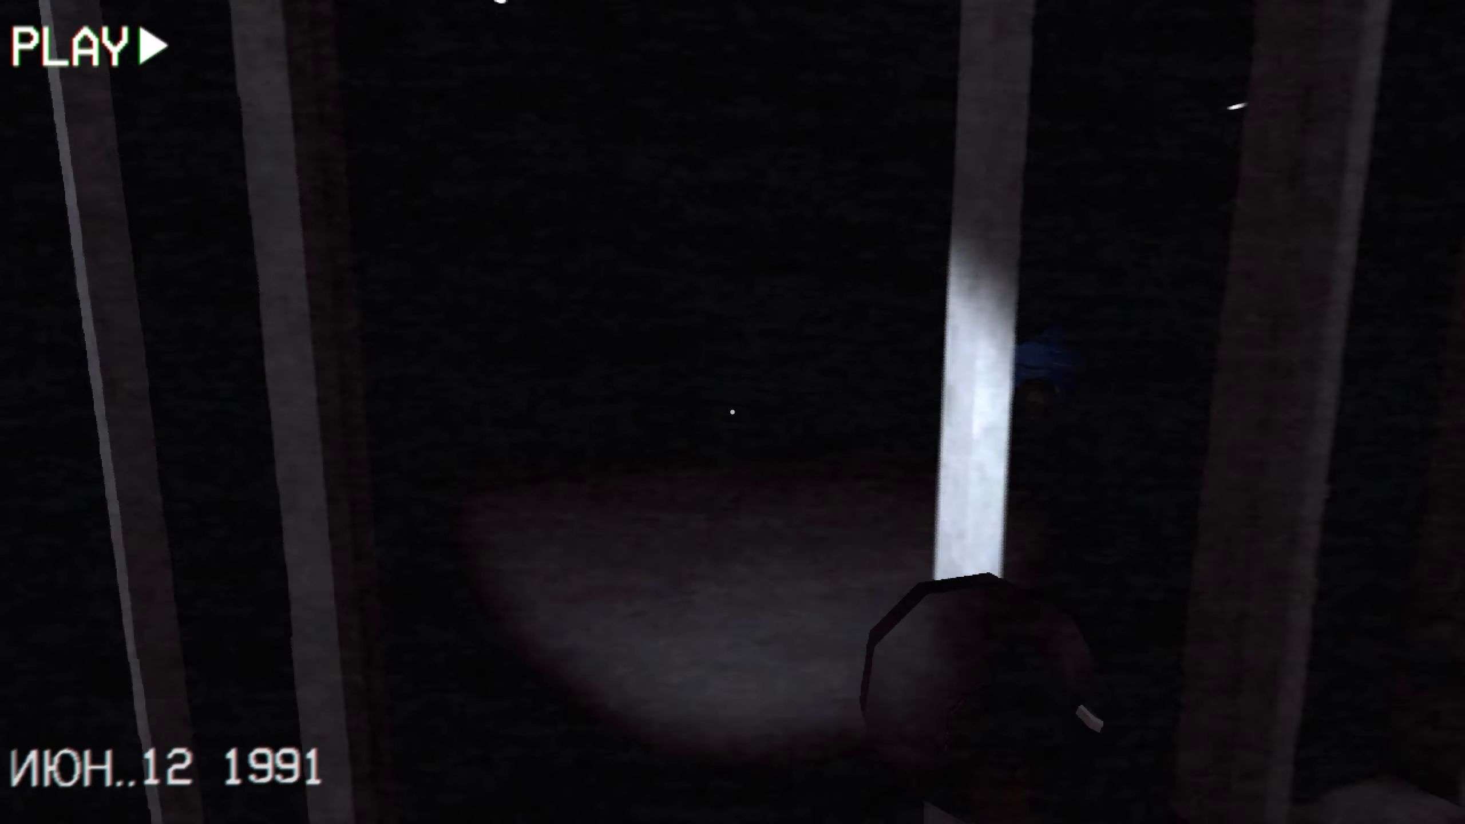
pyautogui.moveTo(733, 412)
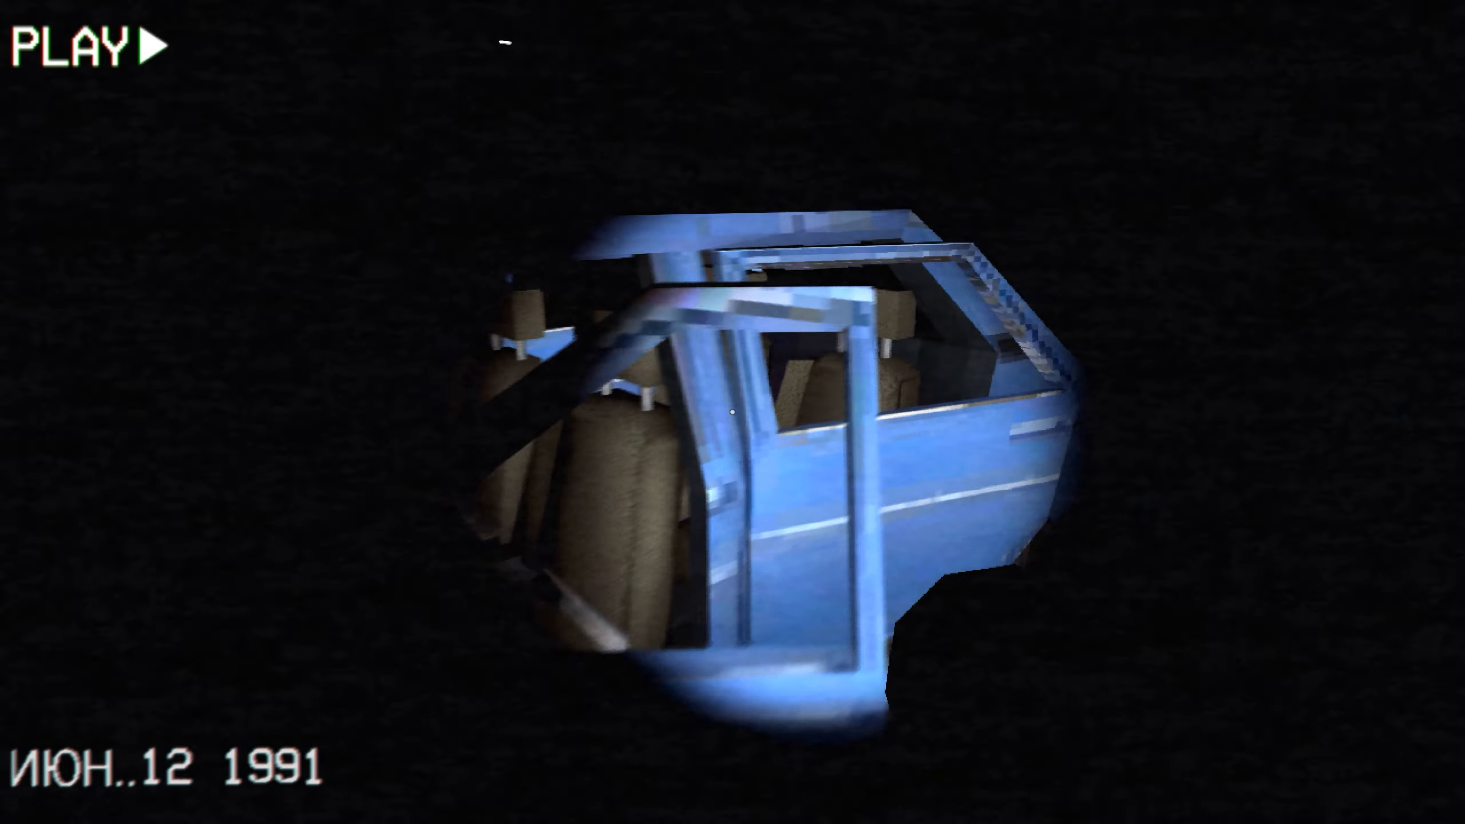
pyautogui.moveTo(733, 412)
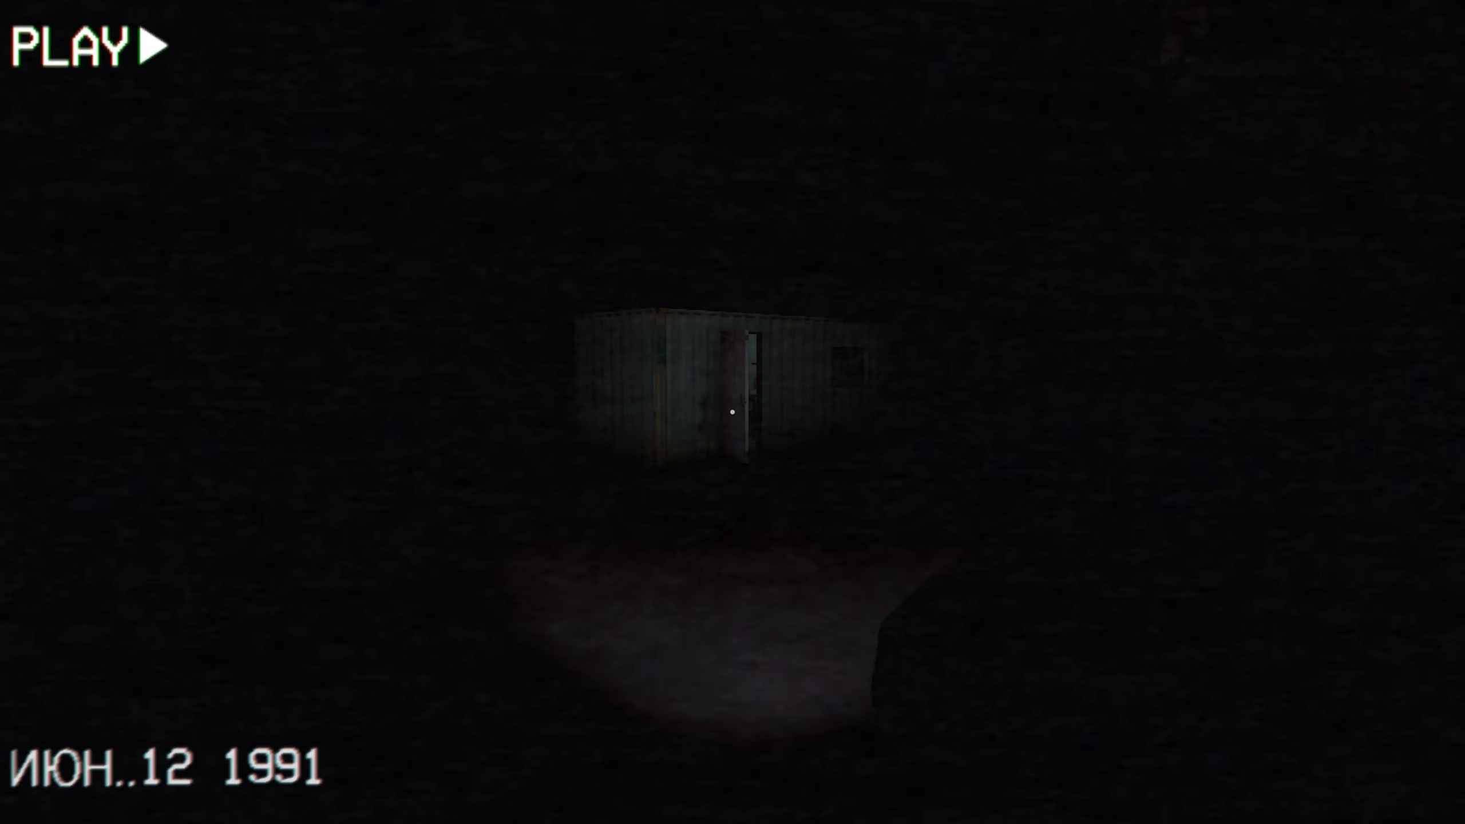
# Enter the container behind the shop where the old man sits.
pyautogui.press('w')
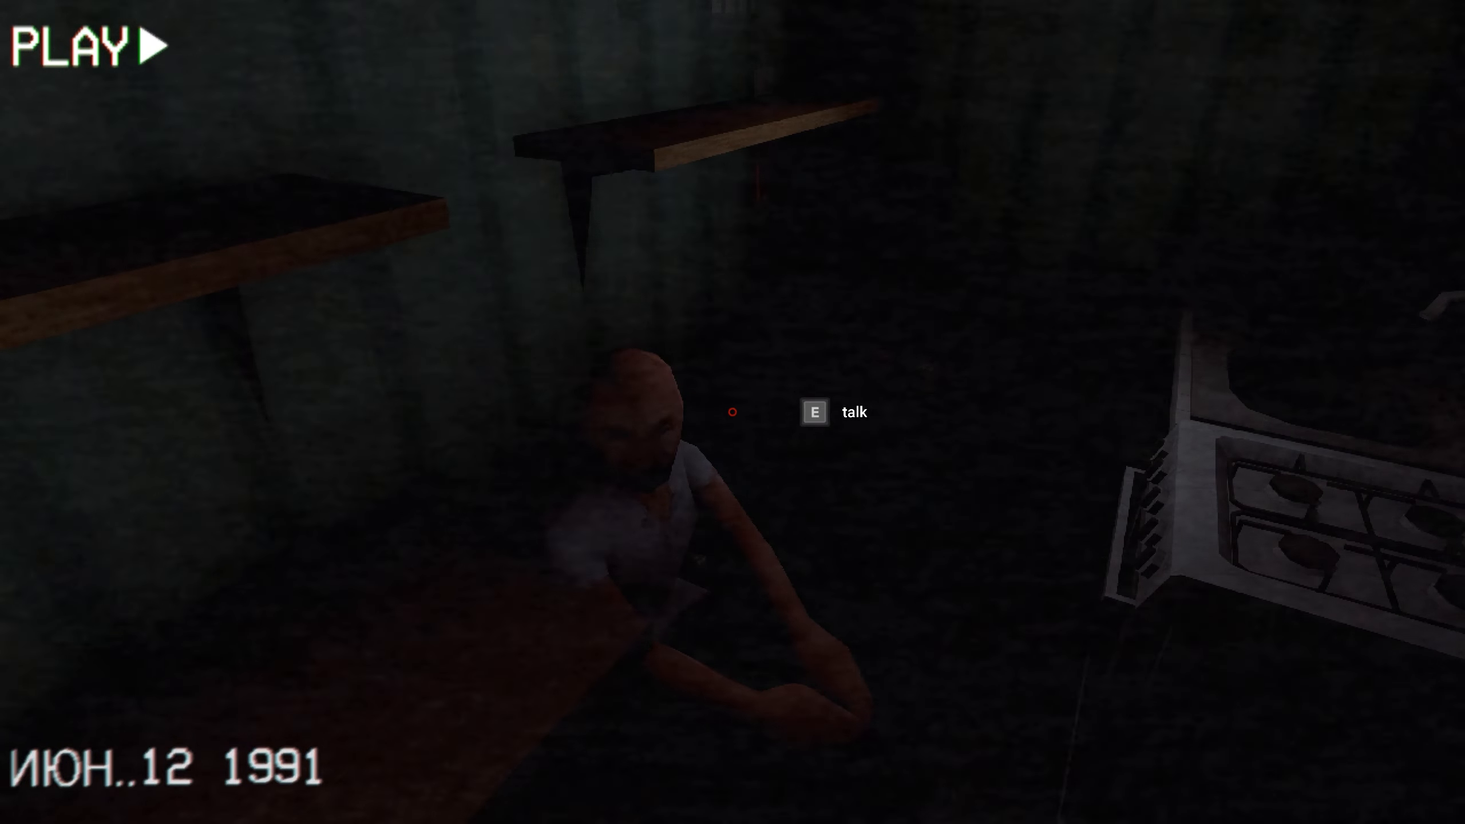
# Talk through the old man's dialogue until he says to wait until morning.
pyautogui.press('e')
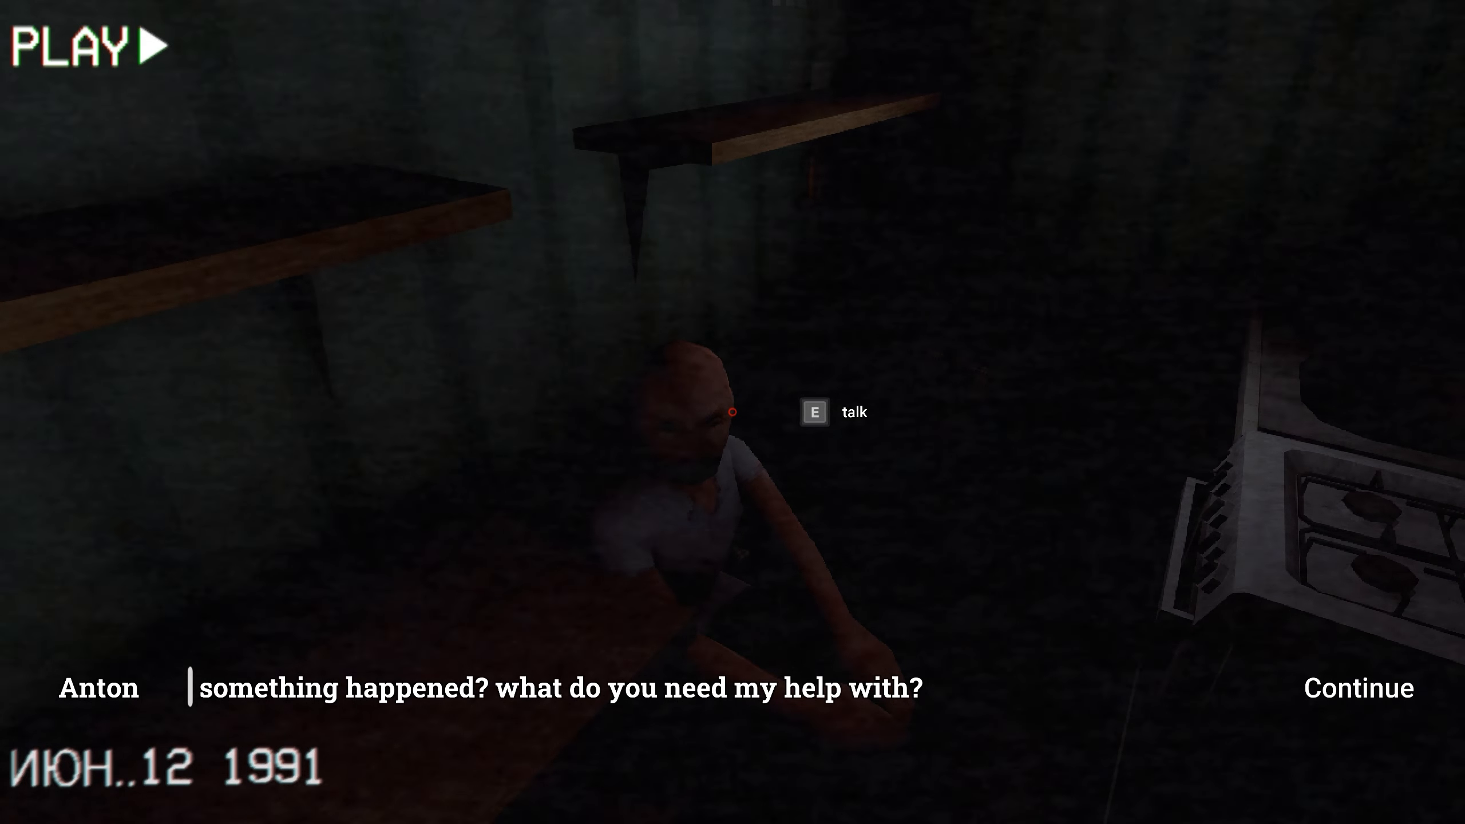
pyautogui.click(1356, 689)
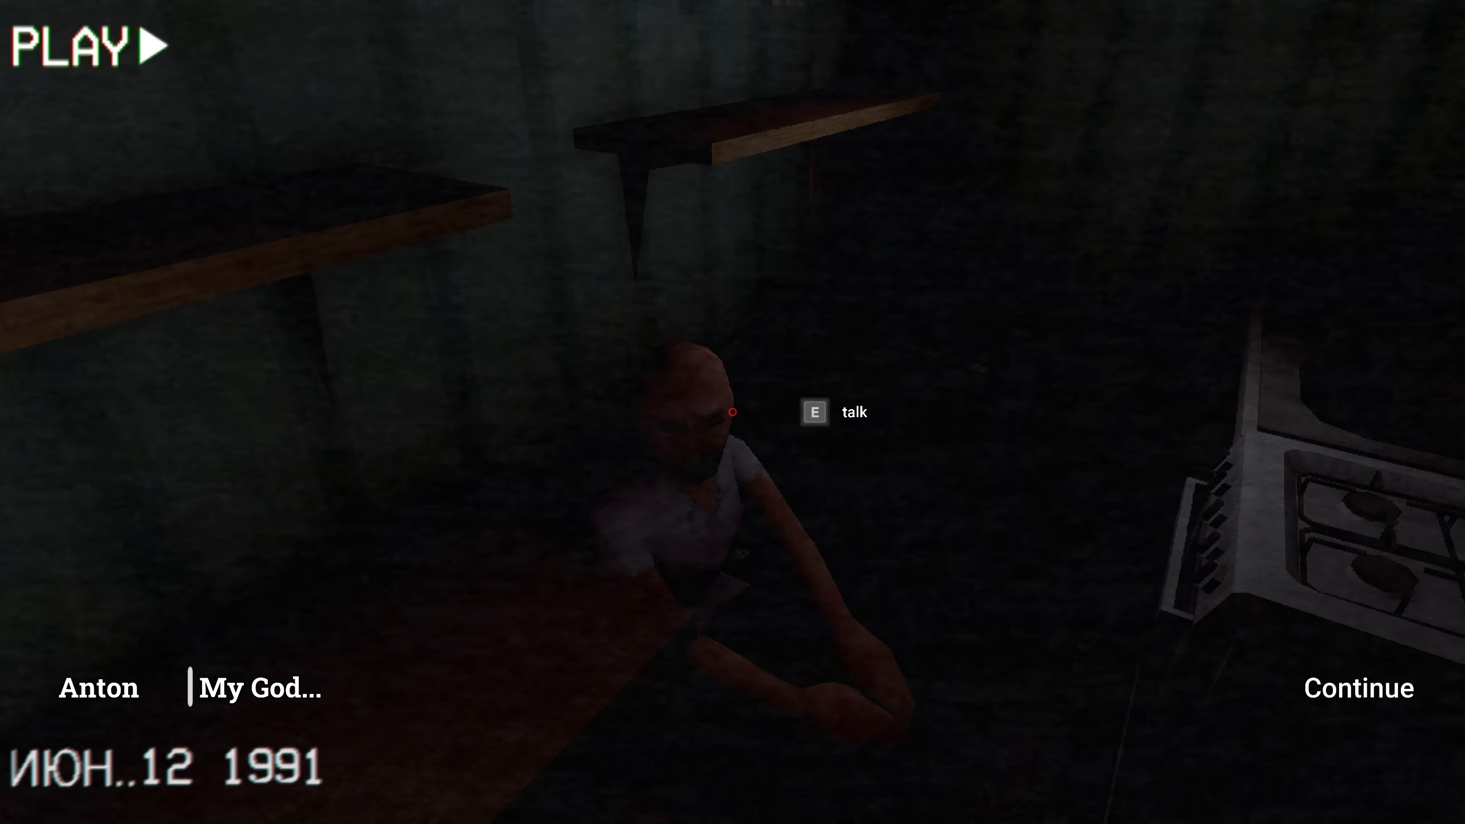
pyautogui.click(1357, 689)
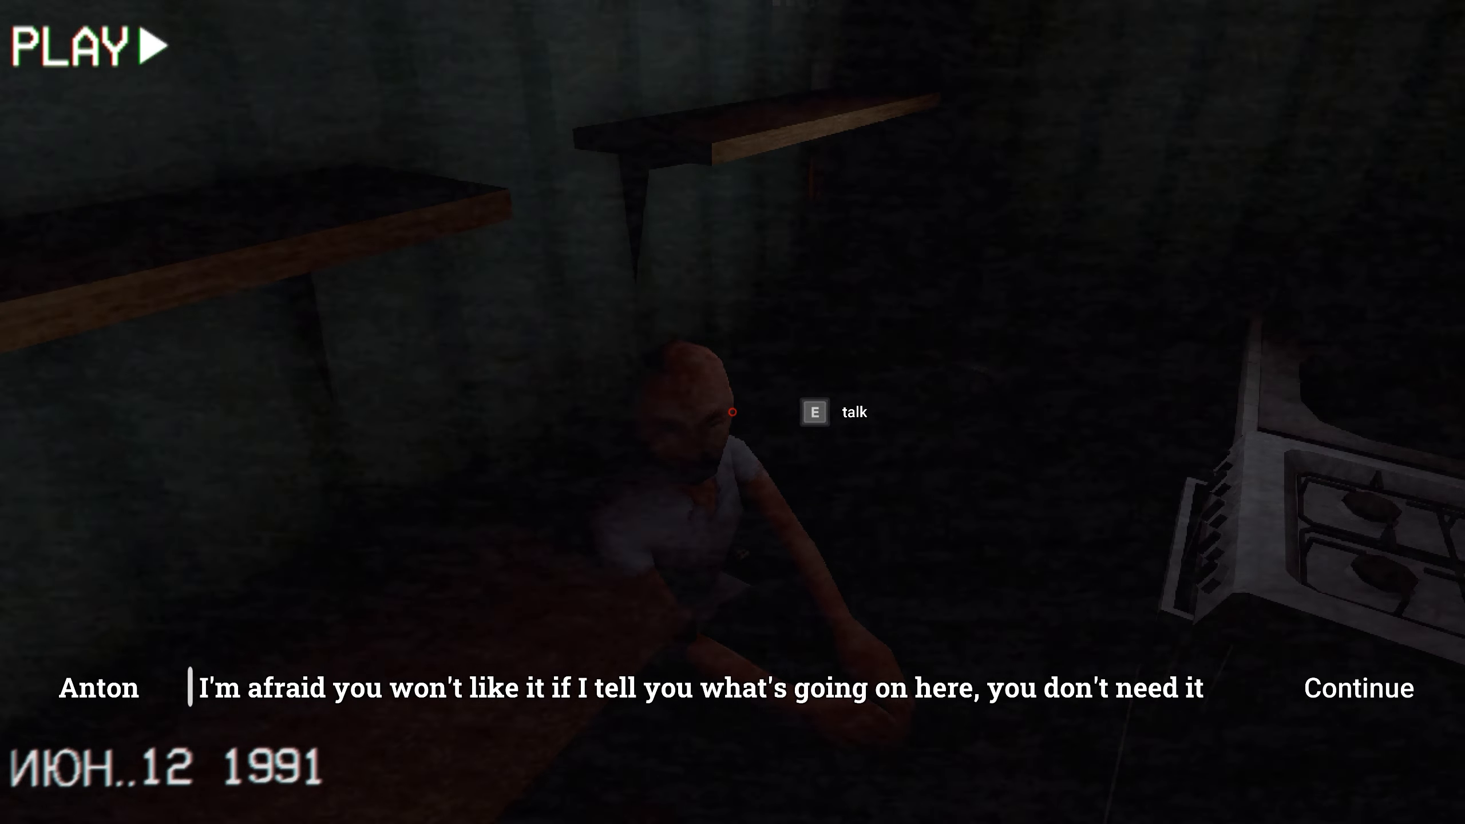
pyautogui.click(1358, 689)
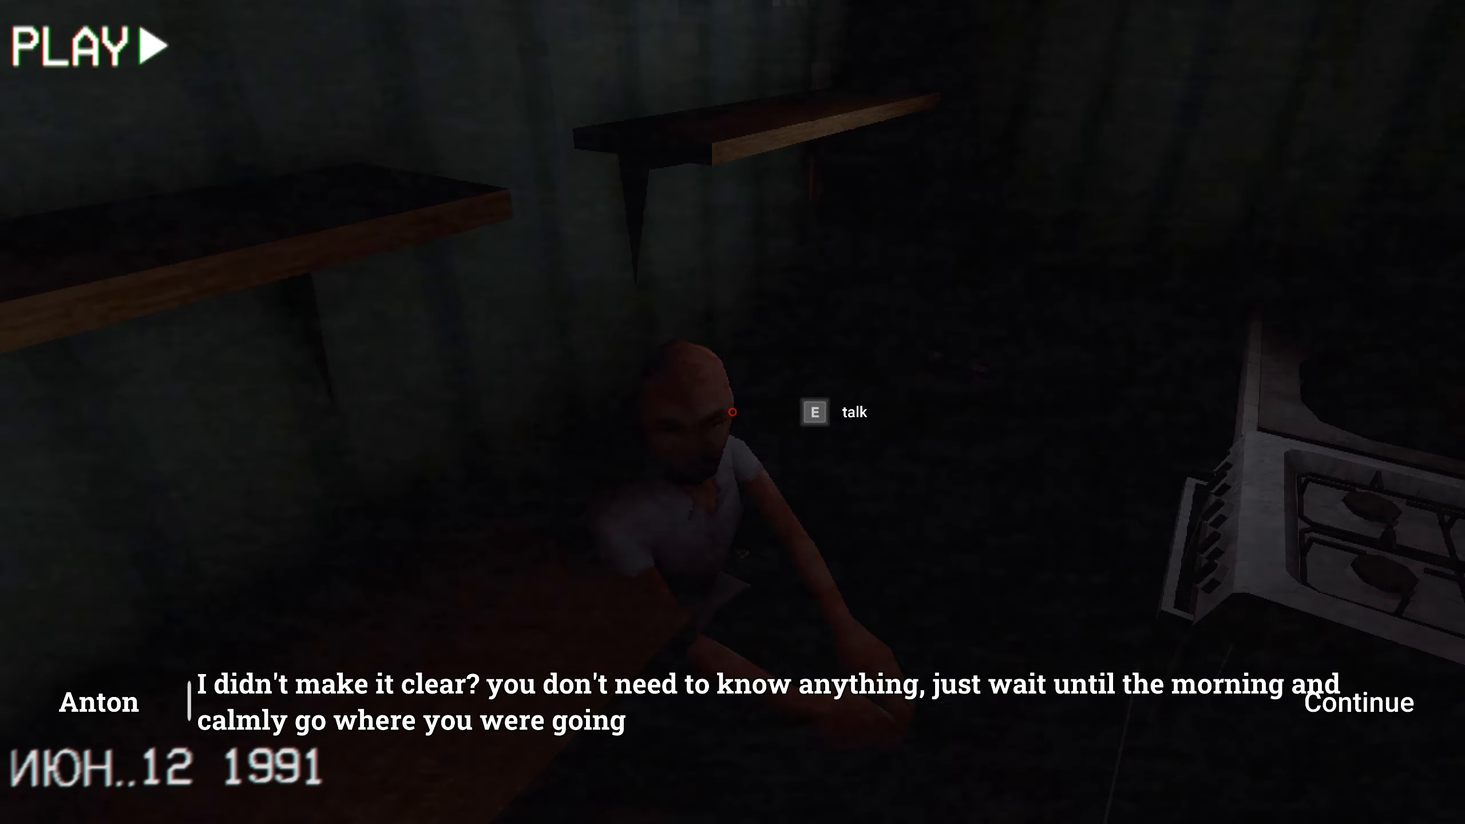
pyautogui.click(1358, 702)
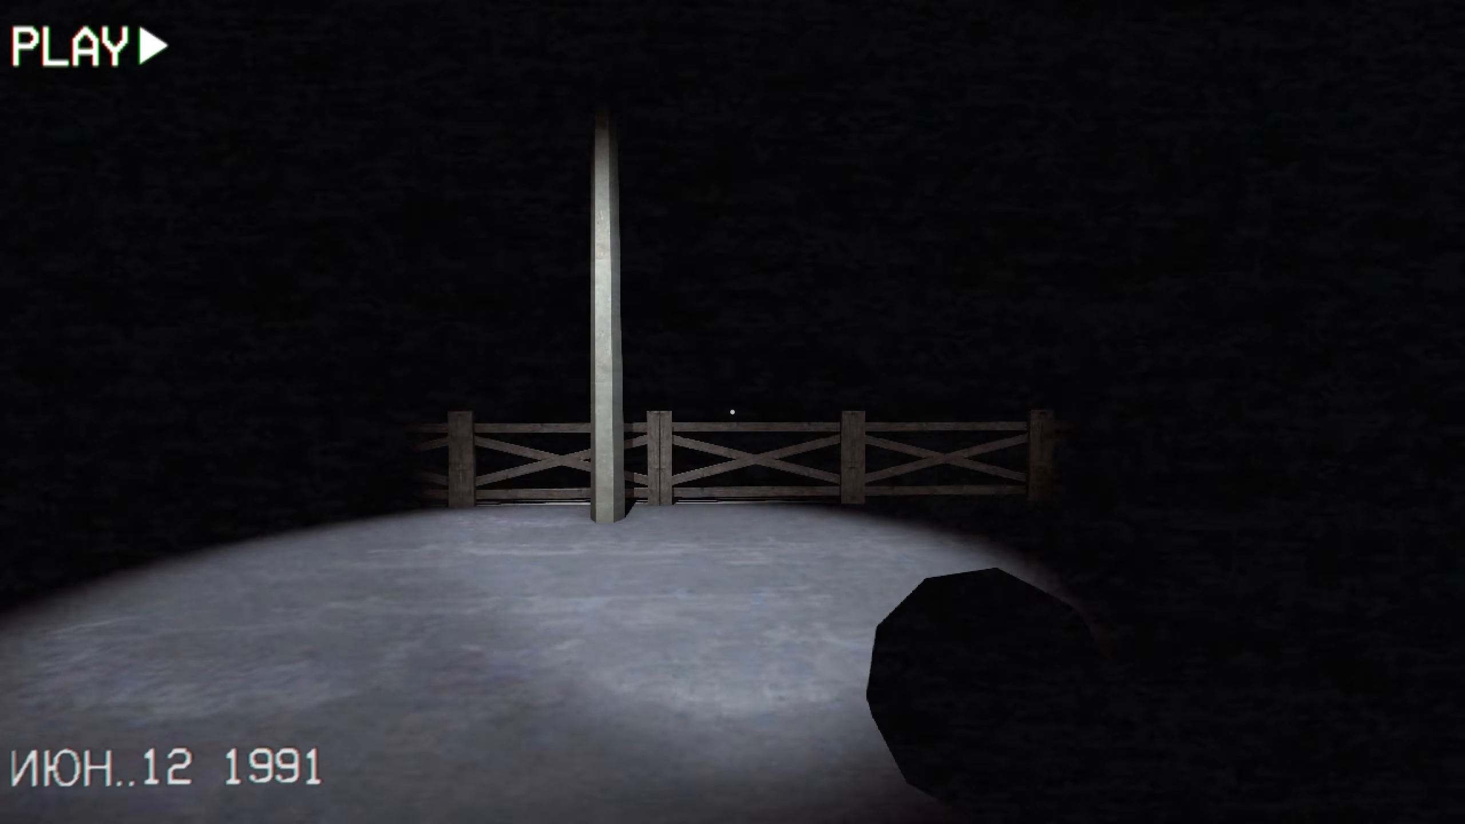
pyautogui.moveTo(733, 412)
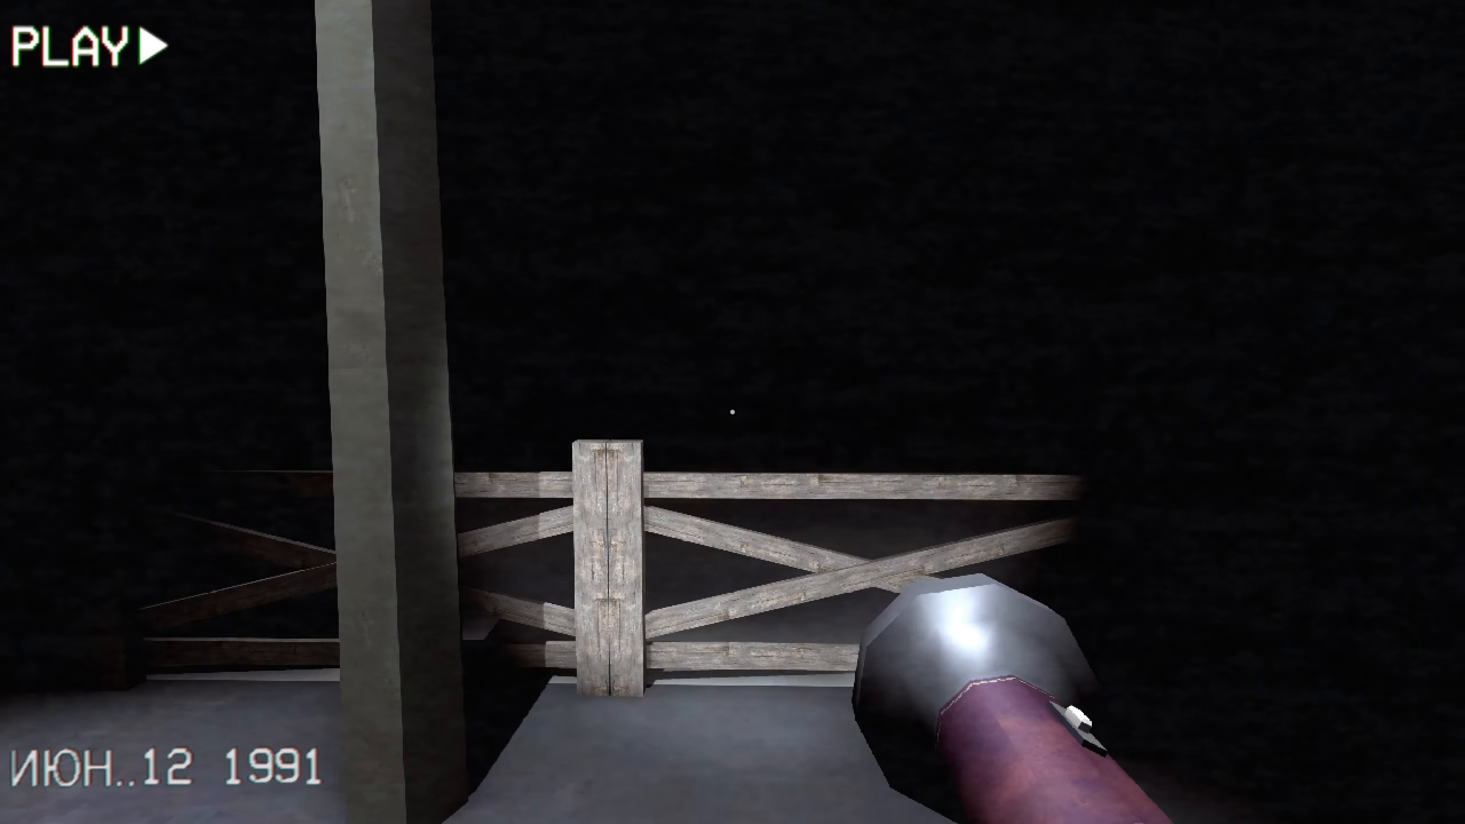
pyautogui.moveTo(733, 412)
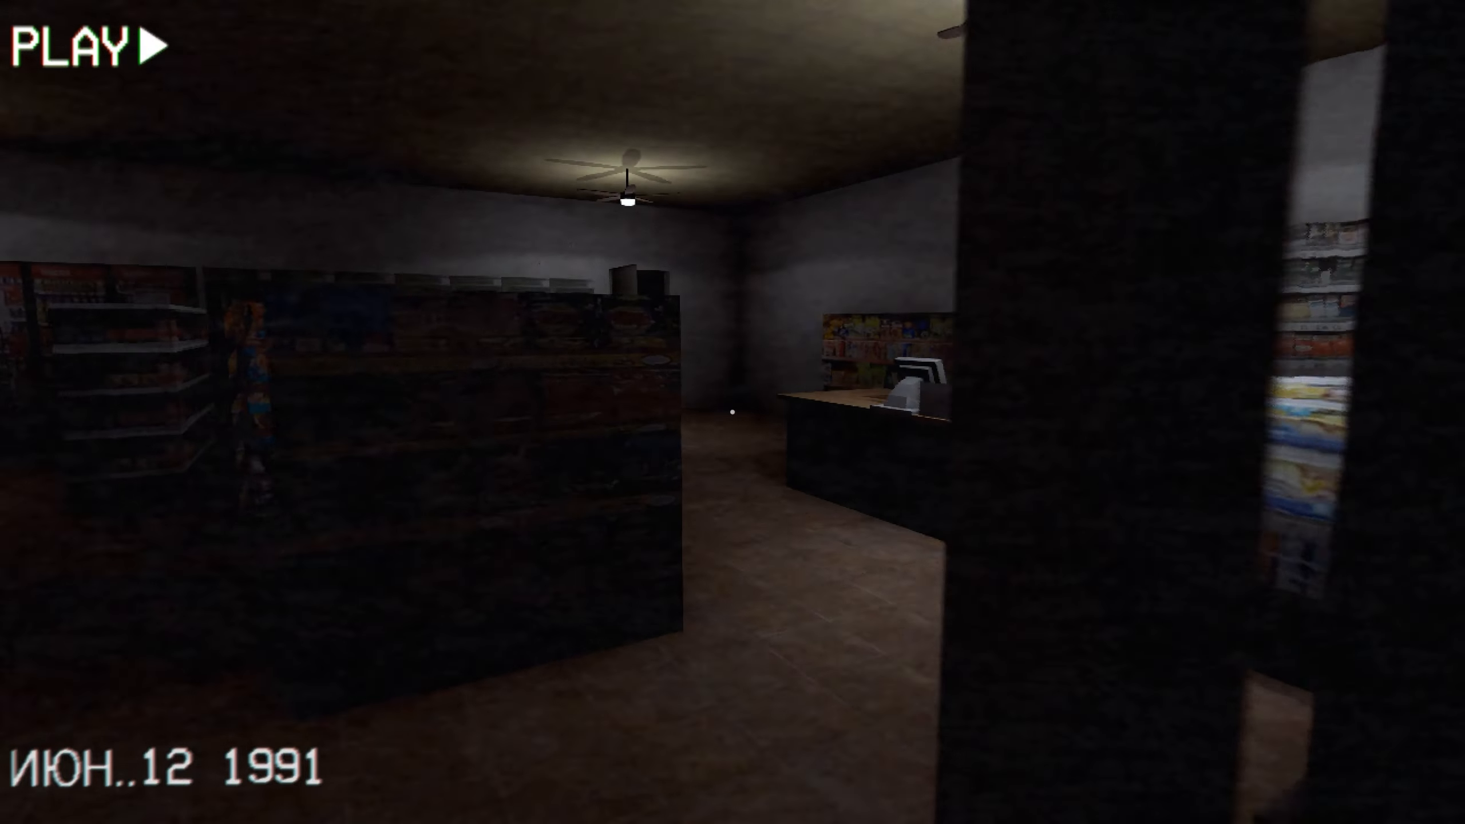
pyautogui.moveTo(732, 412)
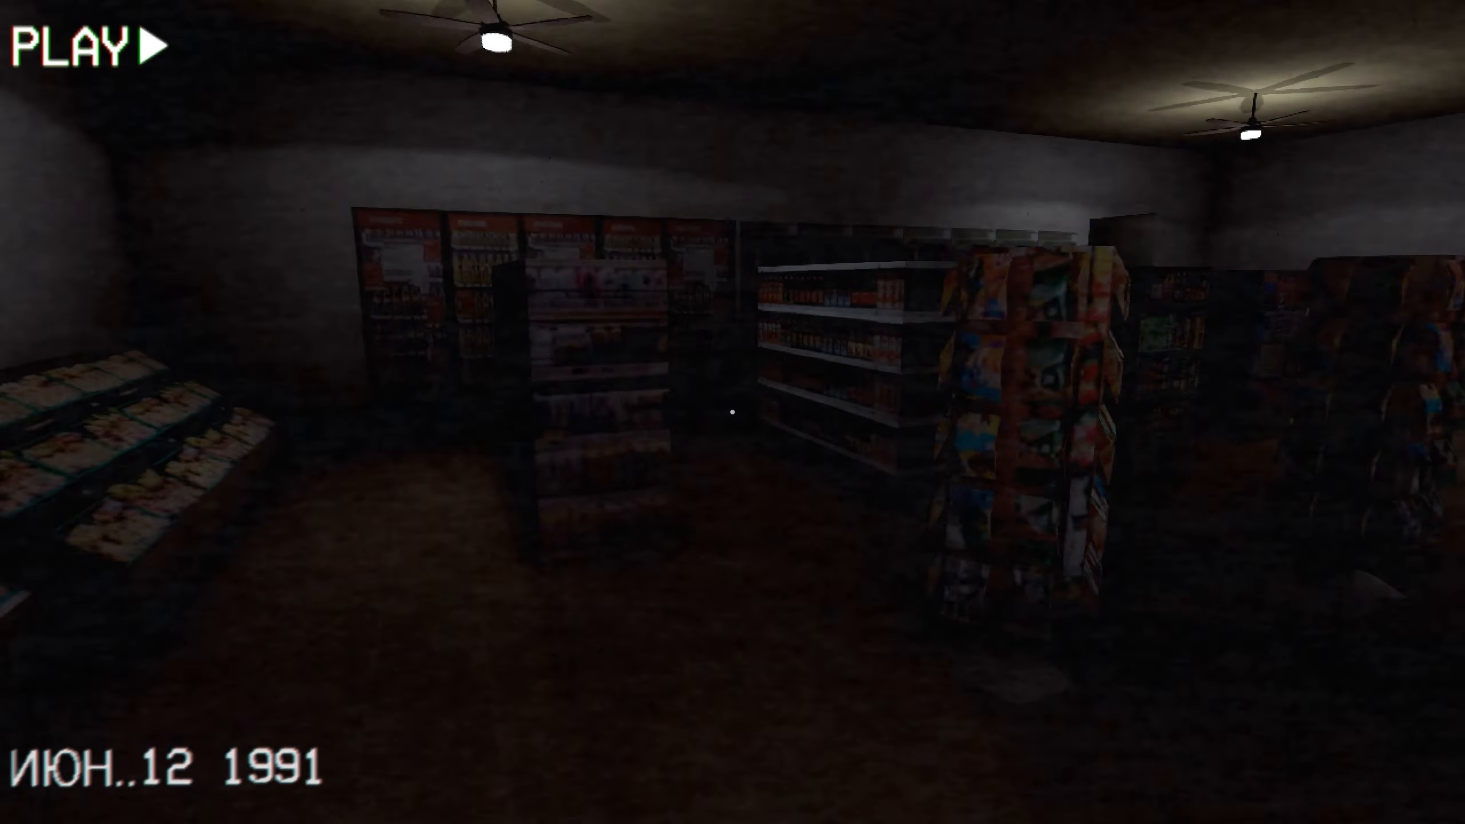
pyautogui.moveTo(732, 412)
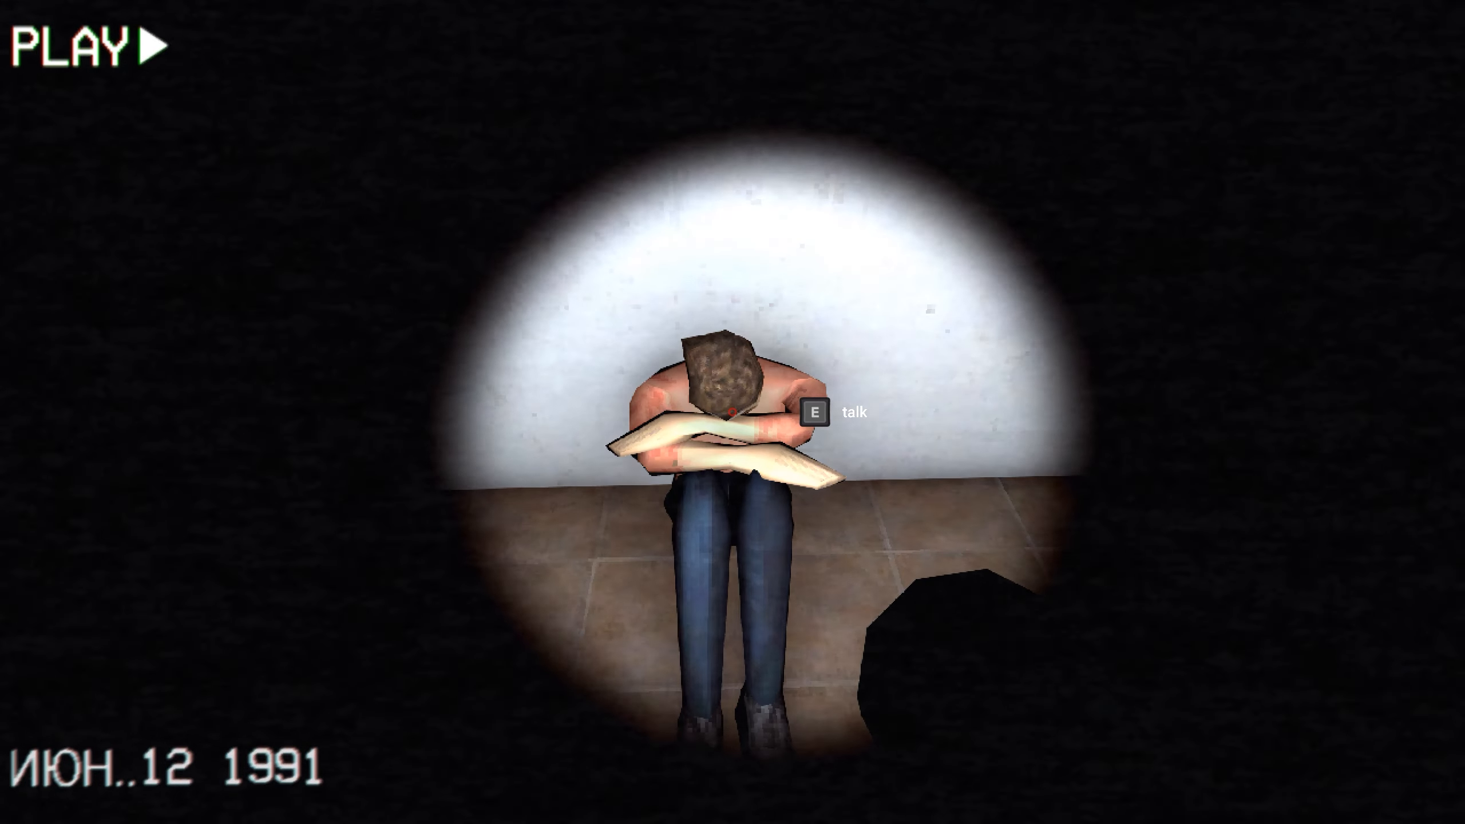
# Hear the slumped salesman's account of the long man's unexpected return.
pyautogui.press('e')
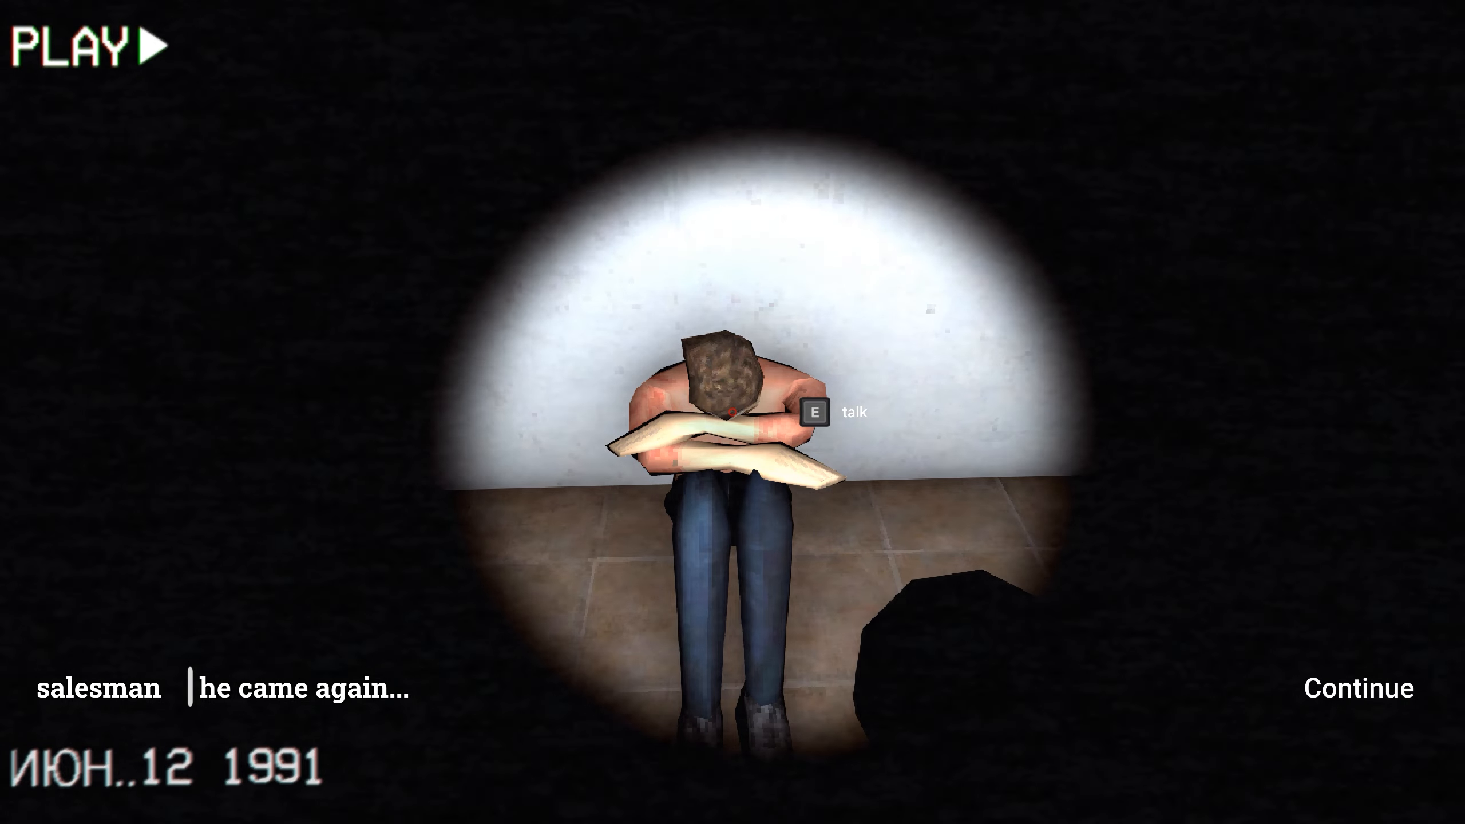
pyautogui.click(1356, 689)
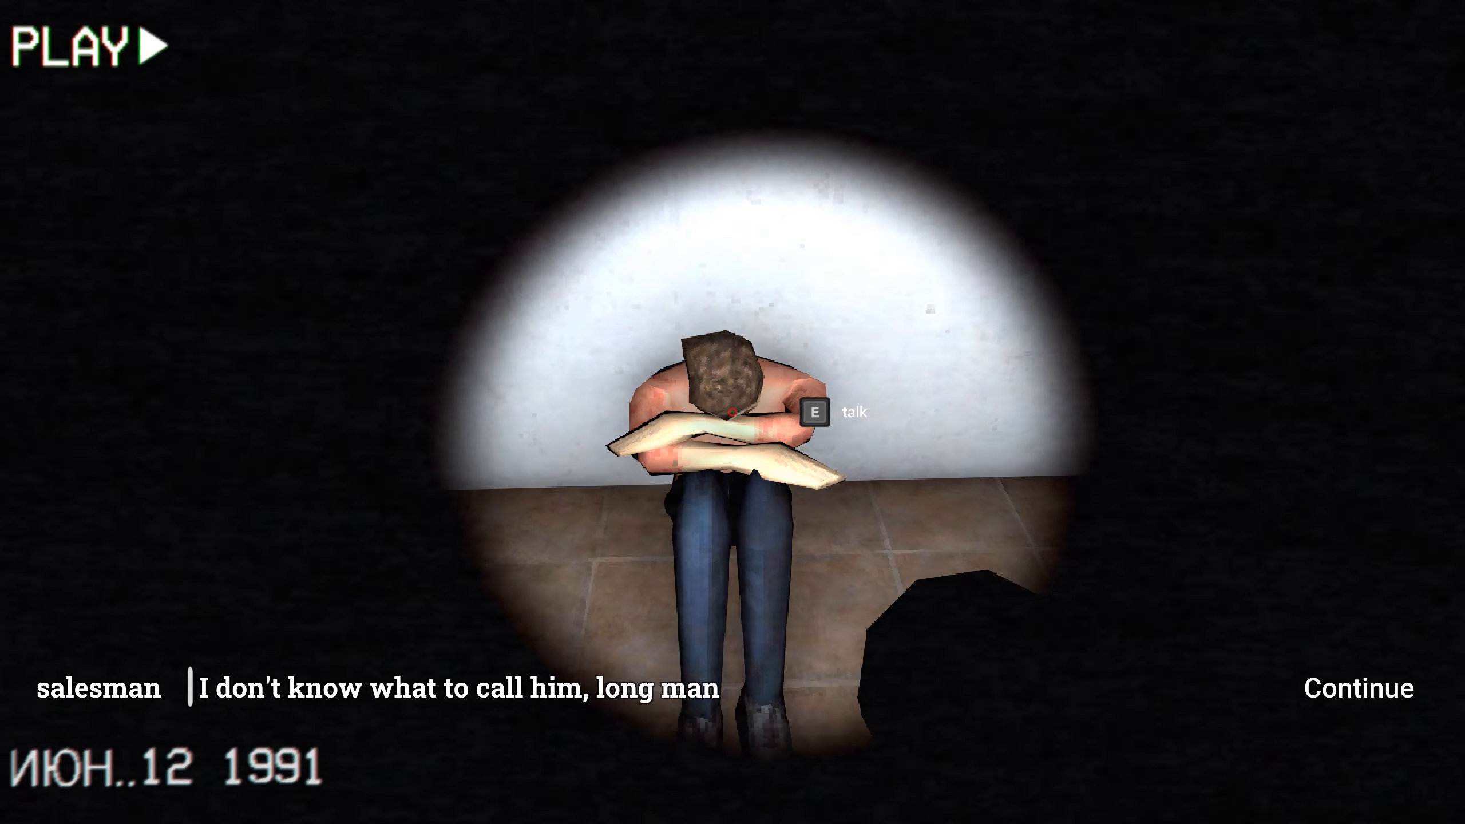
pyautogui.click(1357, 689)
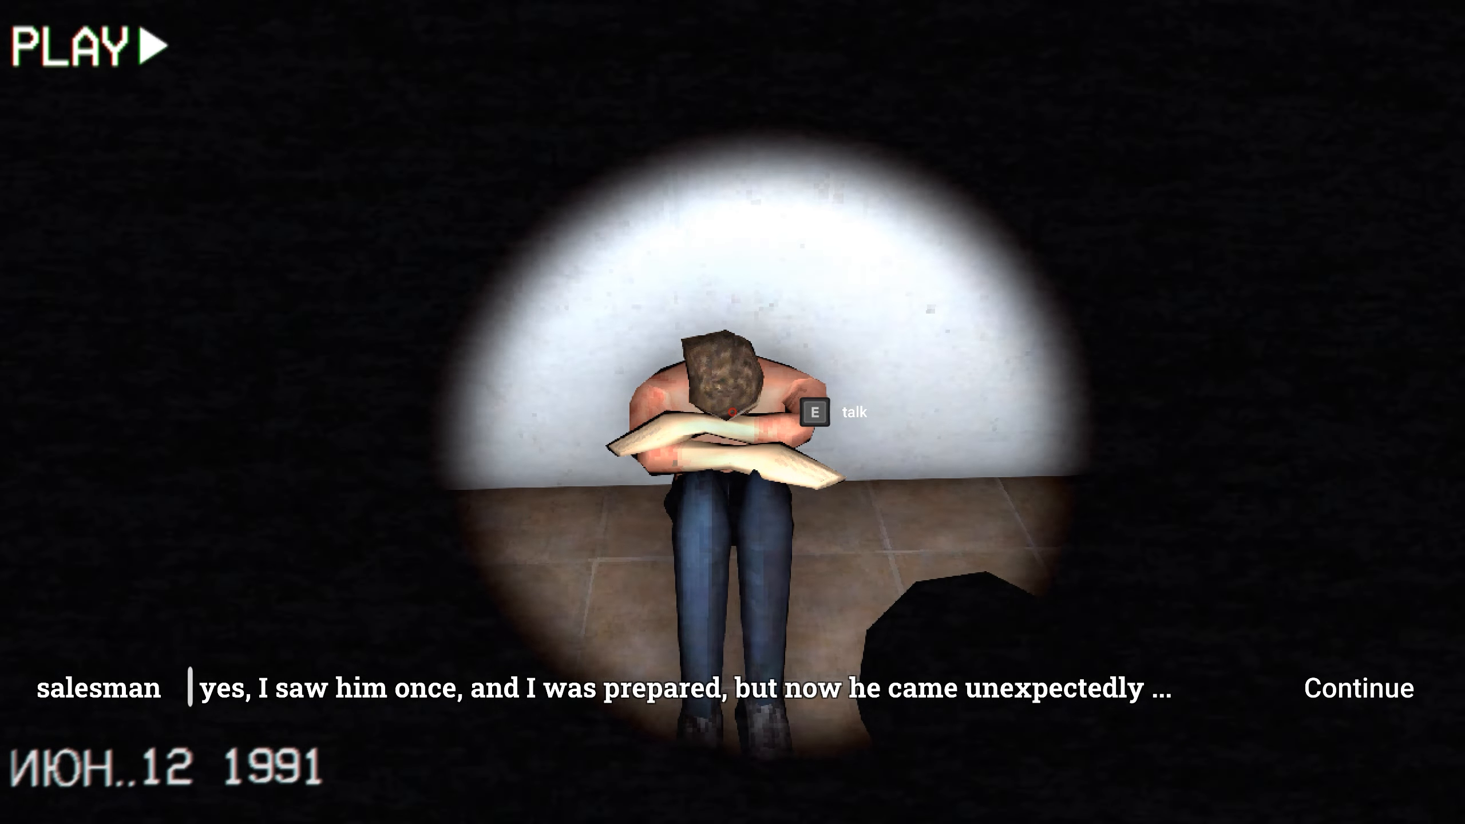
pyautogui.click(1358, 688)
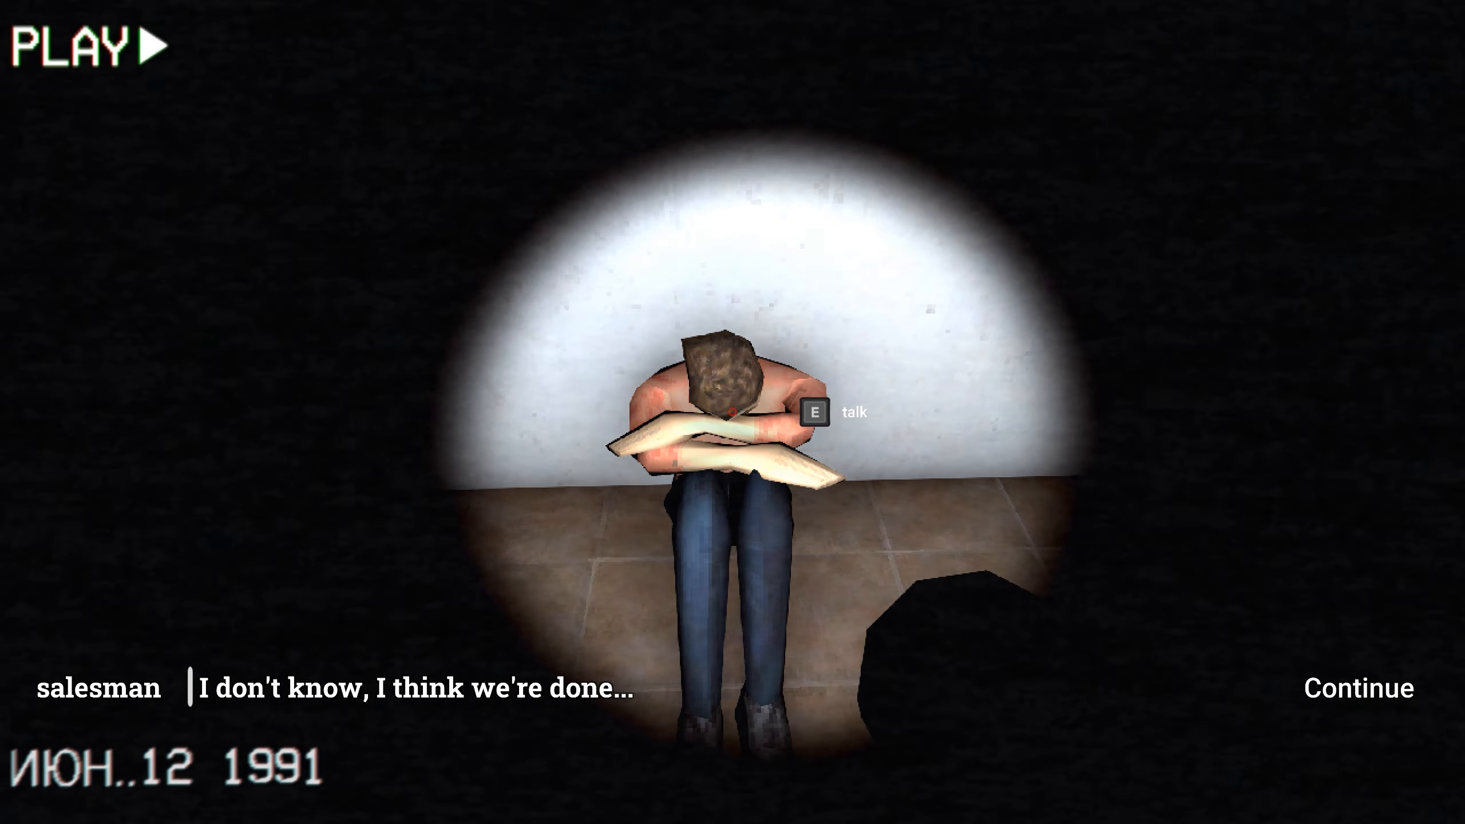
pyautogui.click(1356, 689)
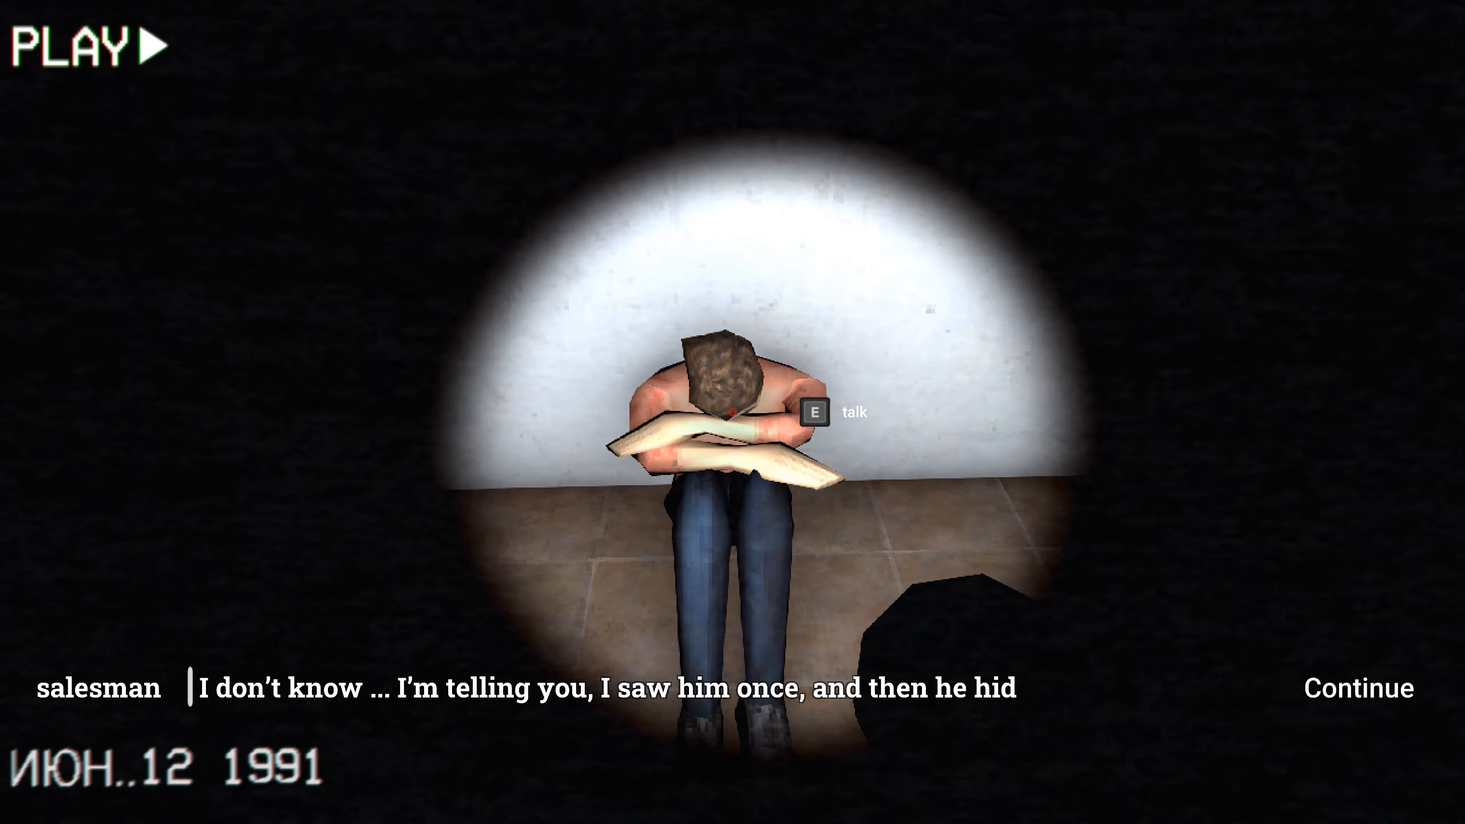
pyautogui.click(1355, 689)
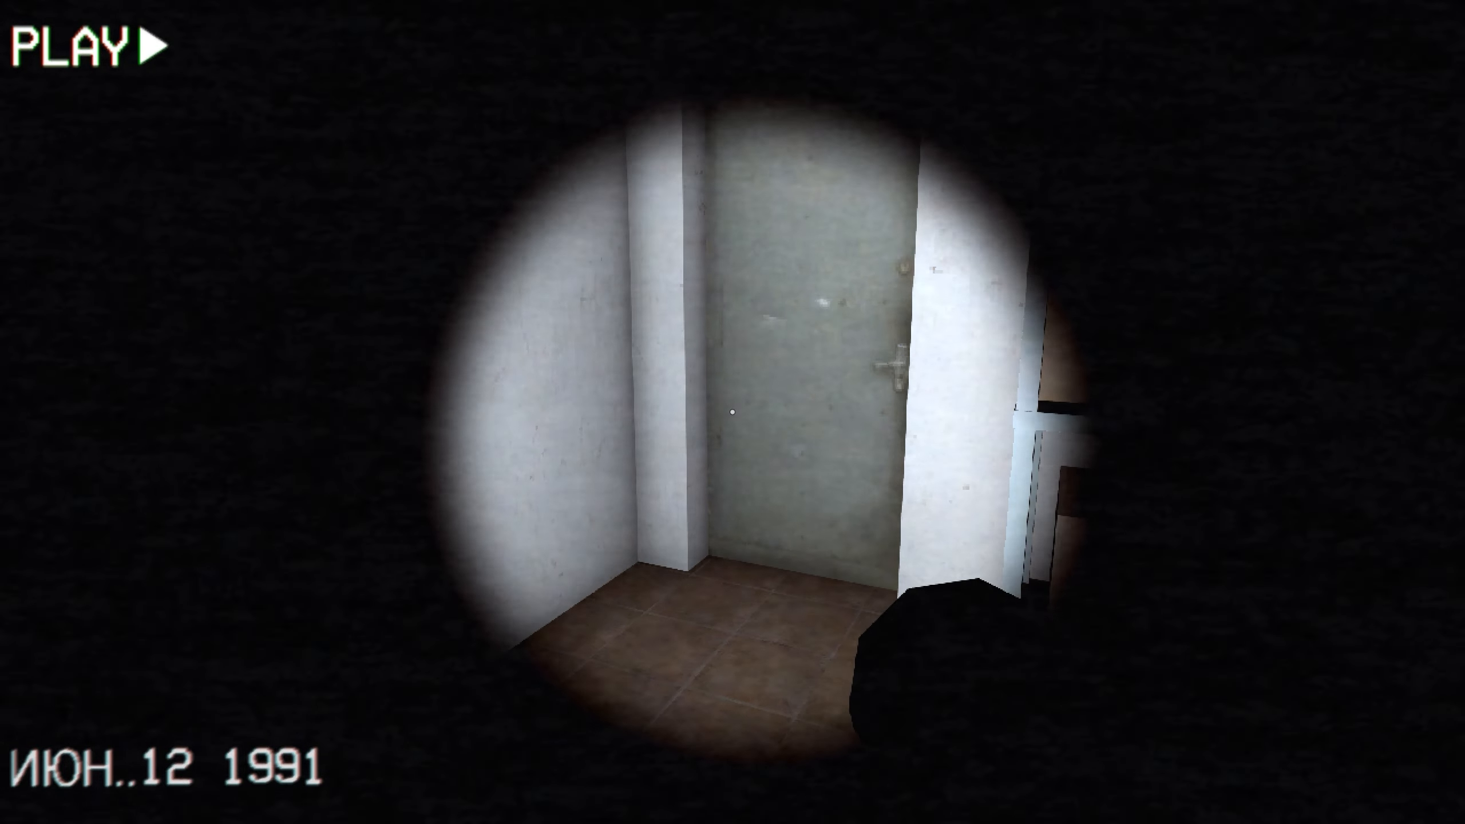
pyautogui.moveTo(733, 412)
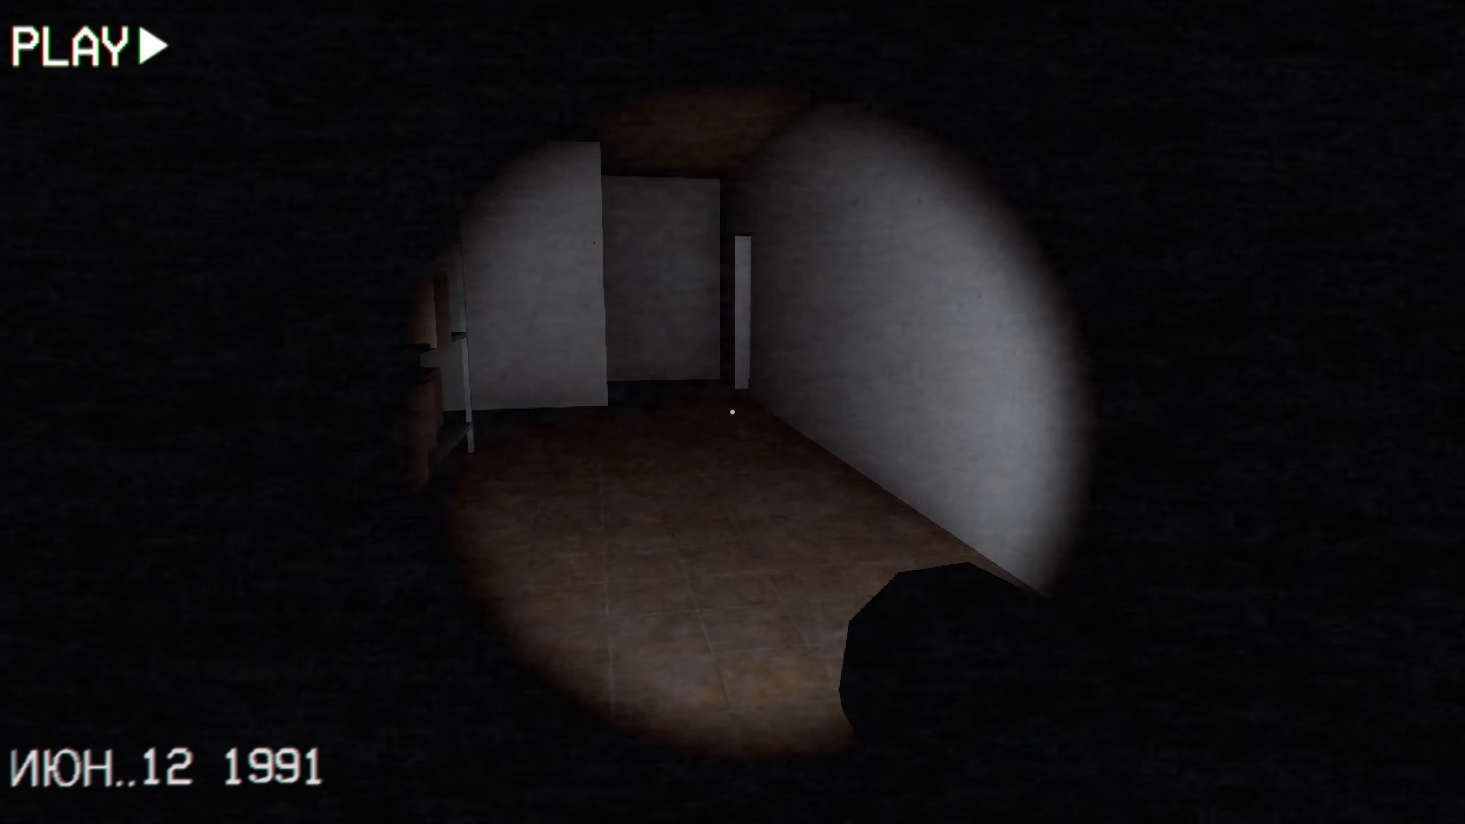
pyautogui.moveTo(733, 412)
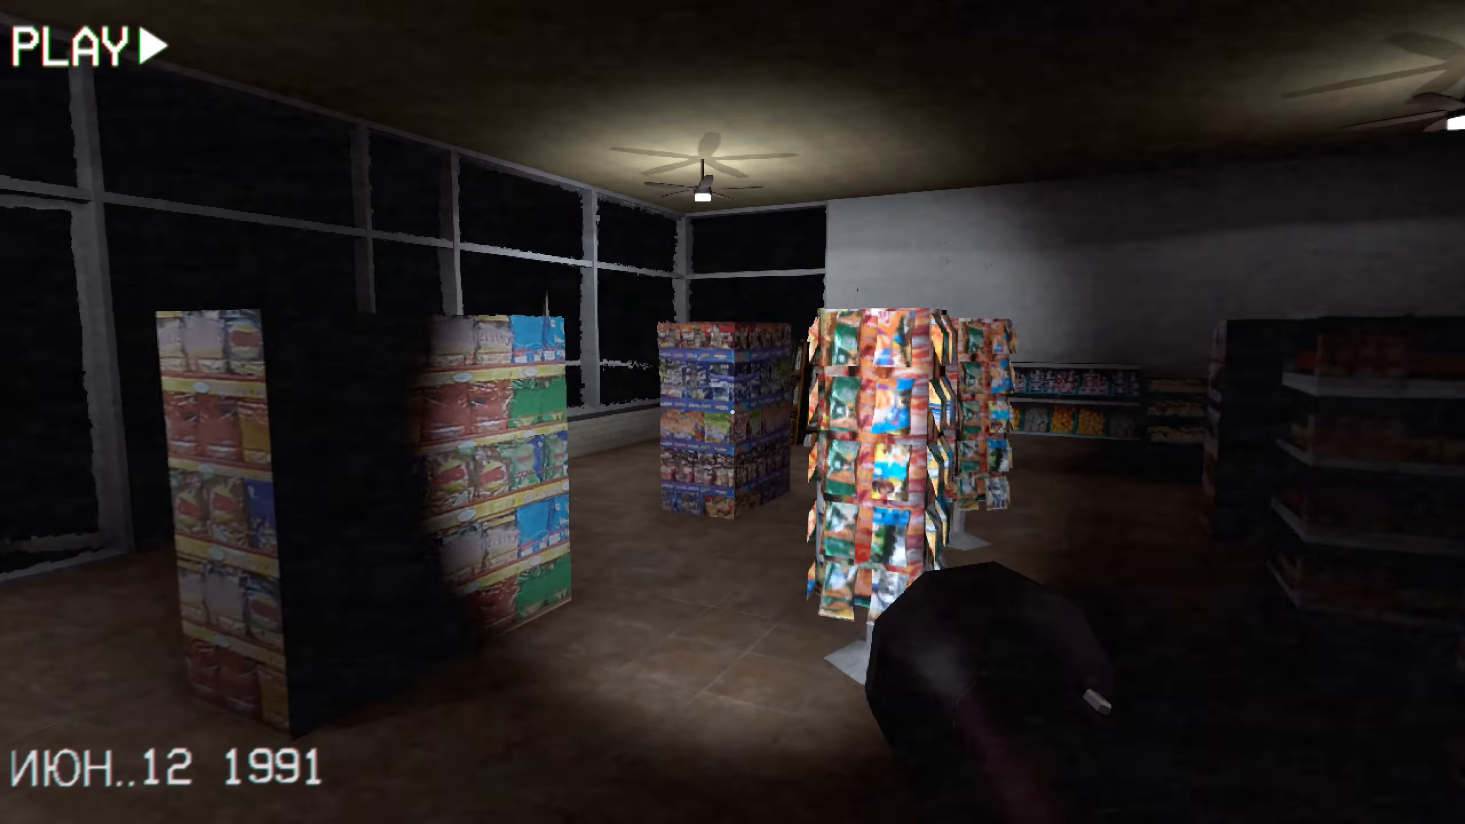
pyautogui.moveTo(733, 412)
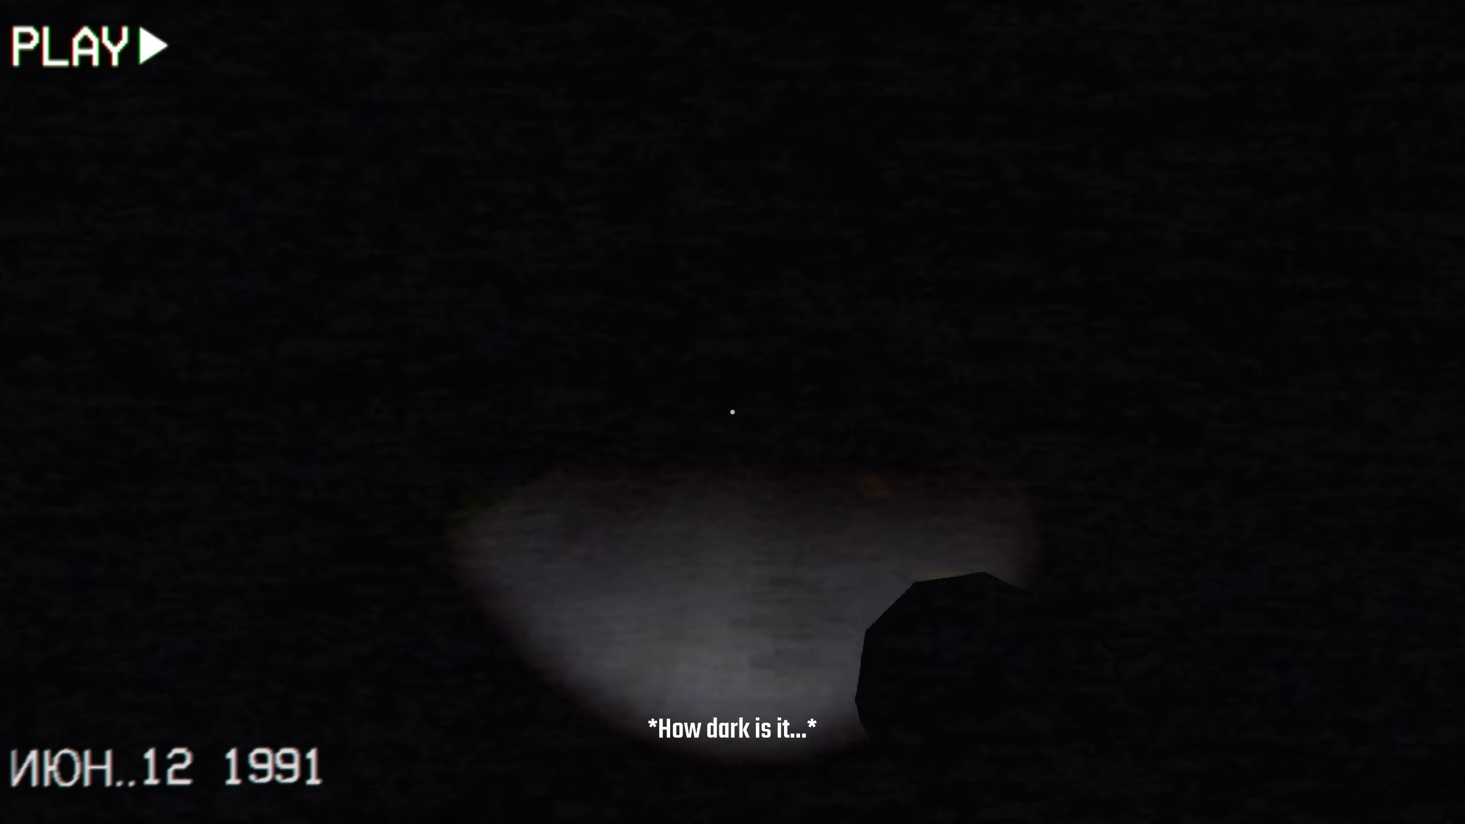
pyautogui.moveTo(733, 412)
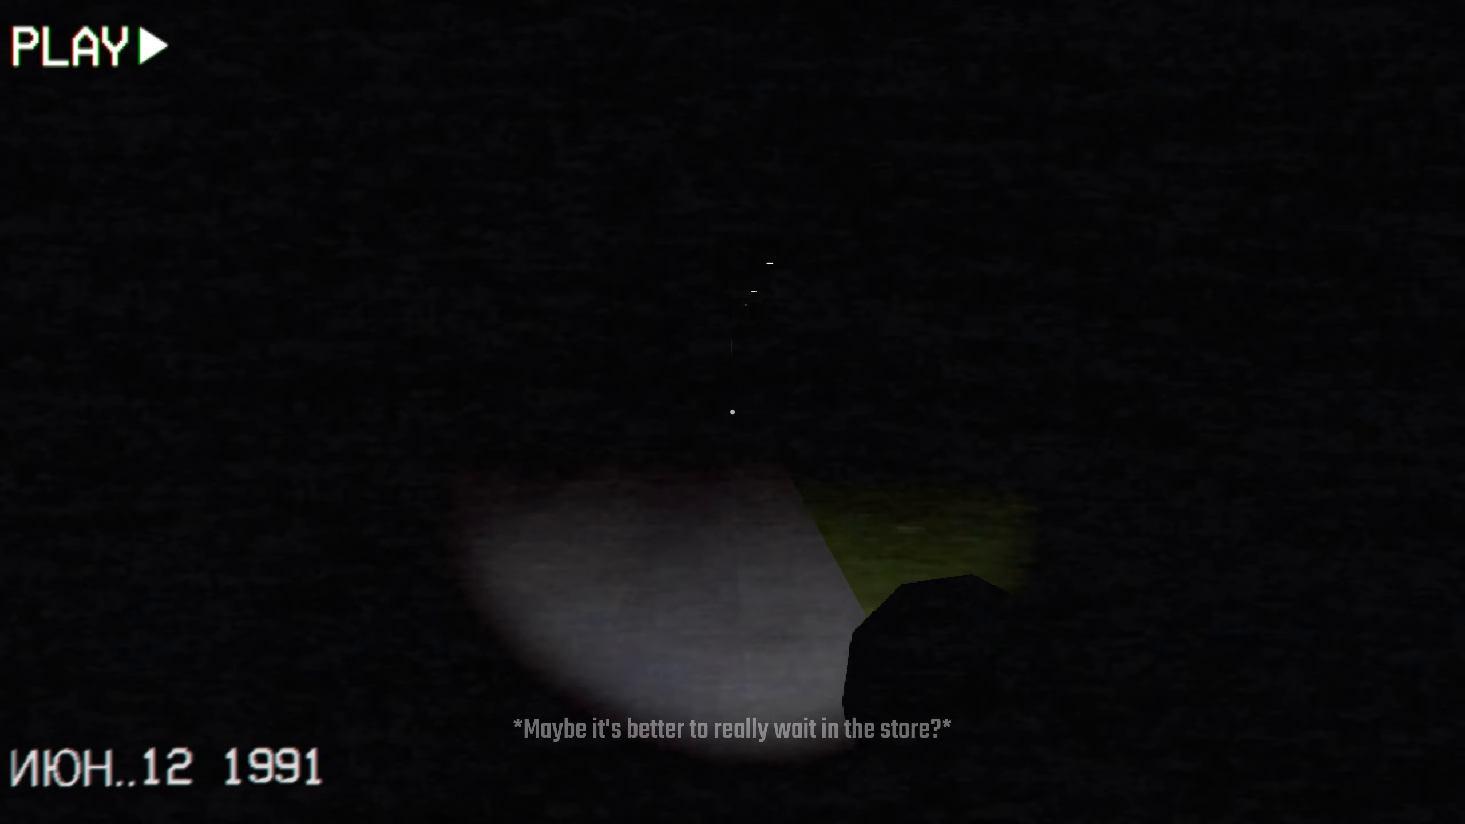
pyautogui.moveTo(733, 412)
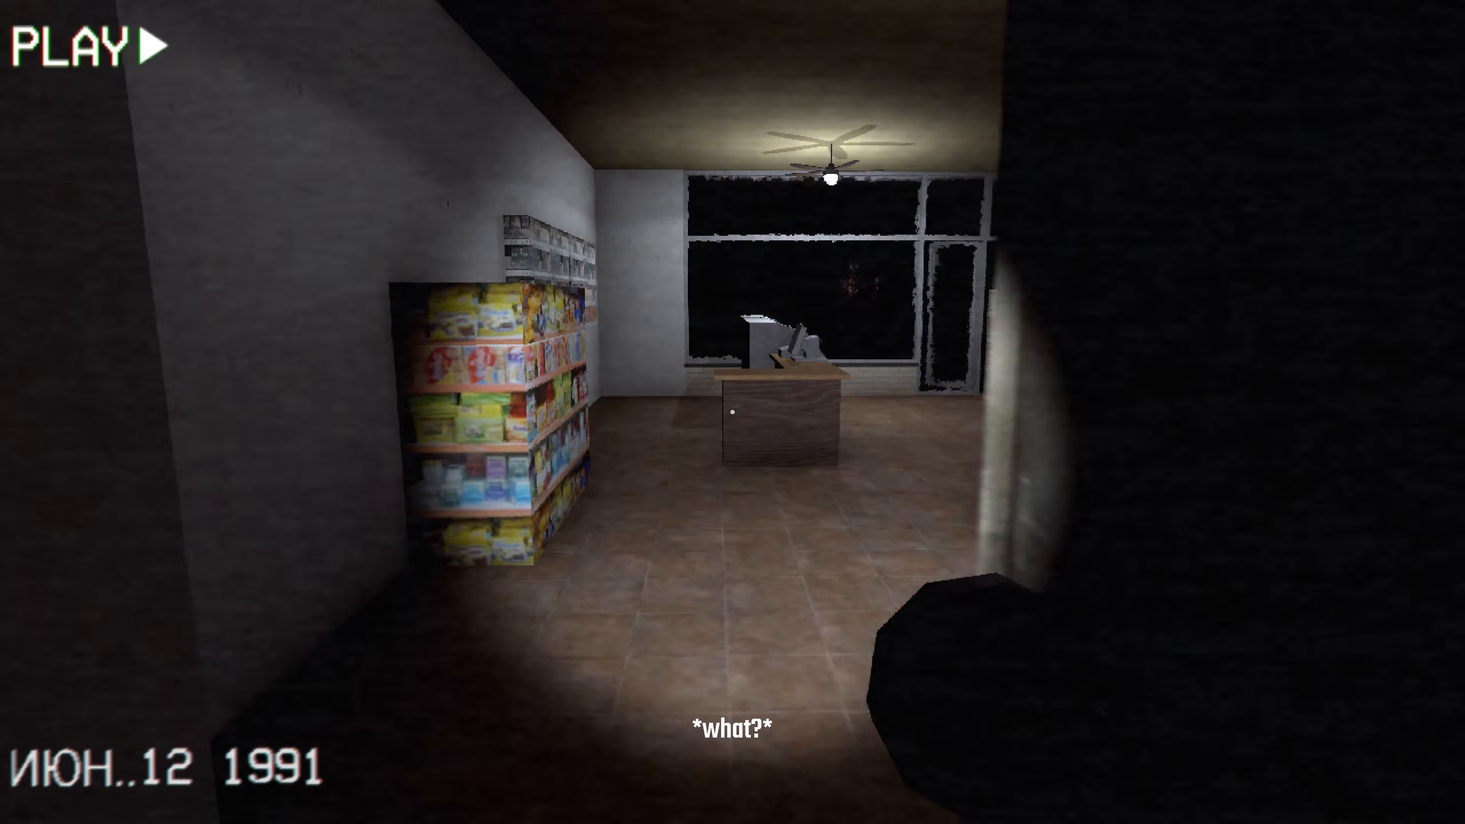
pyautogui.moveTo(732, 412)
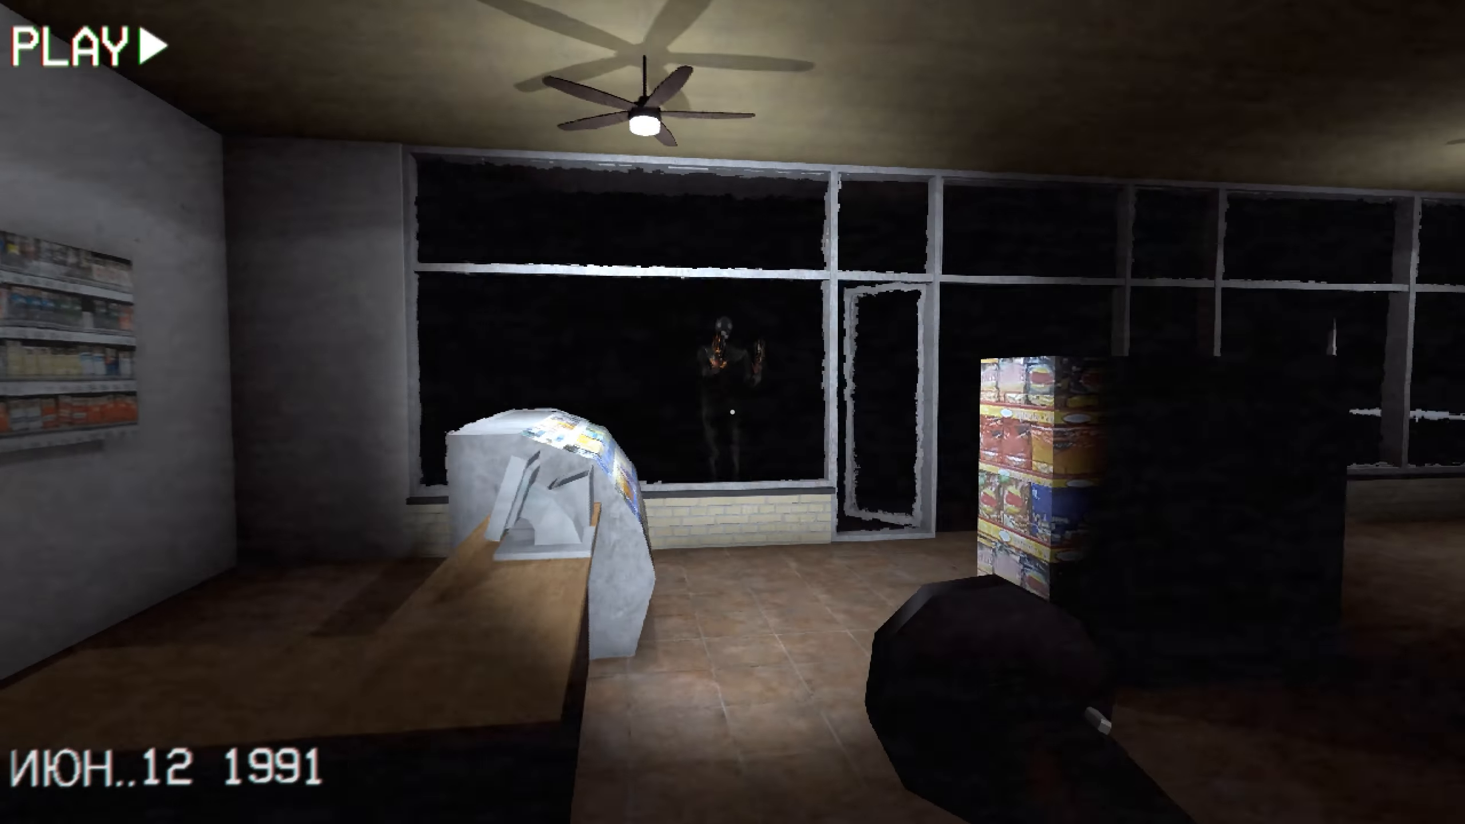
pyautogui.moveTo(733, 412)
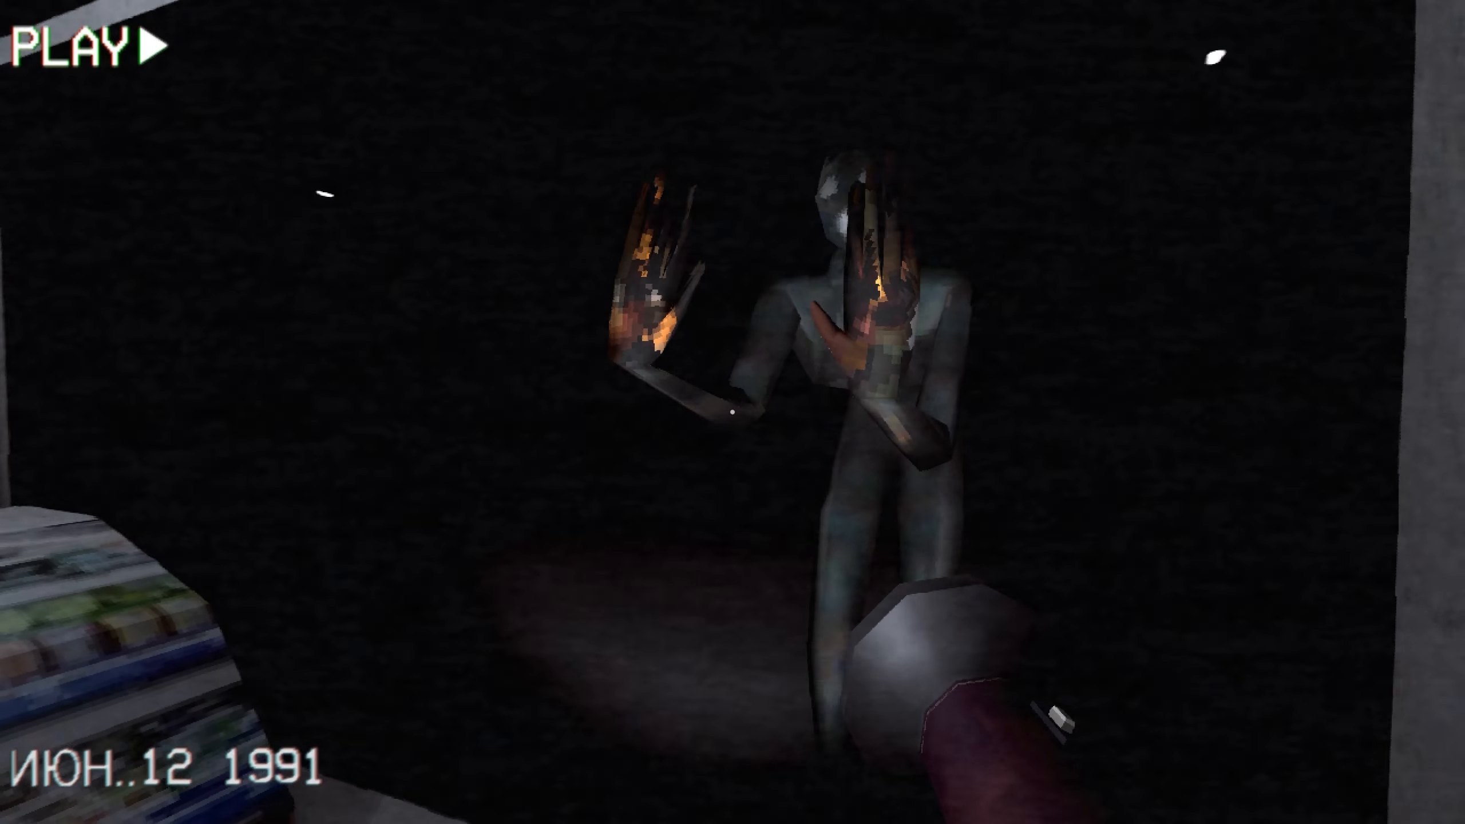
pyautogui.moveTo(733, 412)
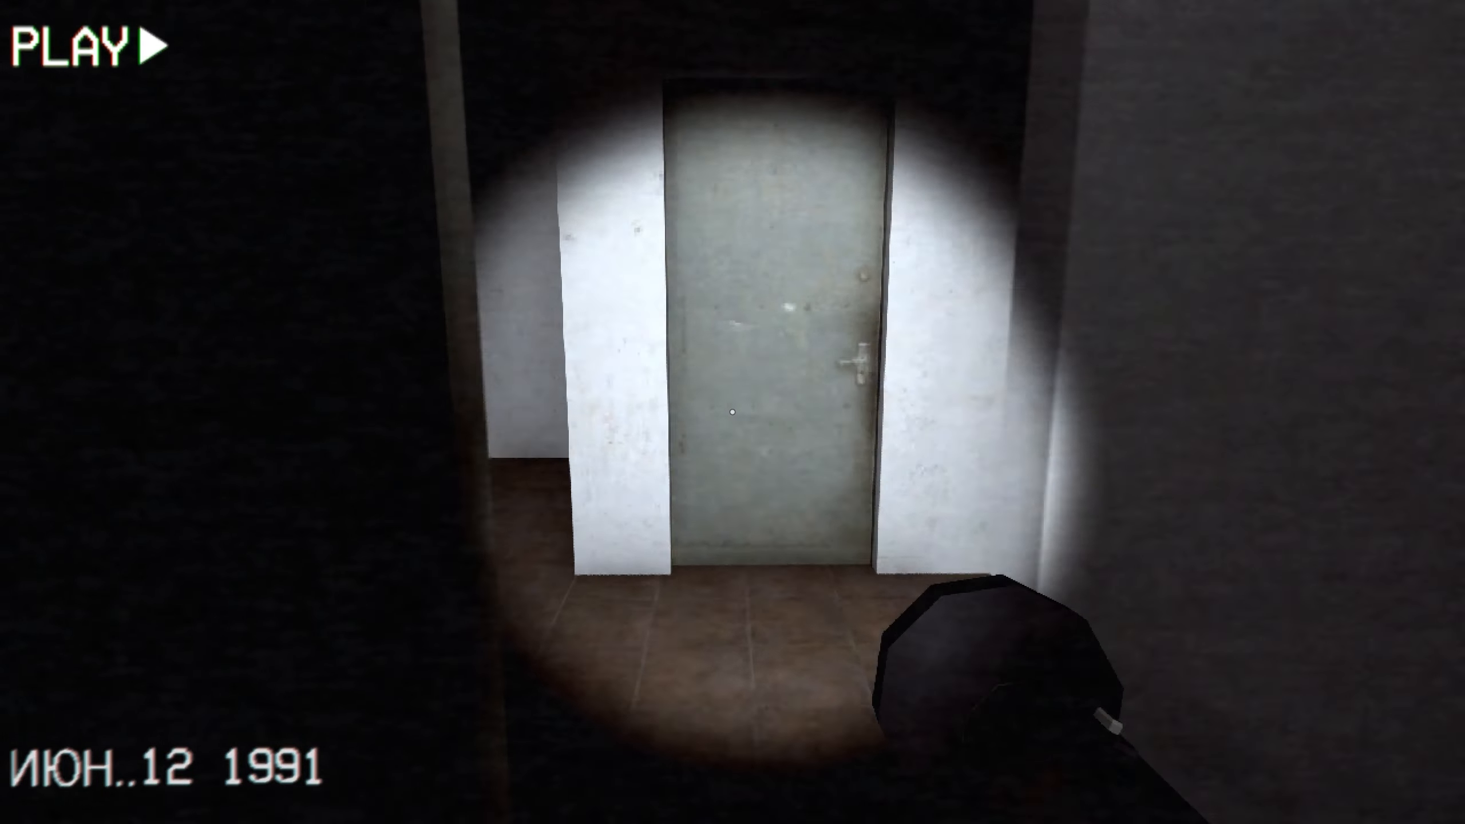
# Check the dead-end back room, then go round outside and take the rusty key.
pyautogui.press('w')
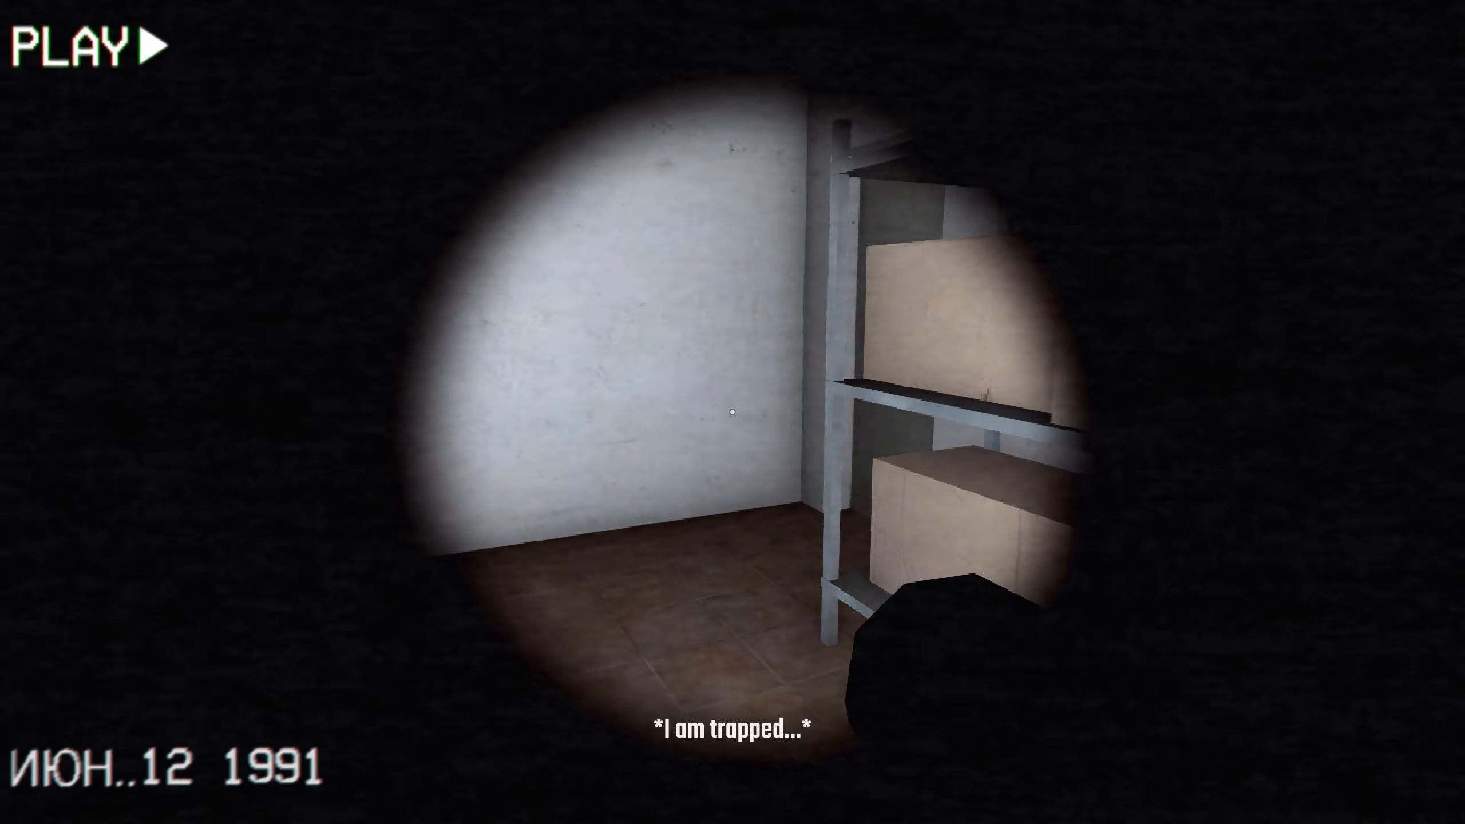
pyautogui.moveTo(733, 412)
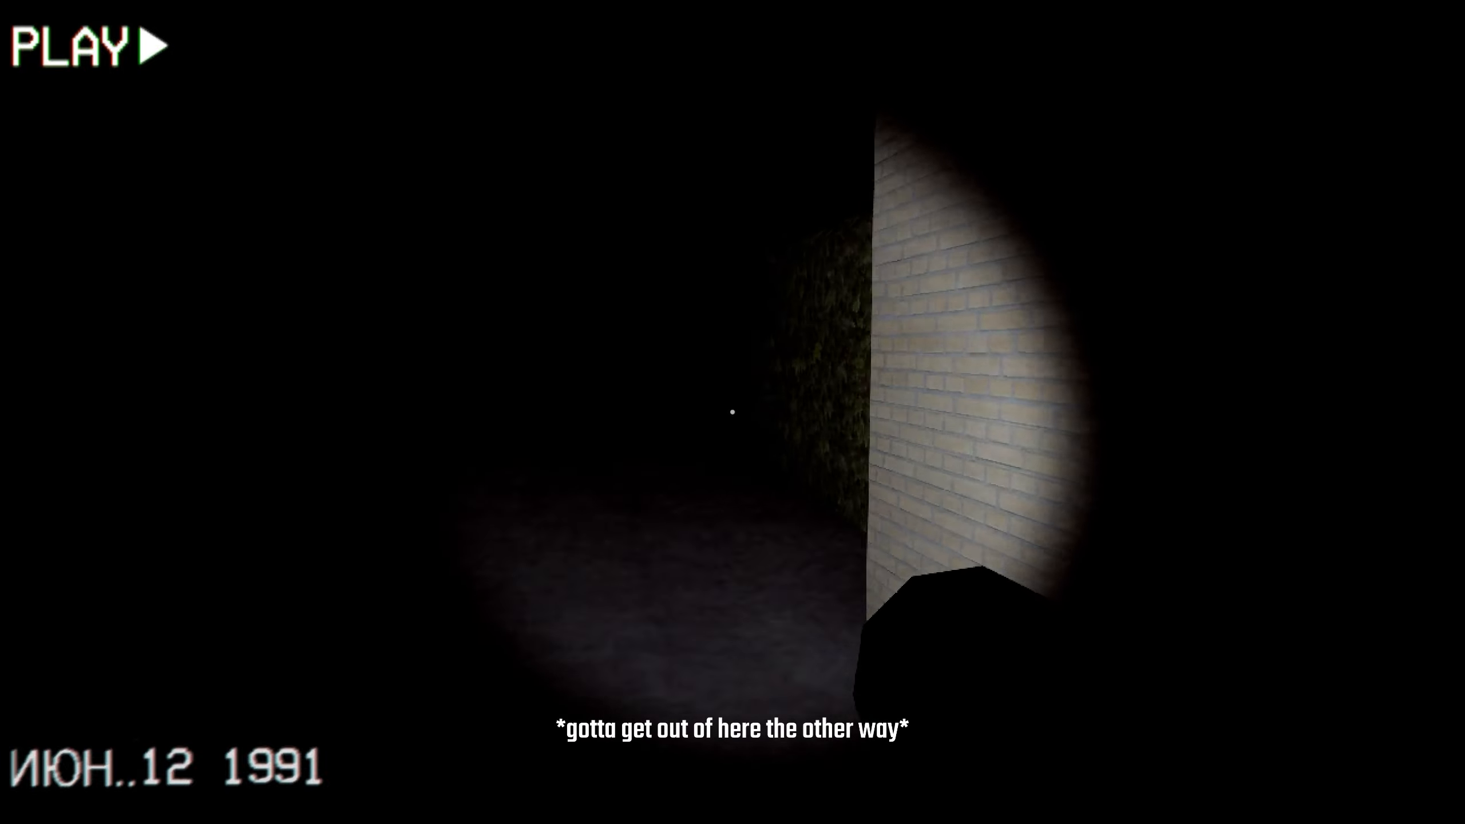
pyautogui.moveTo(733, 412)
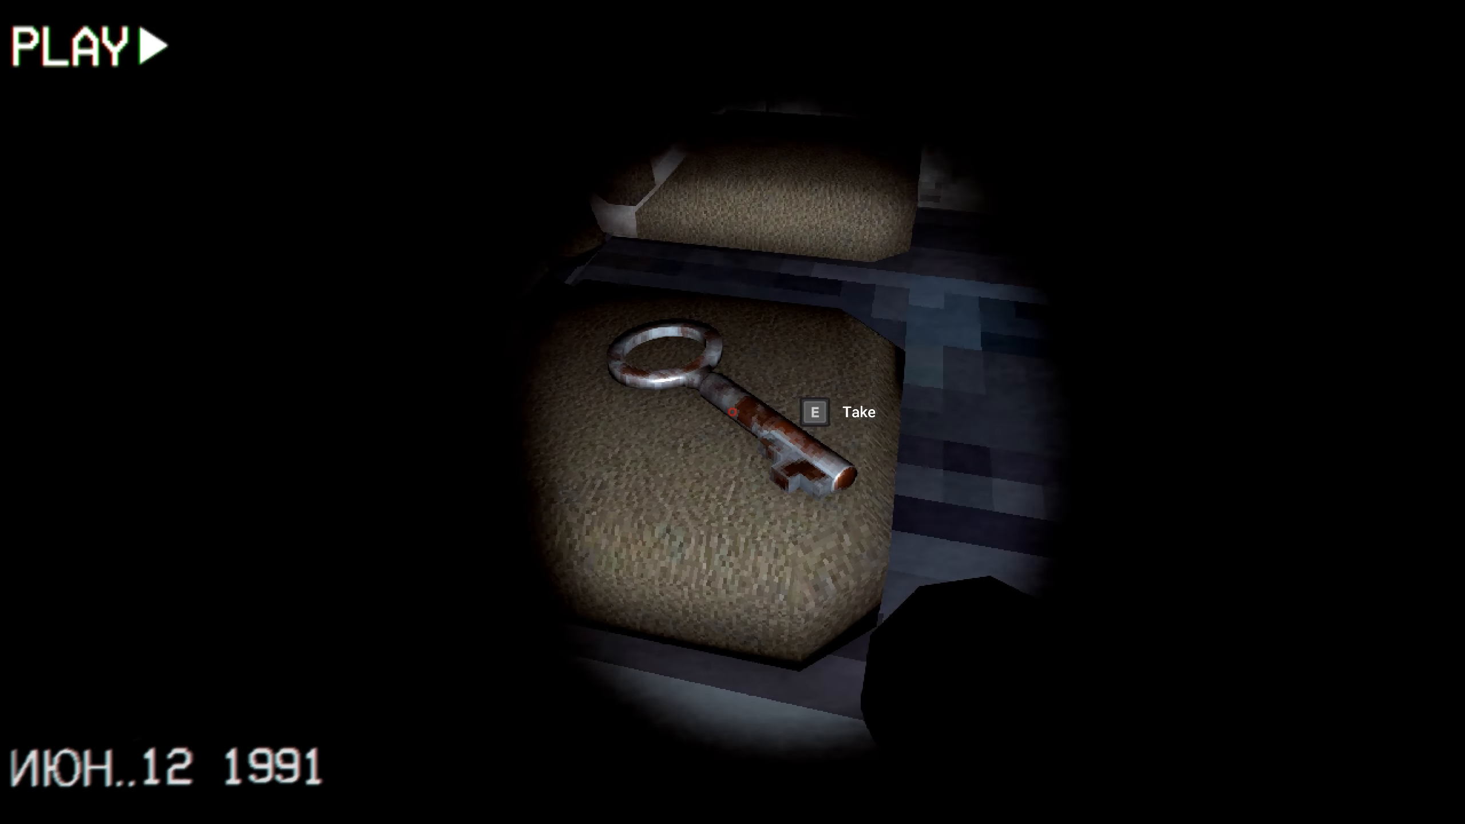
pyautogui.press('e')
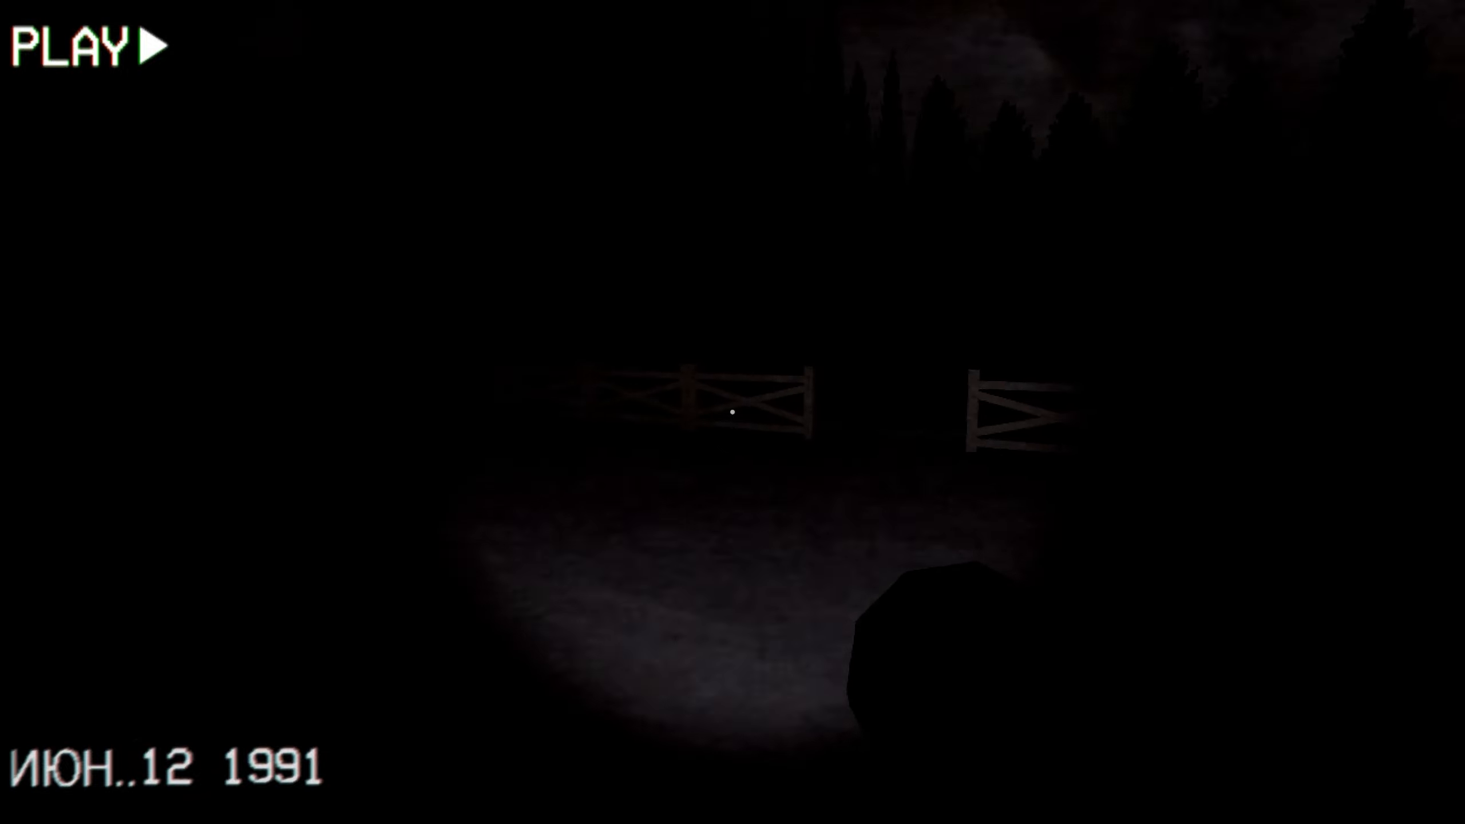
# Cross the dark field, open the bunker door and step into the concrete corridor.
pyautogui.press('w')
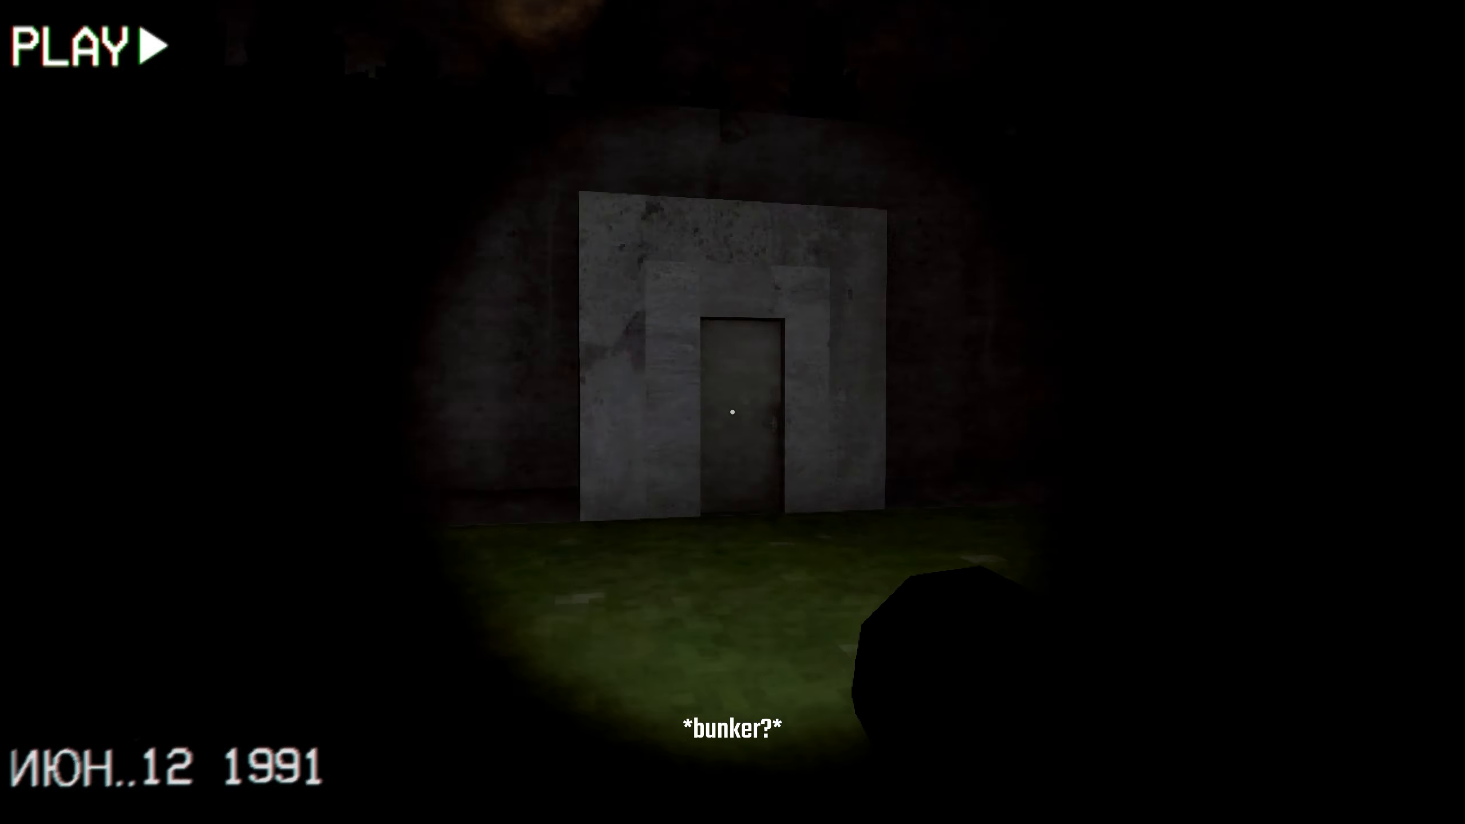
pyautogui.press('w')
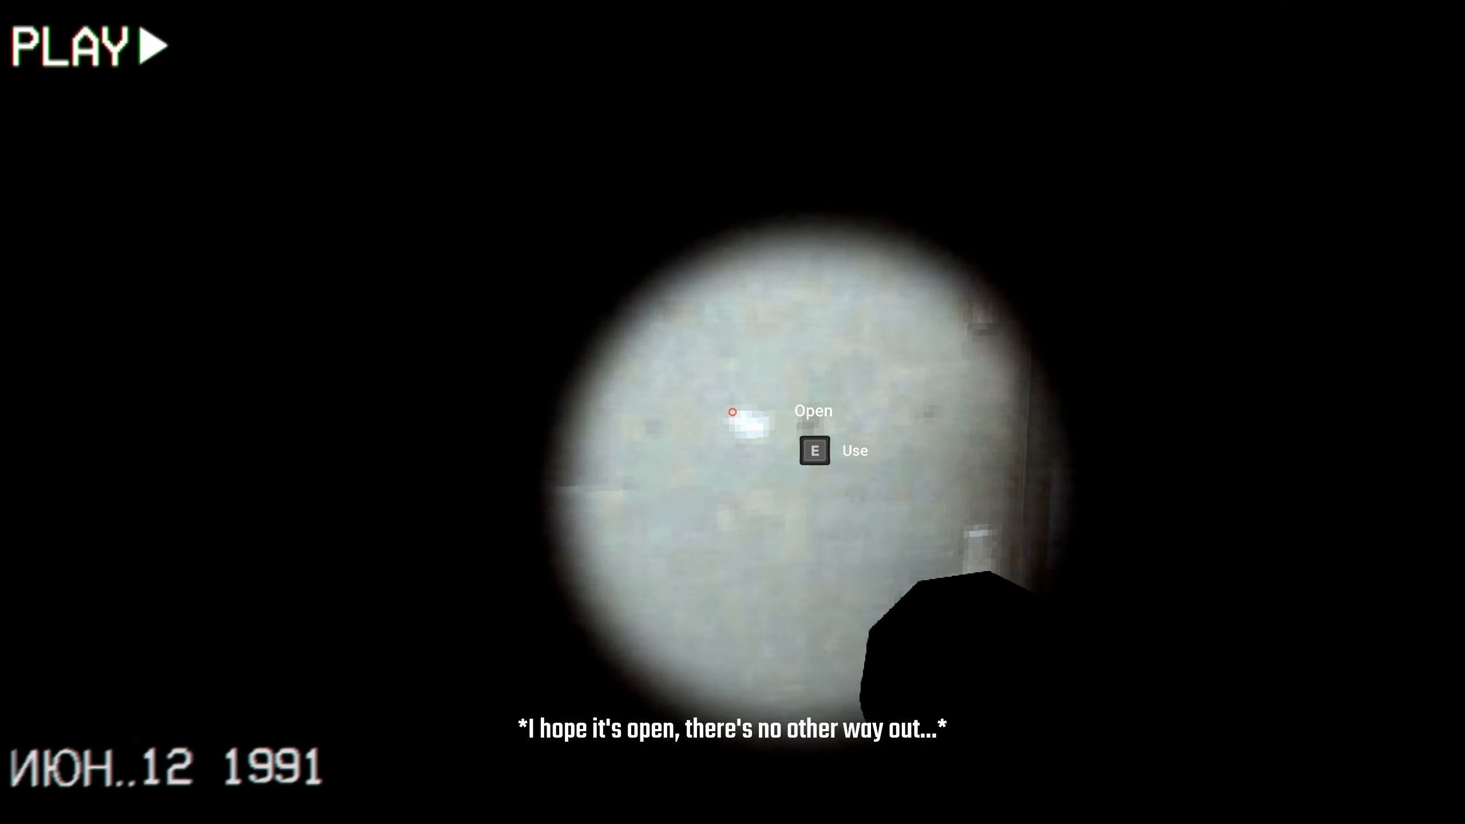
pyautogui.press('e')
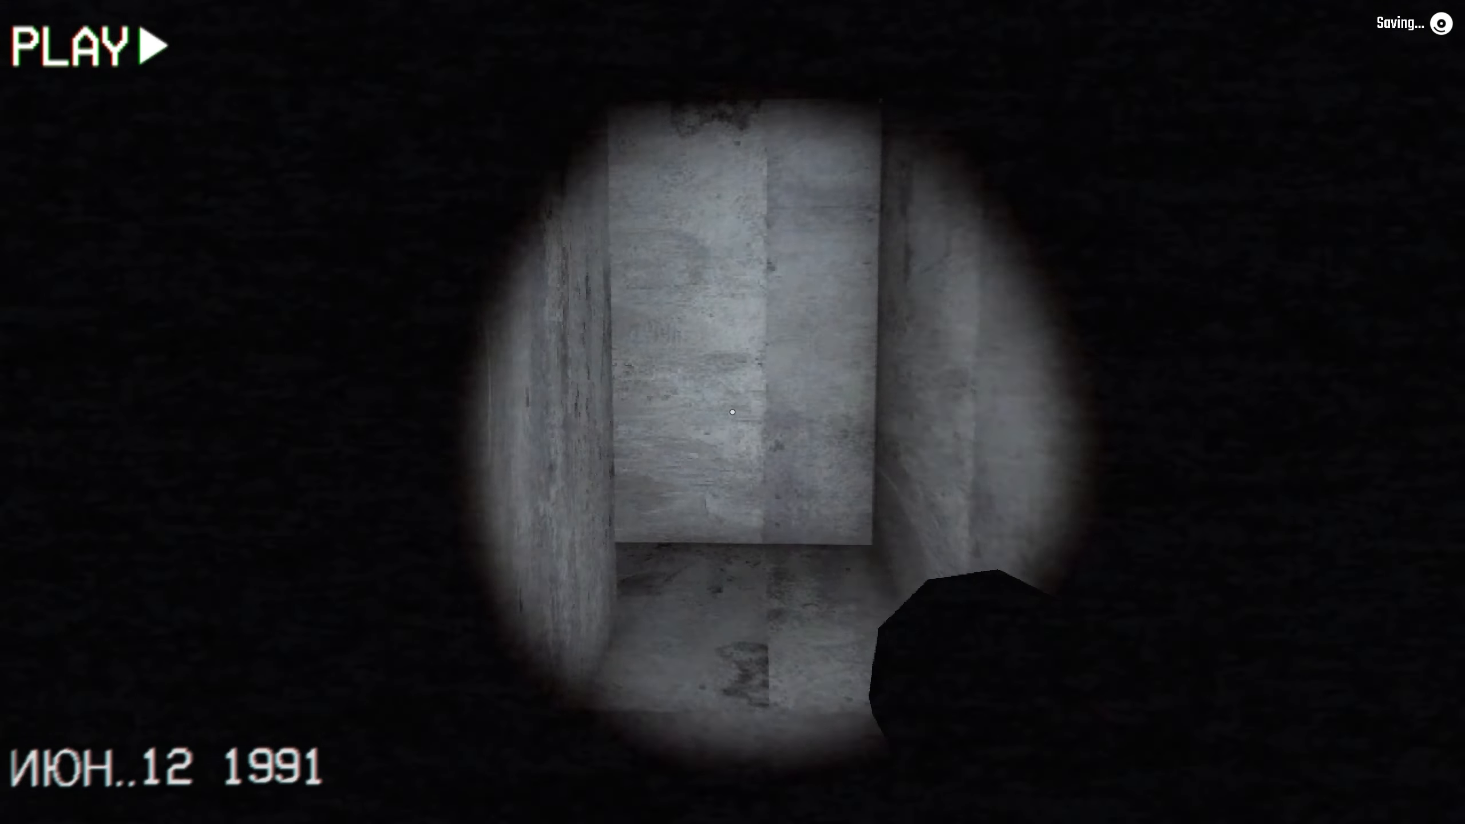
# Walk the bunker's narrow passages and long corridor toward the inner rooms.
pyautogui.press('w')
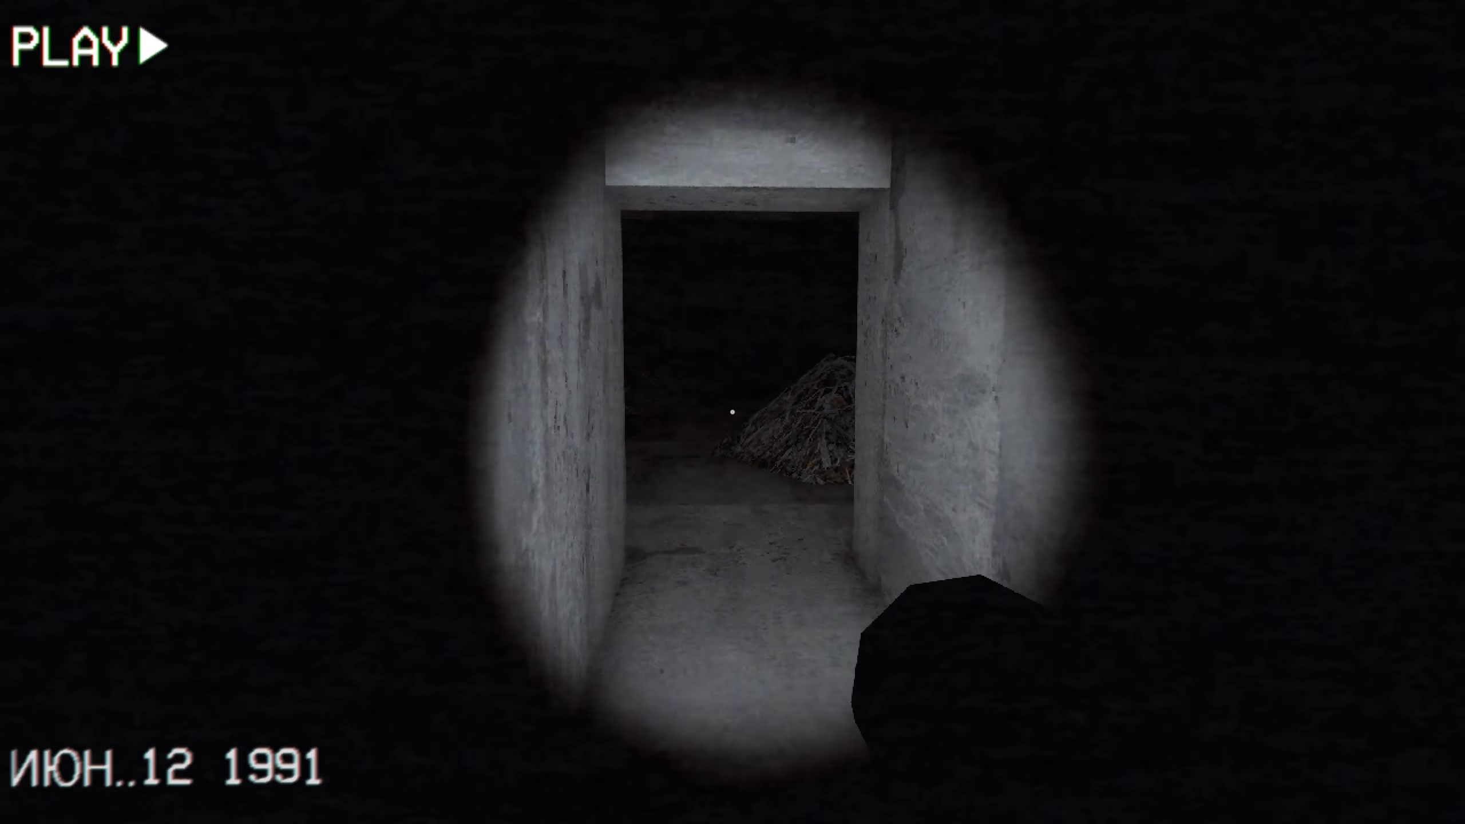
pyautogui.moveTo(732, 411)
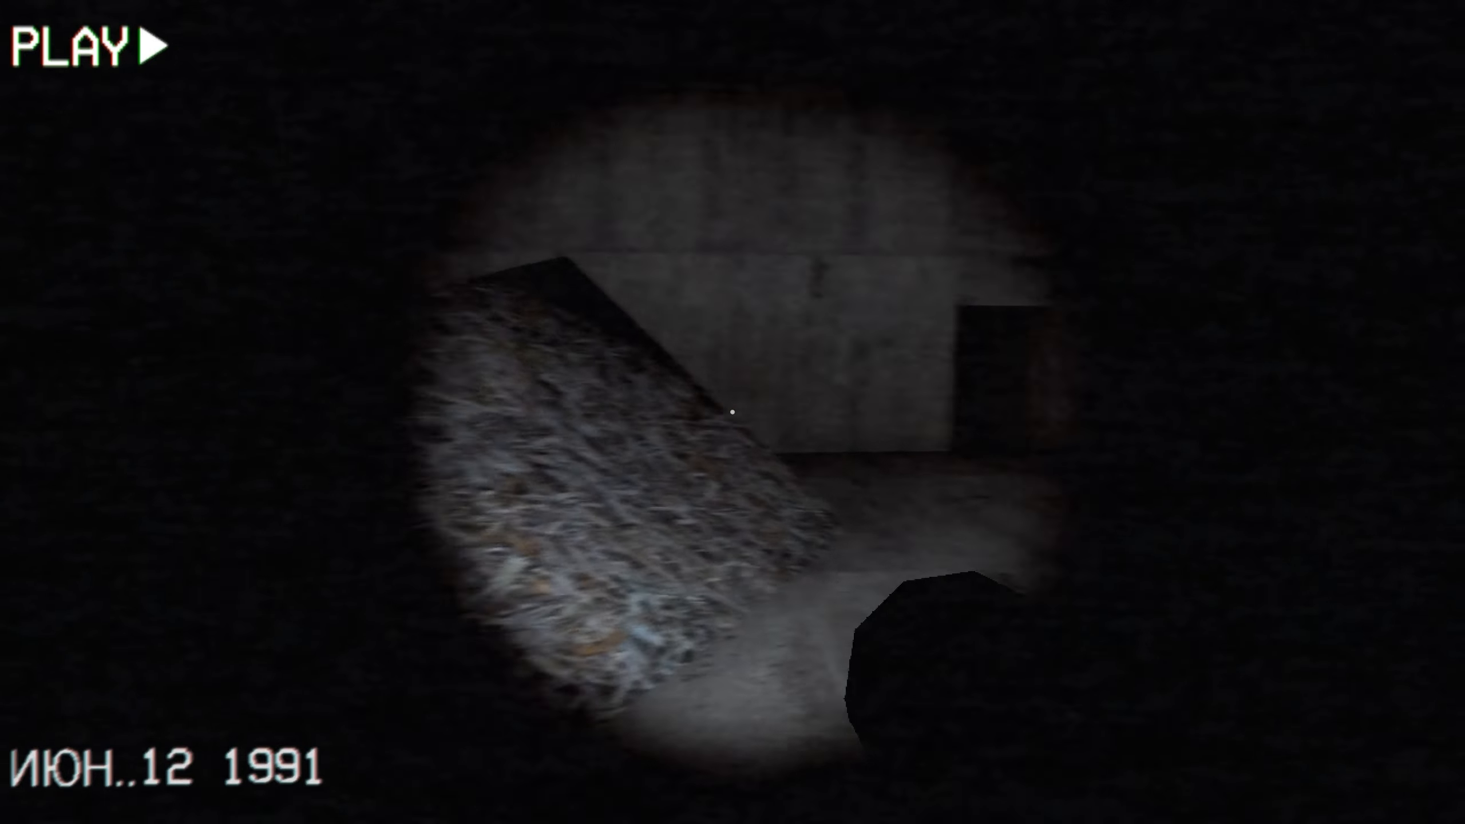
pyautogui.moveTo(732, 412)
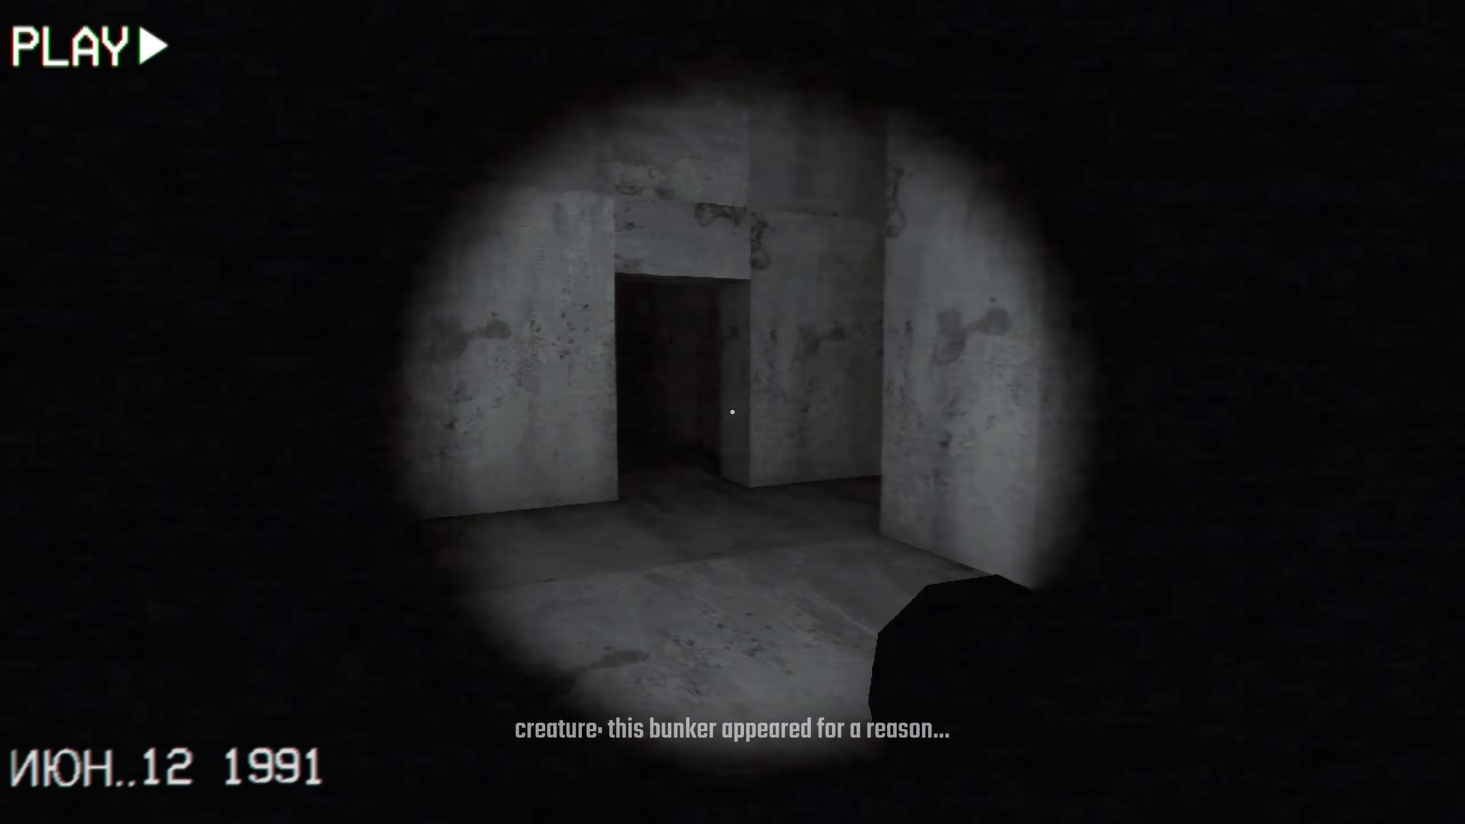
pyautogui.press('w')
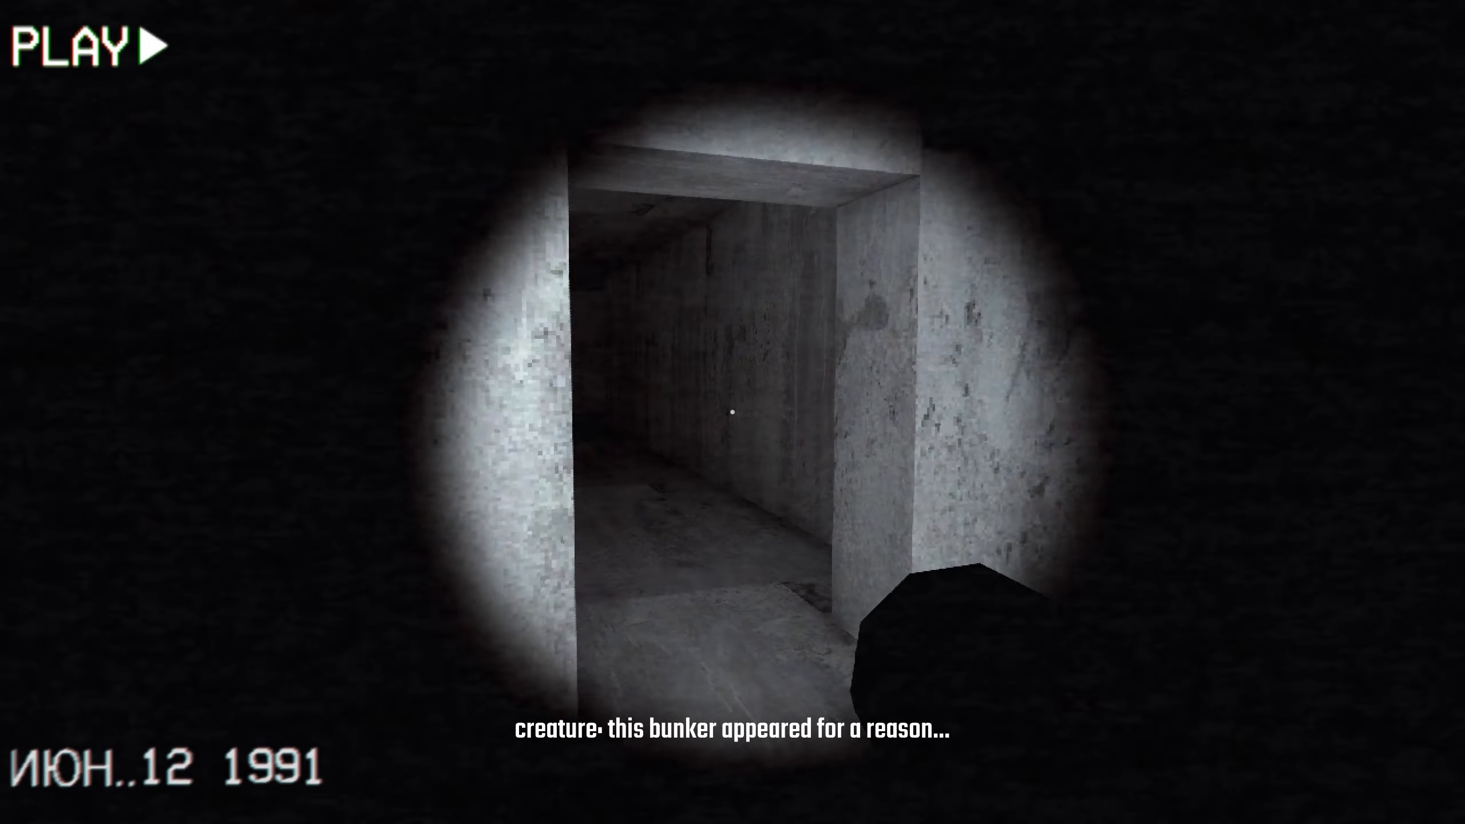
pyautogui.press('w')
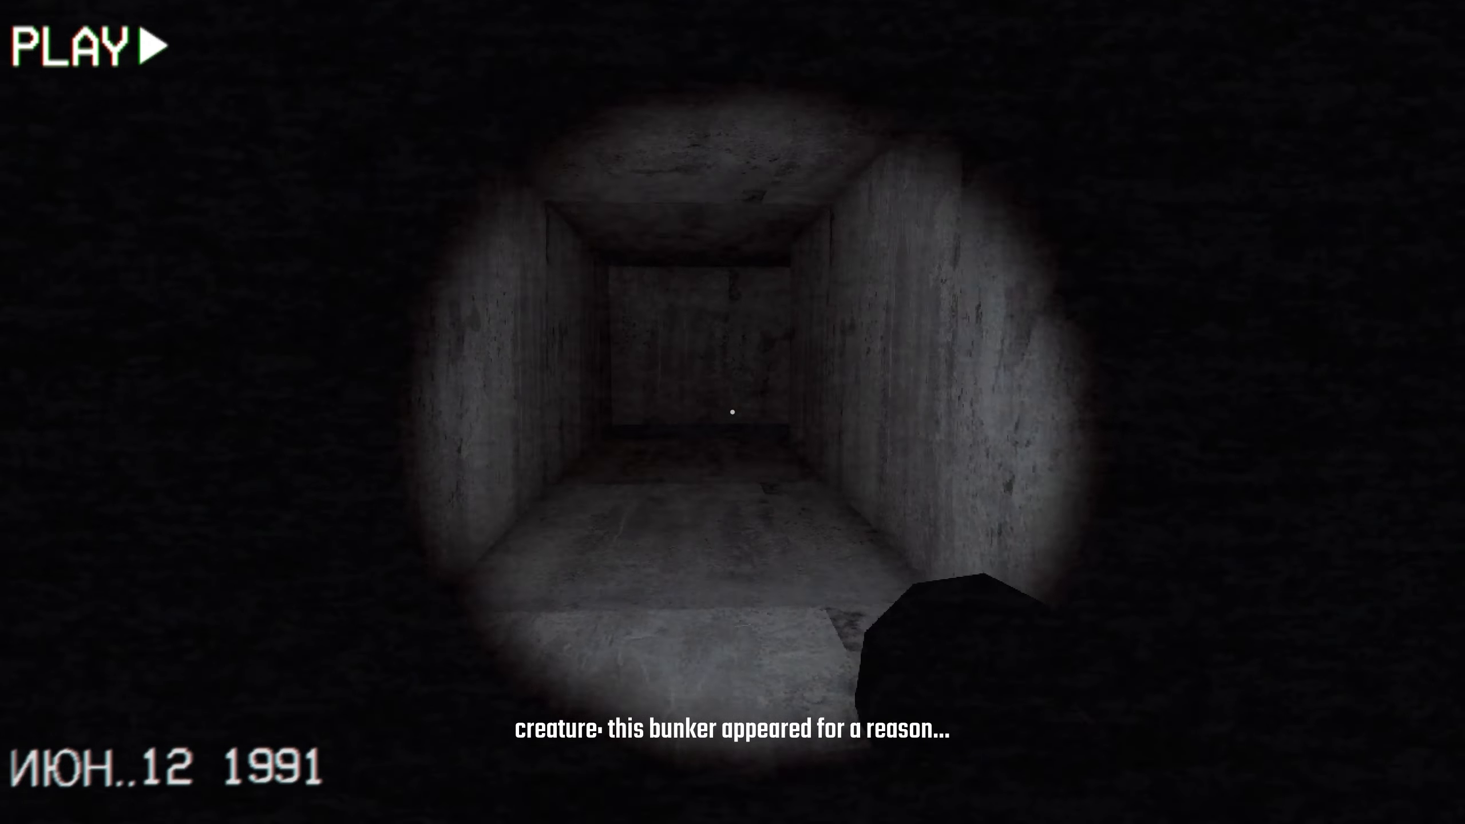
pyautogui.press('w')
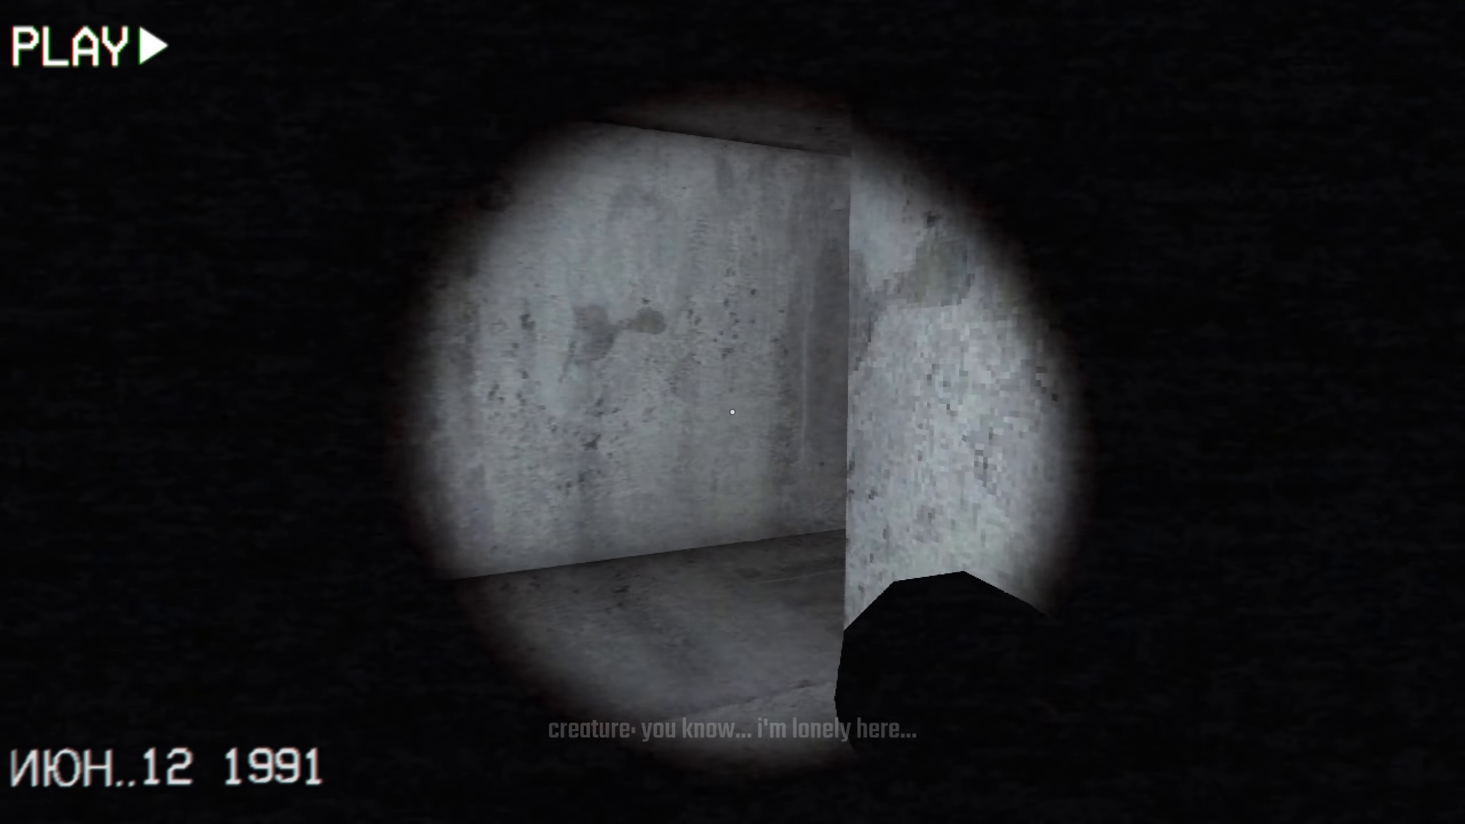
pyautogui.moveTo(733, 411)
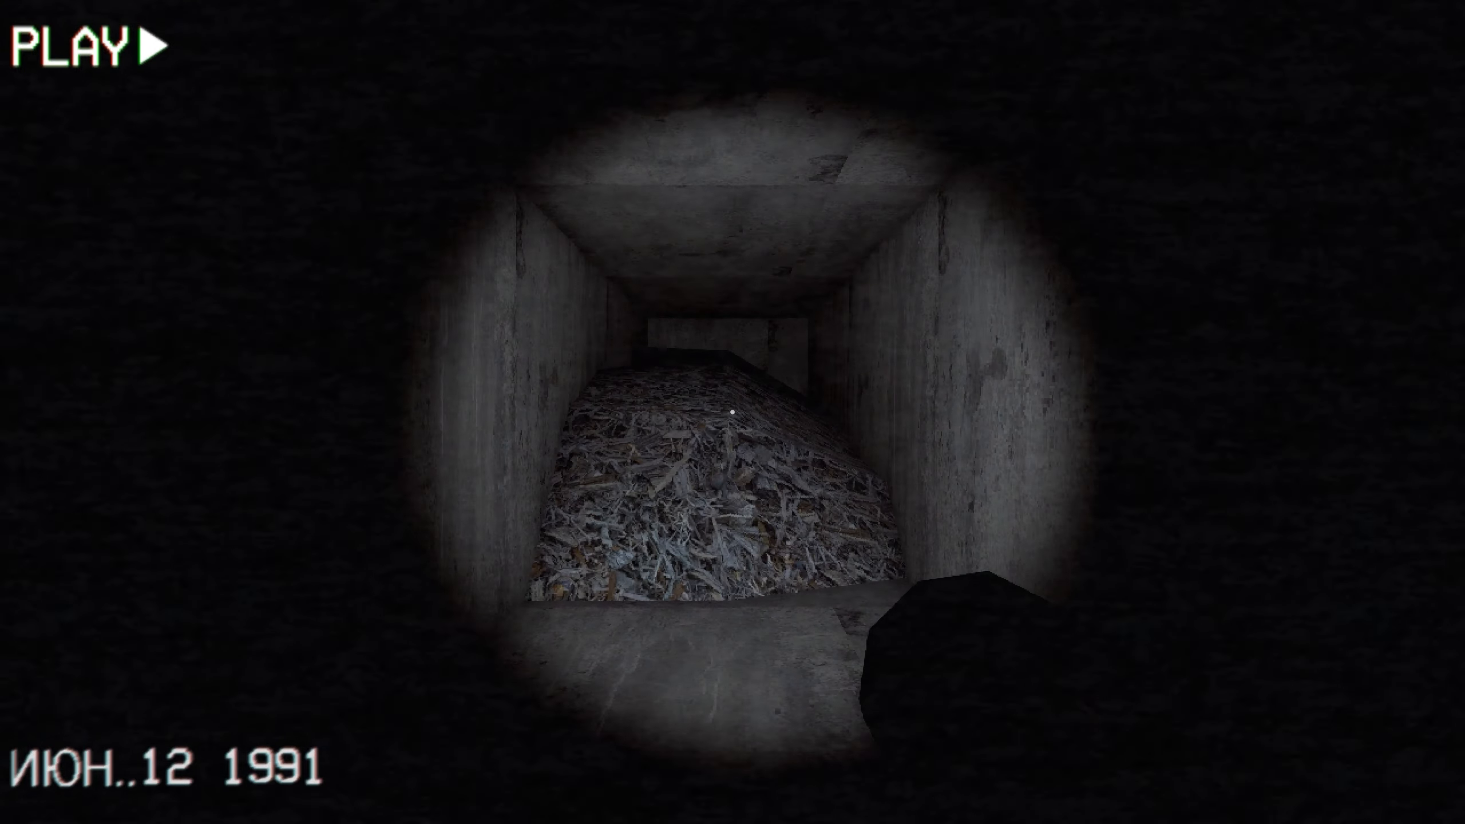
pyautogui.moveTo(732, 411)
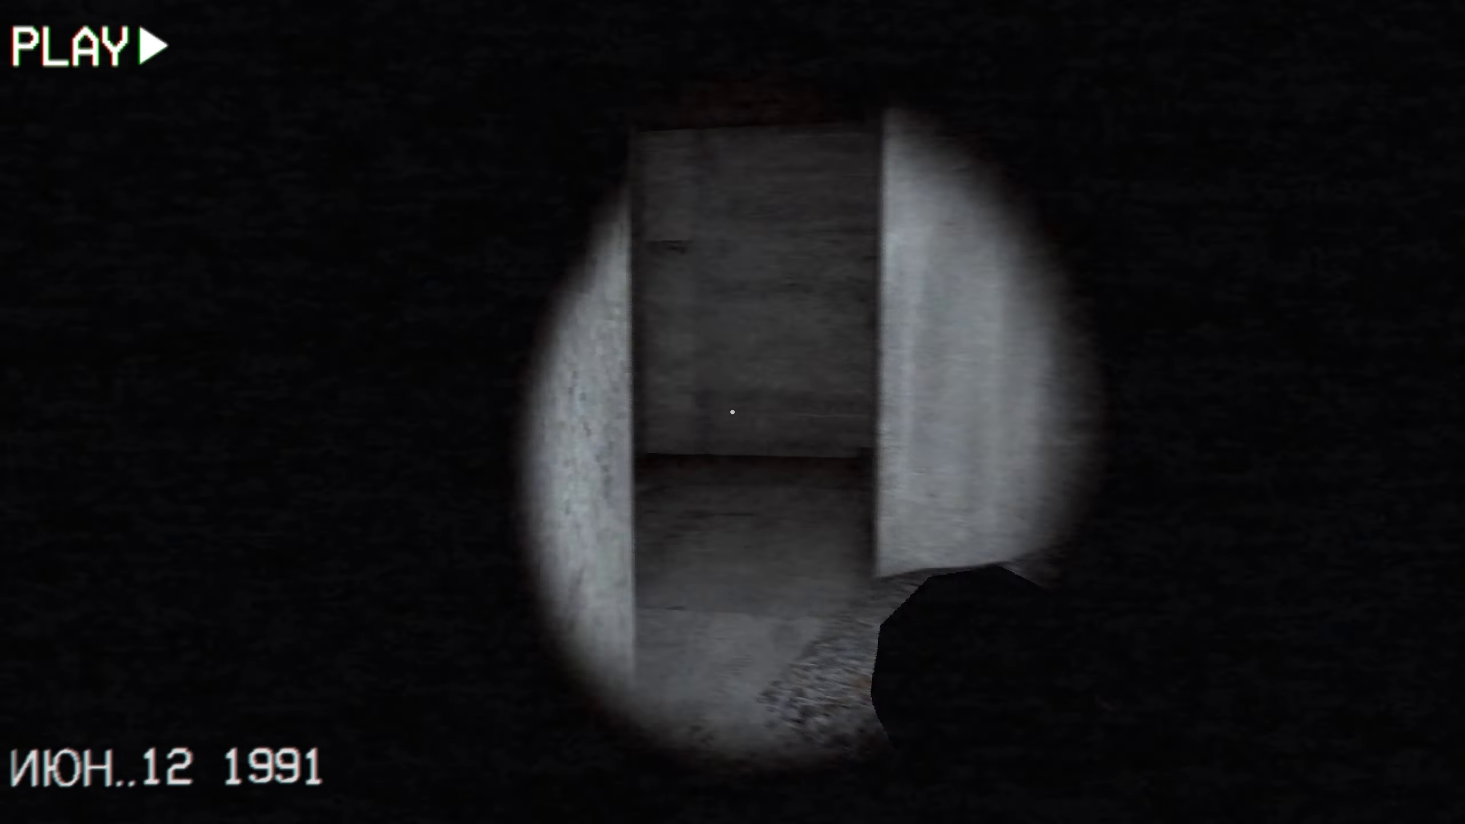
pyautogui.moveTo(732, 412)
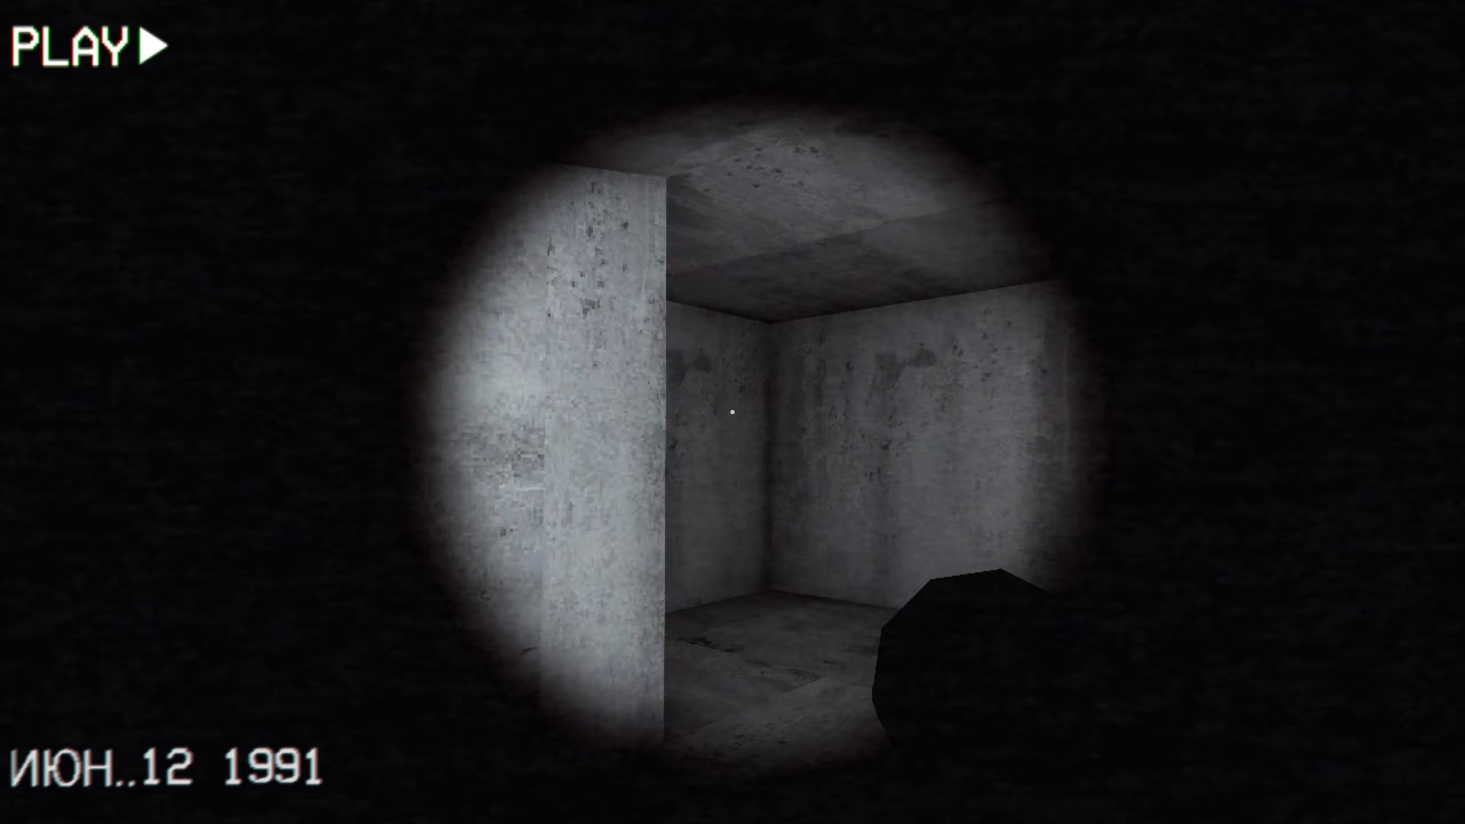
pyautogui.press('w')
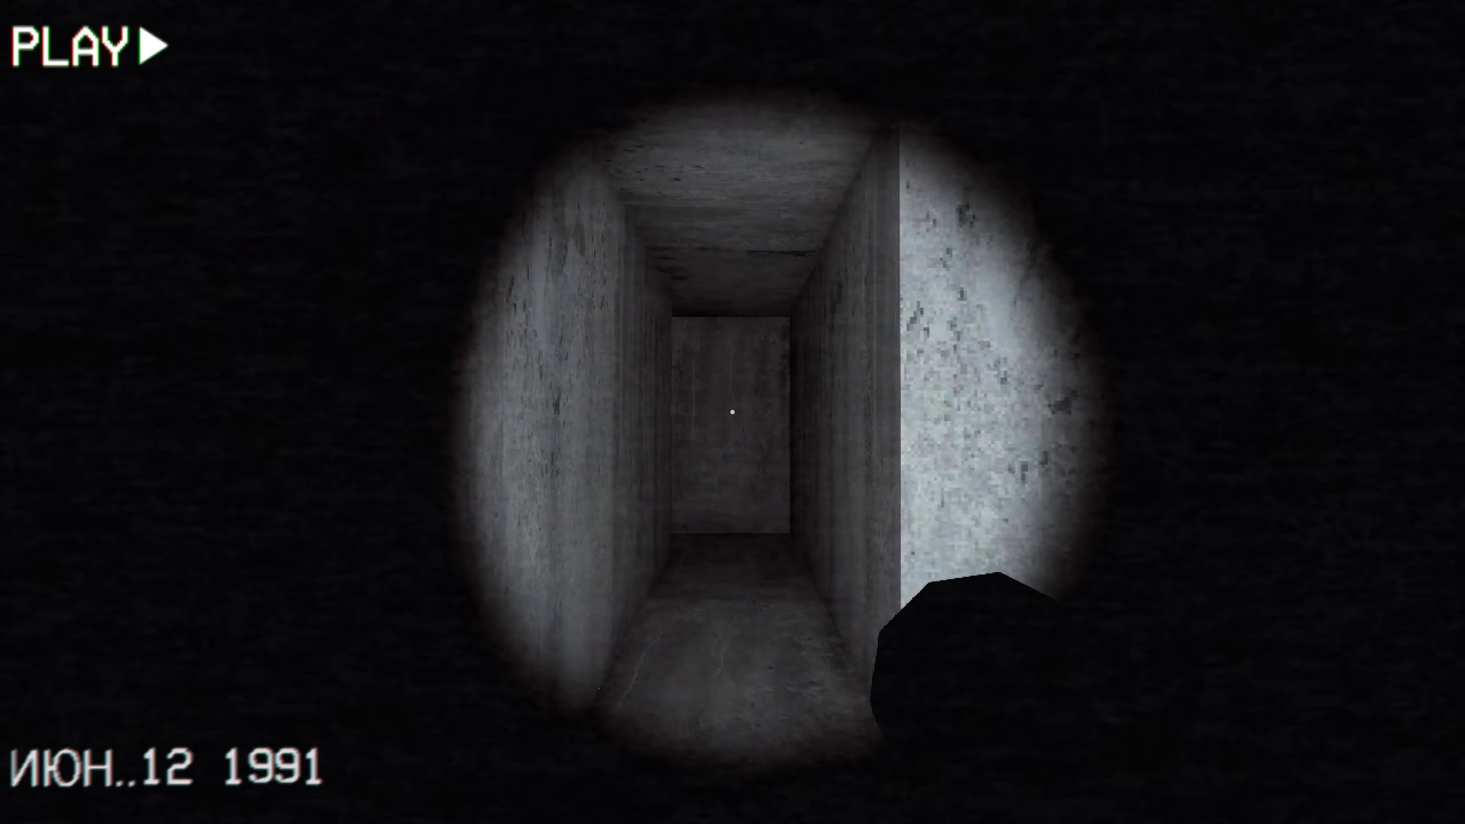
pyautogui.press('w')
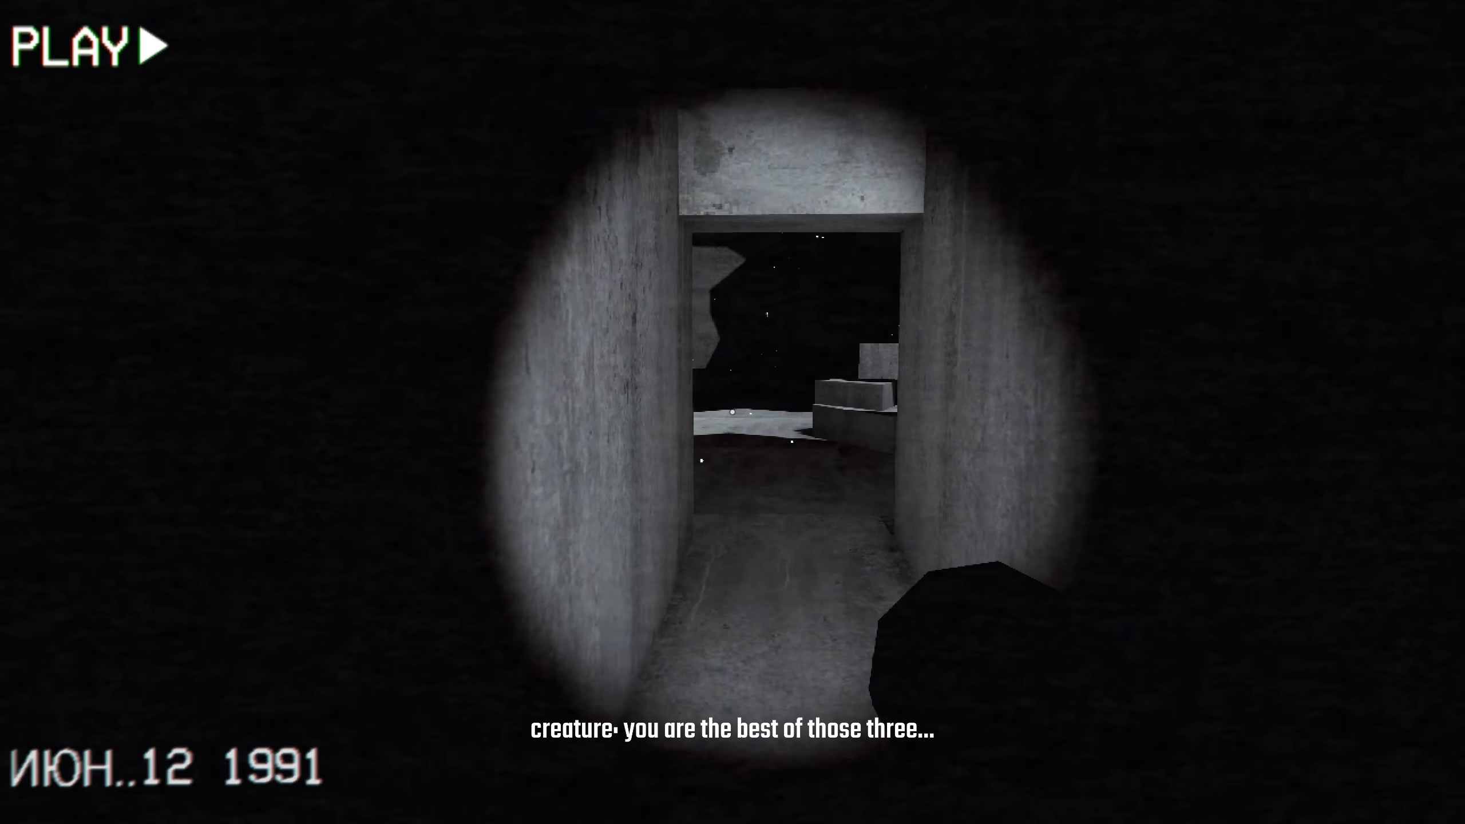
pyautogui.moveTo(733, 412)
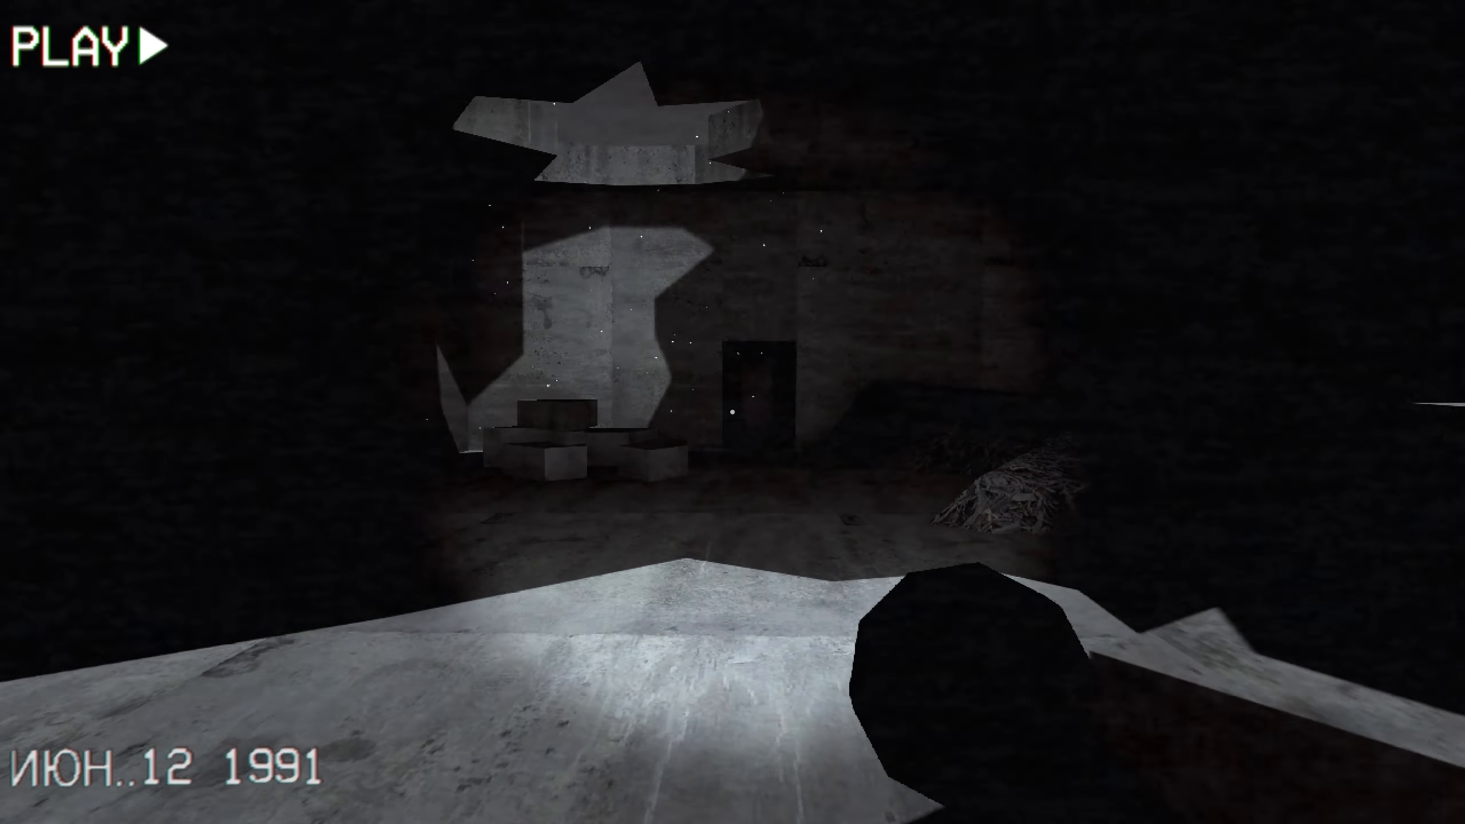
pyautogui.moveTo(733, 412)
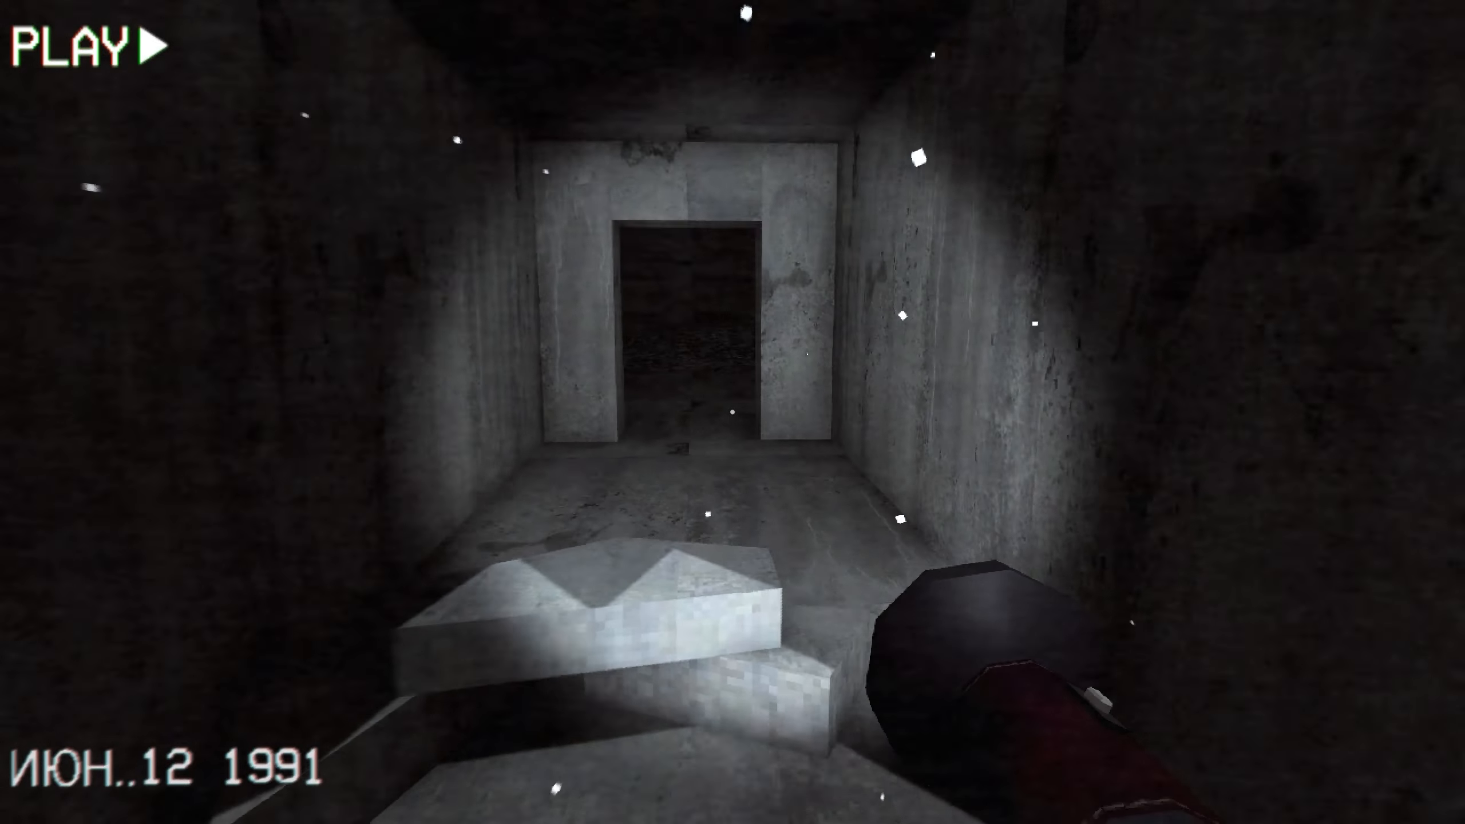
# Cross the bone-filled hall and reach the doorway leading deeper inside.
pyautogui.press('w')
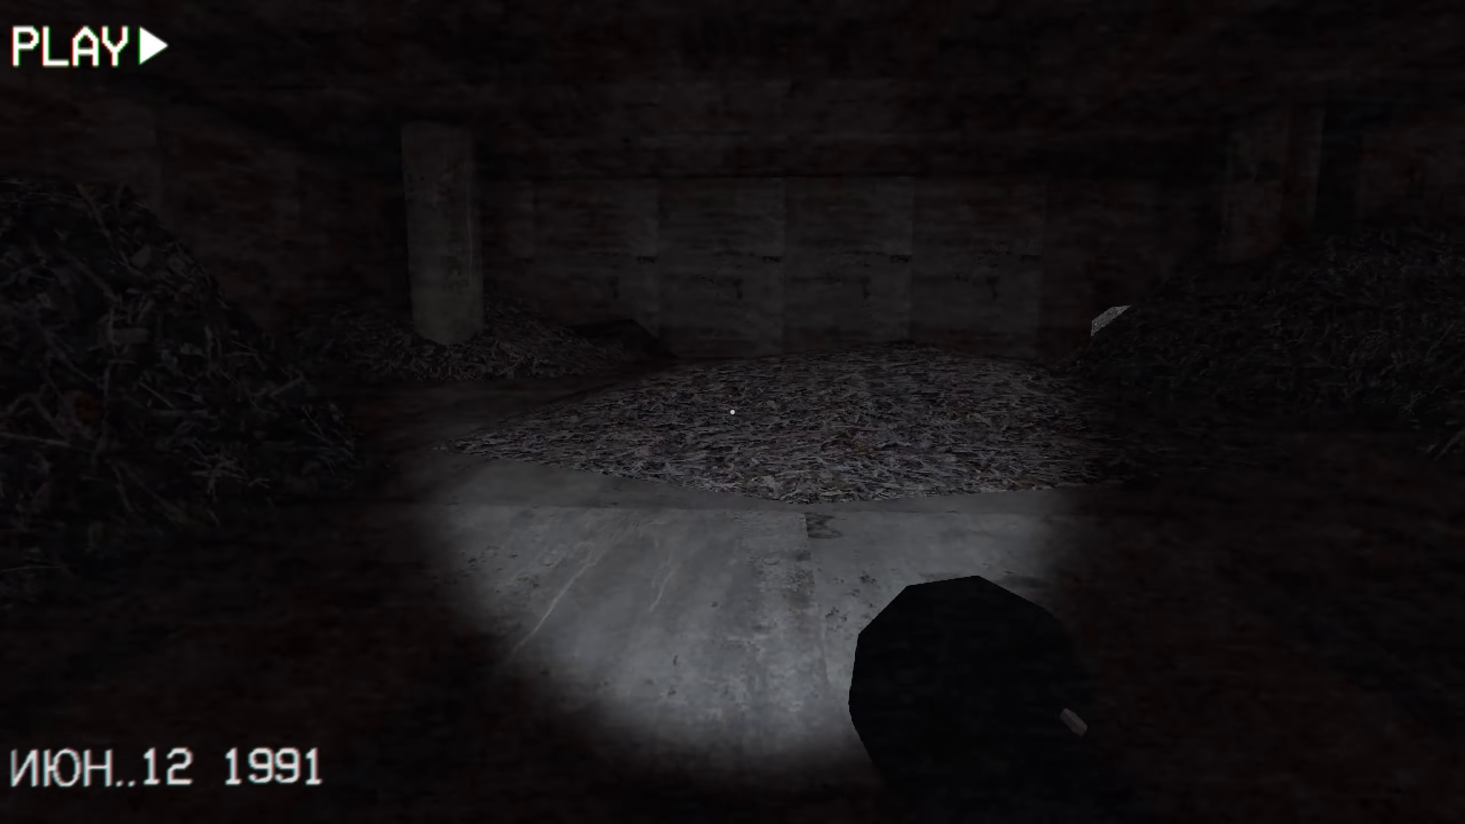
pyautogui.moveTo(732, 412)
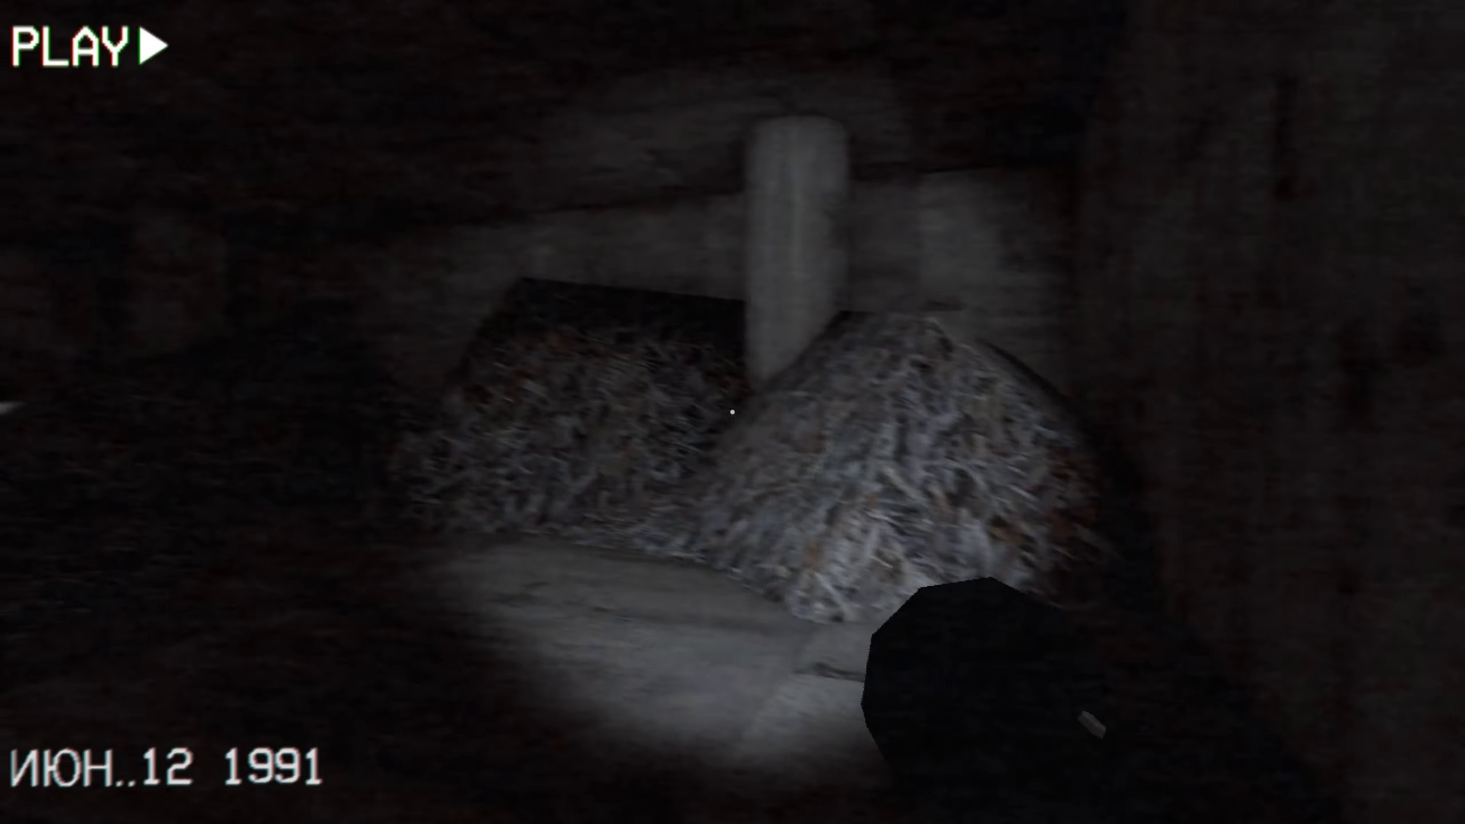
pyautogui.moveTo(732, 412)
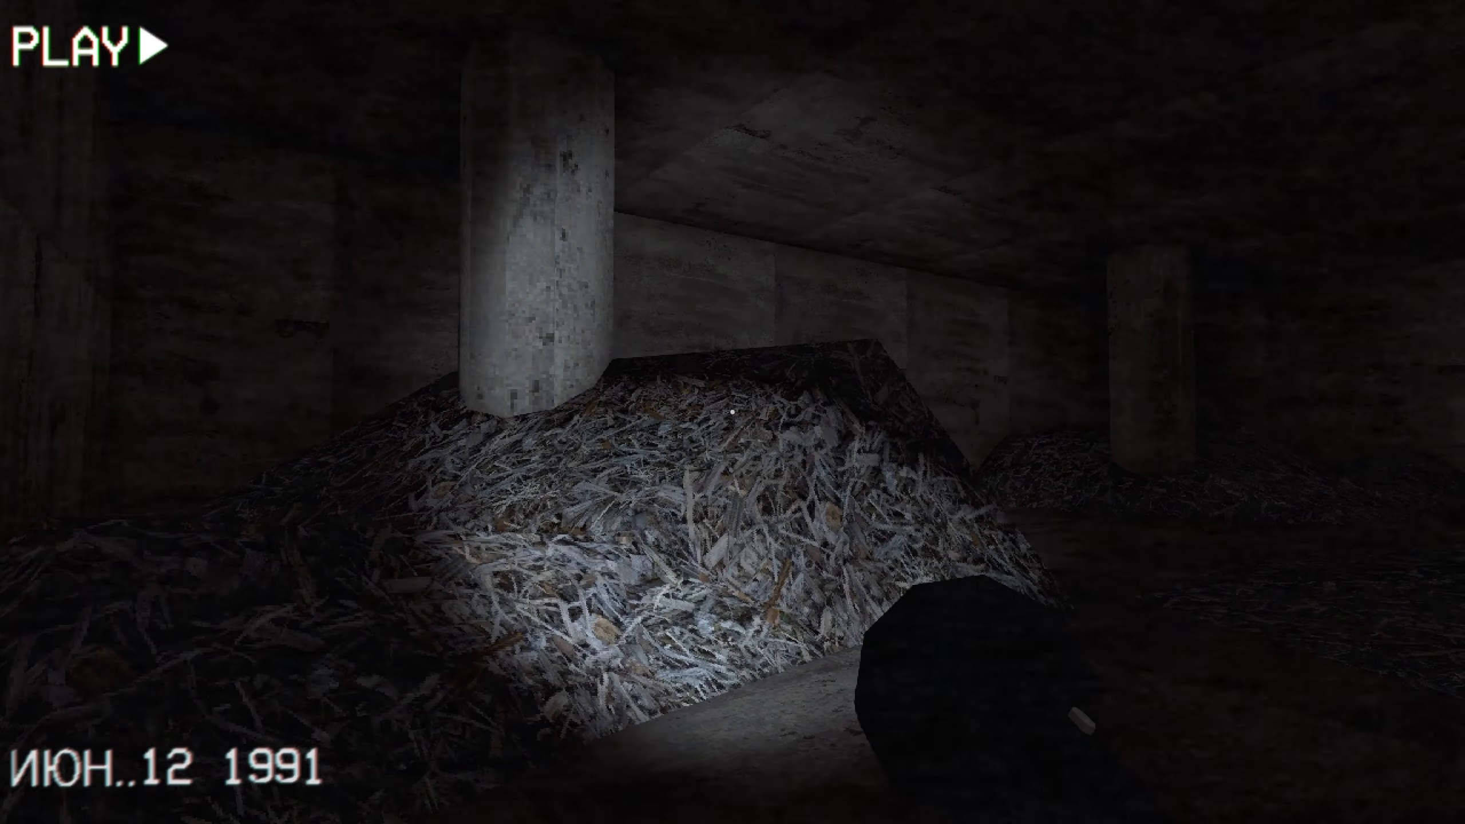
pyautogui.moveTo(733, 412)
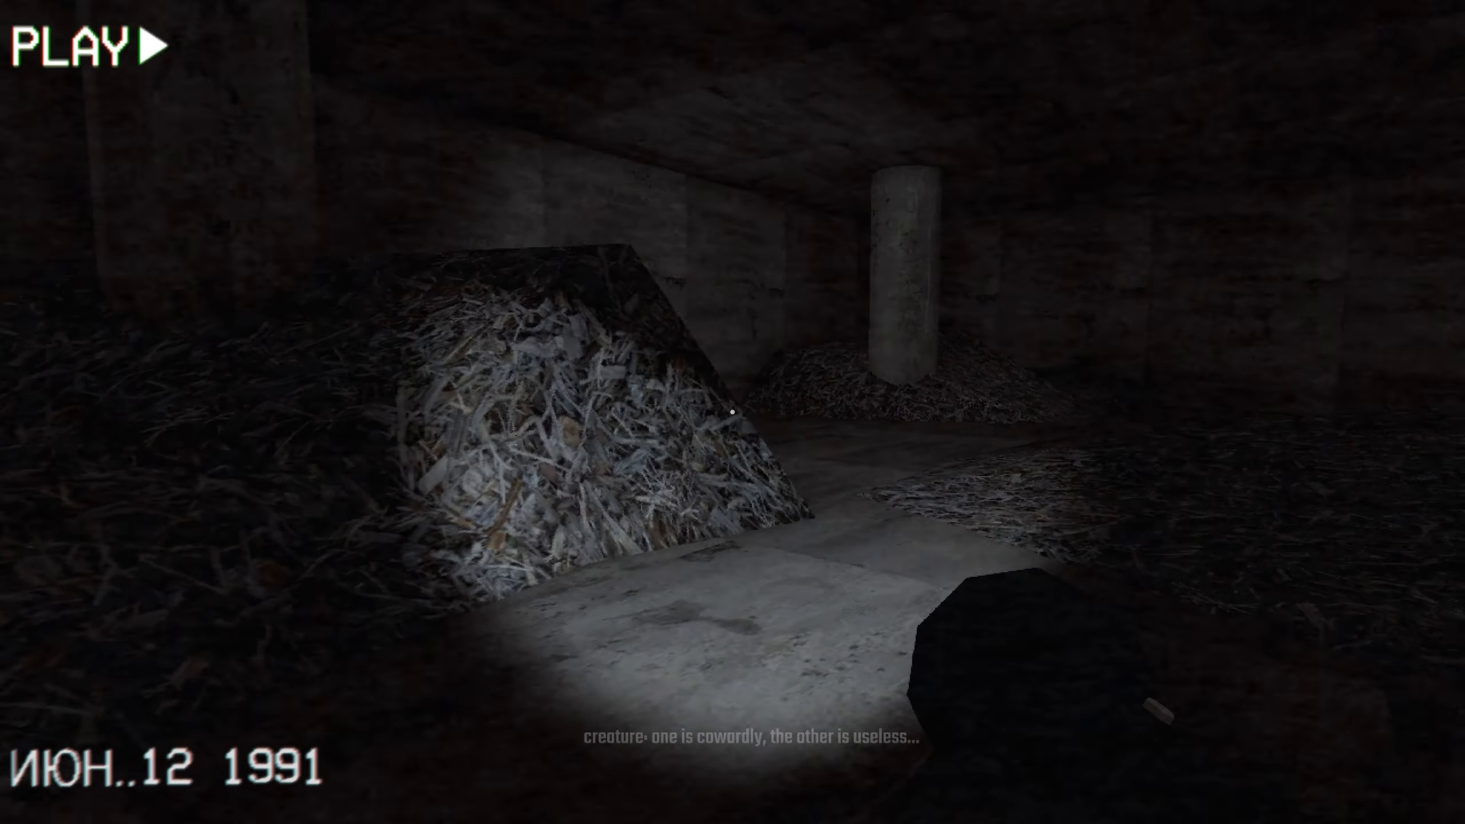
pyautogui.moveTo(732, 412)
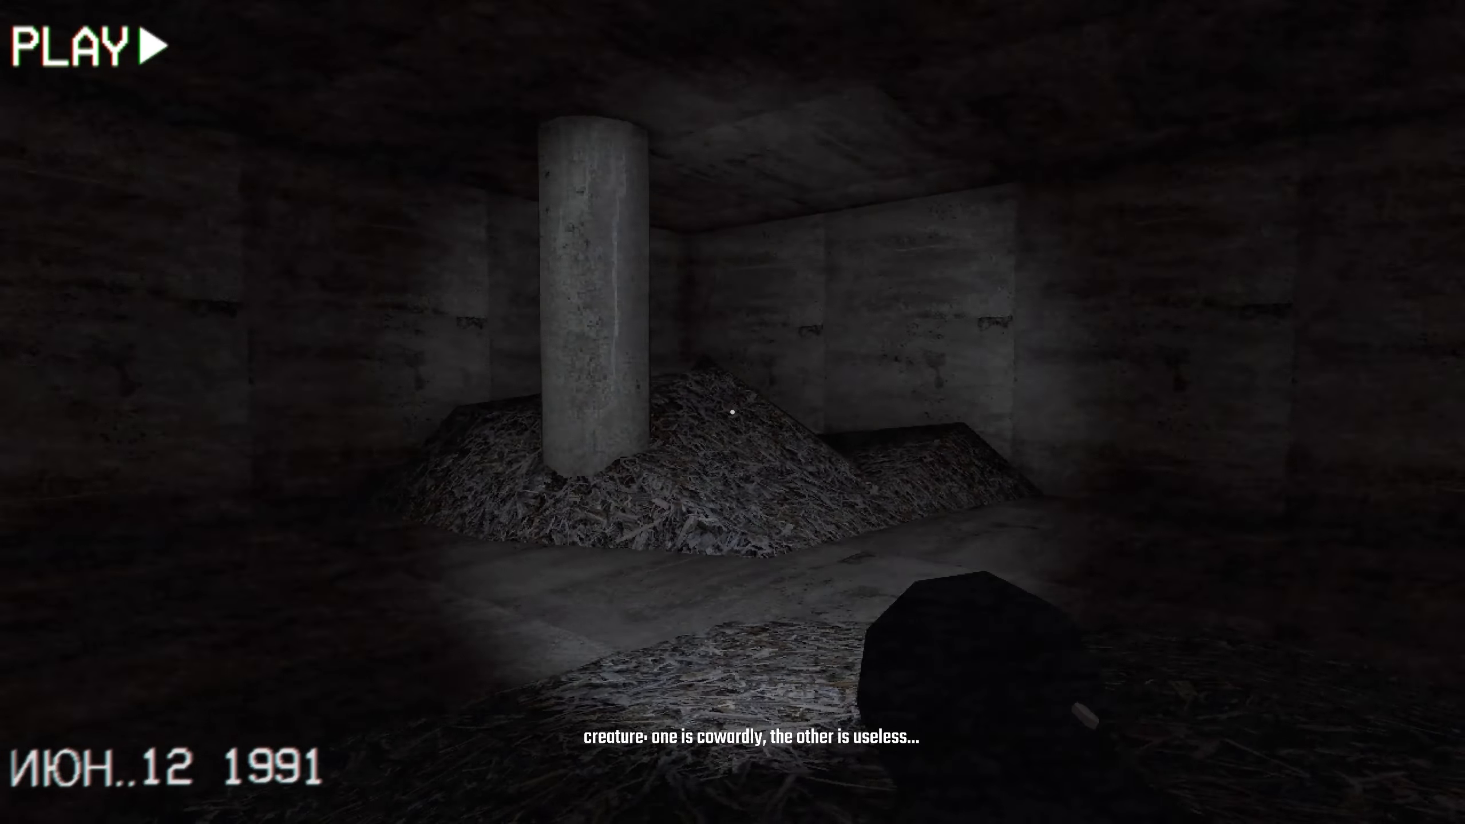
pyautogui.moveTo(732, 412)
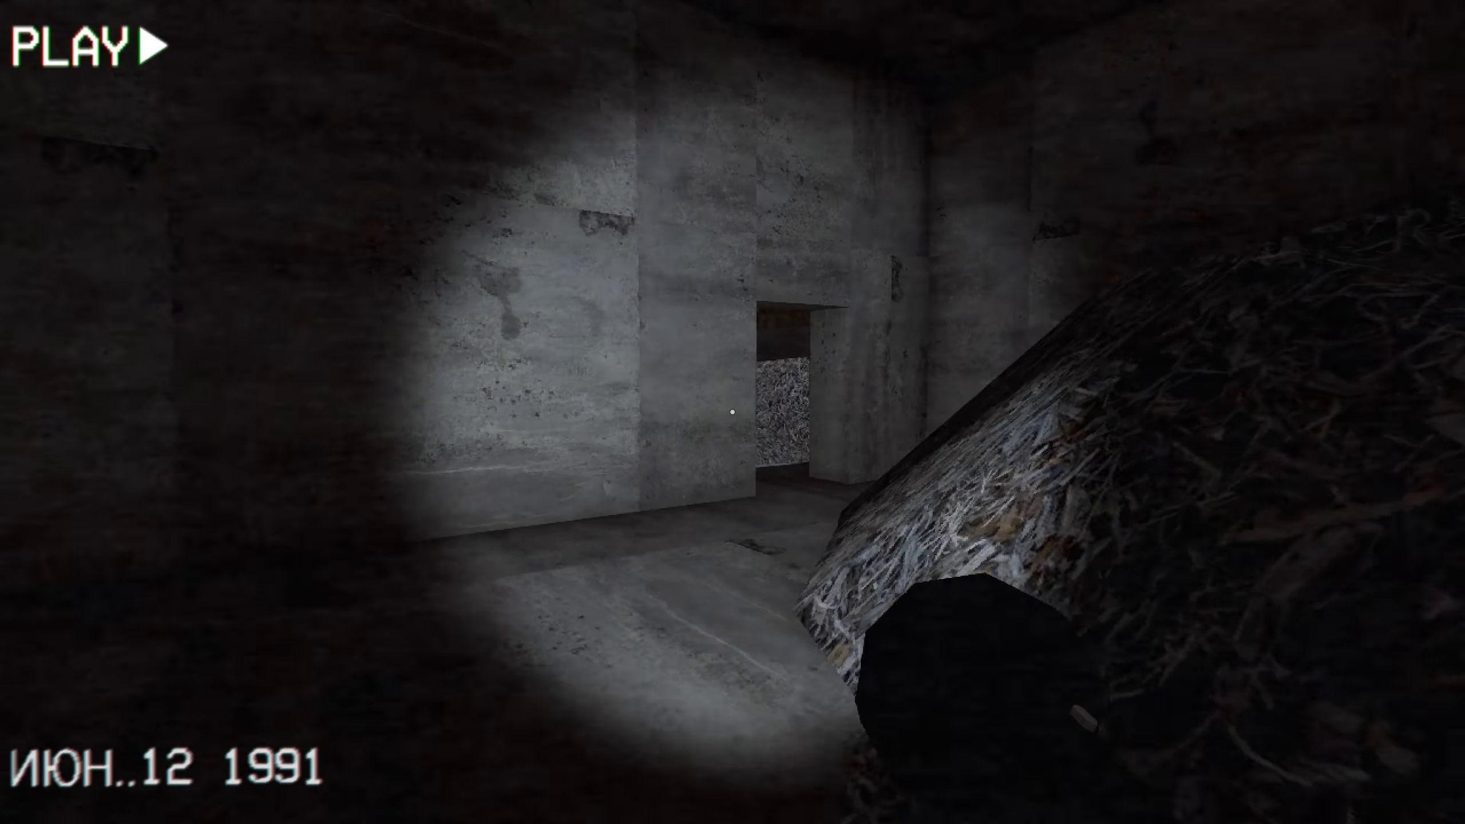
pyautogui.press('w')
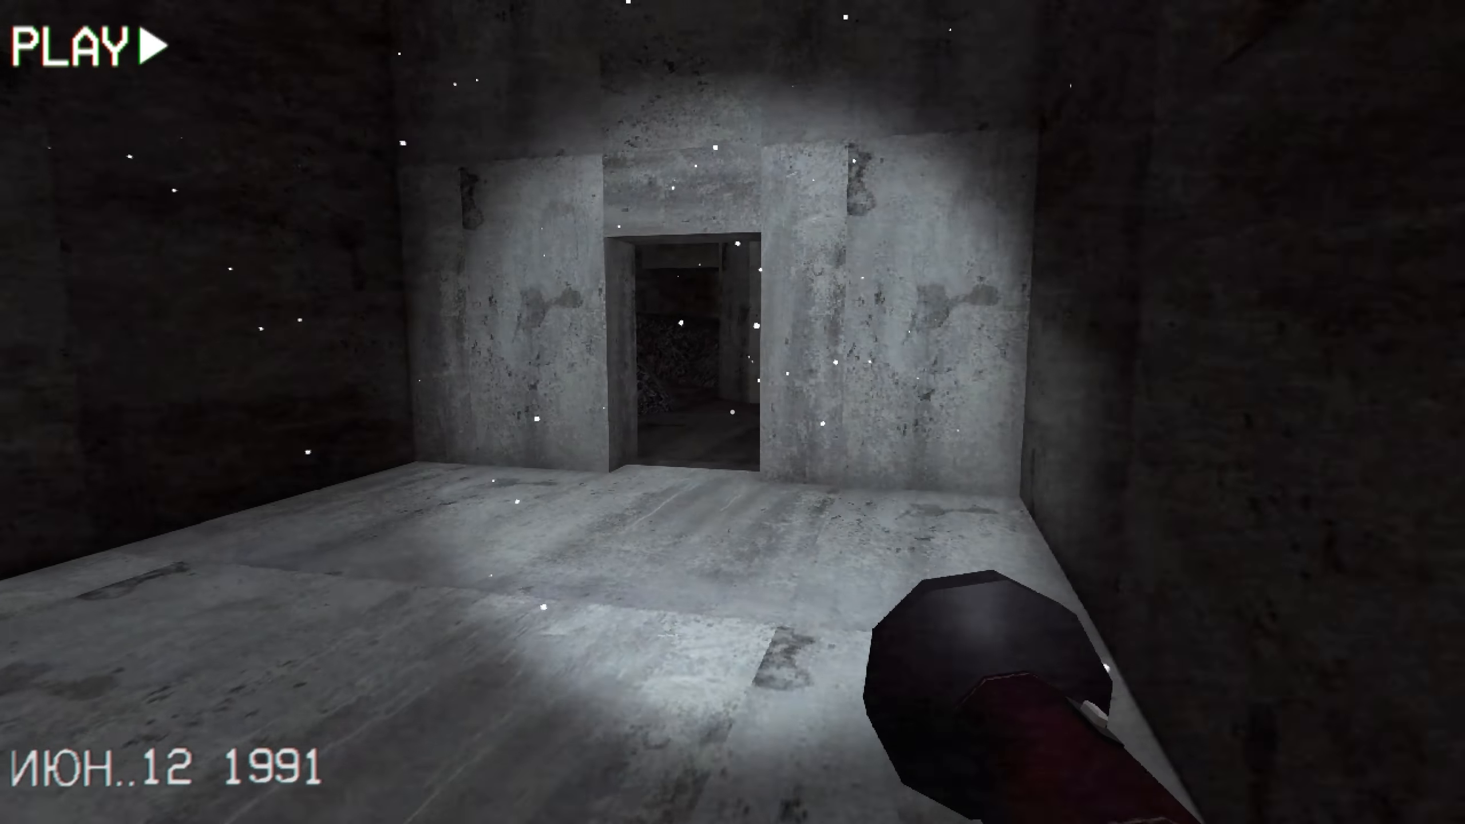
# Approach the crouching salesman and hear him refuse to leave the bunker.
pyautogui.press('w')
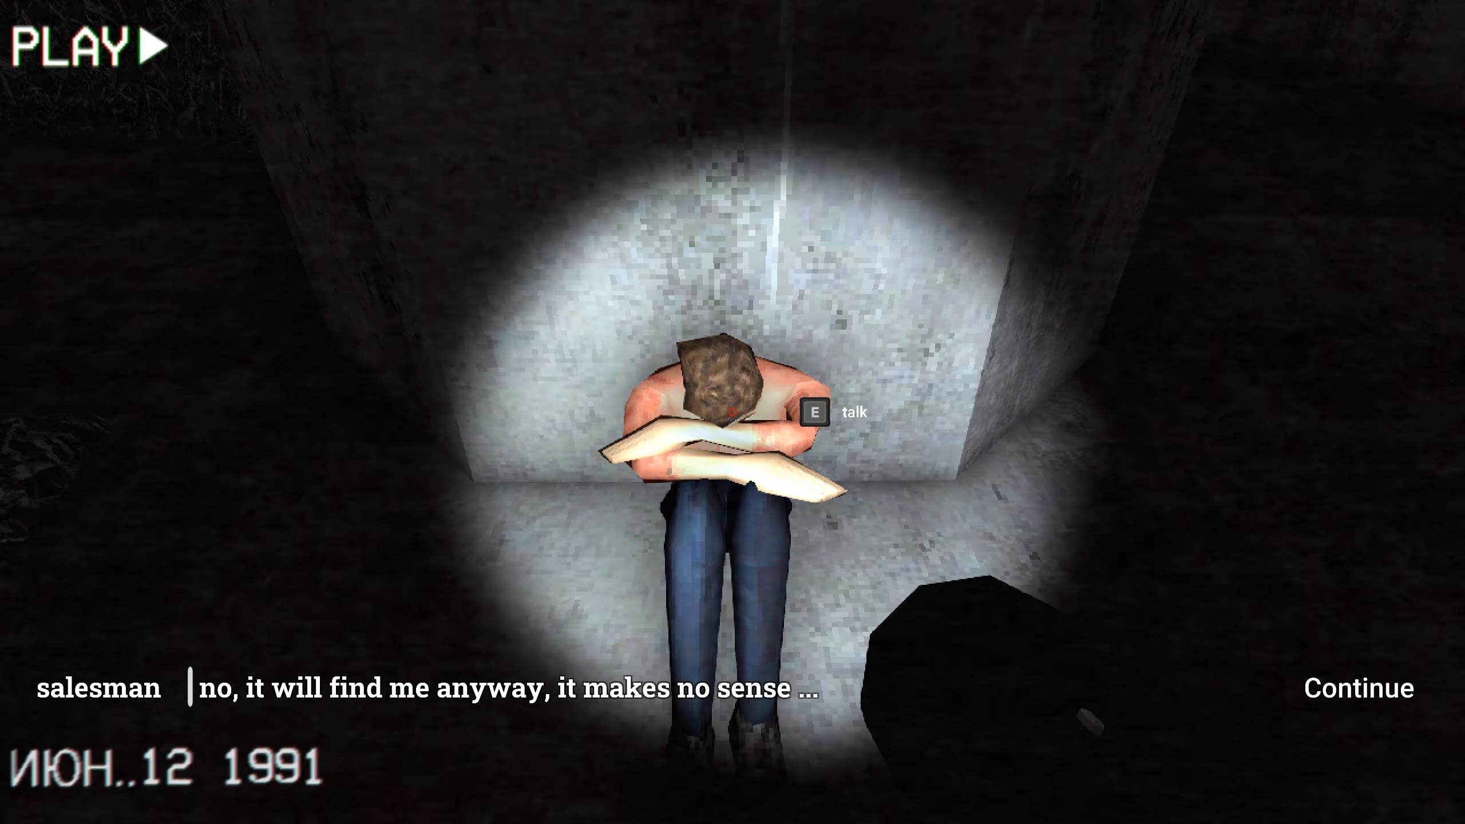
pyautogui.click(1356, 689)
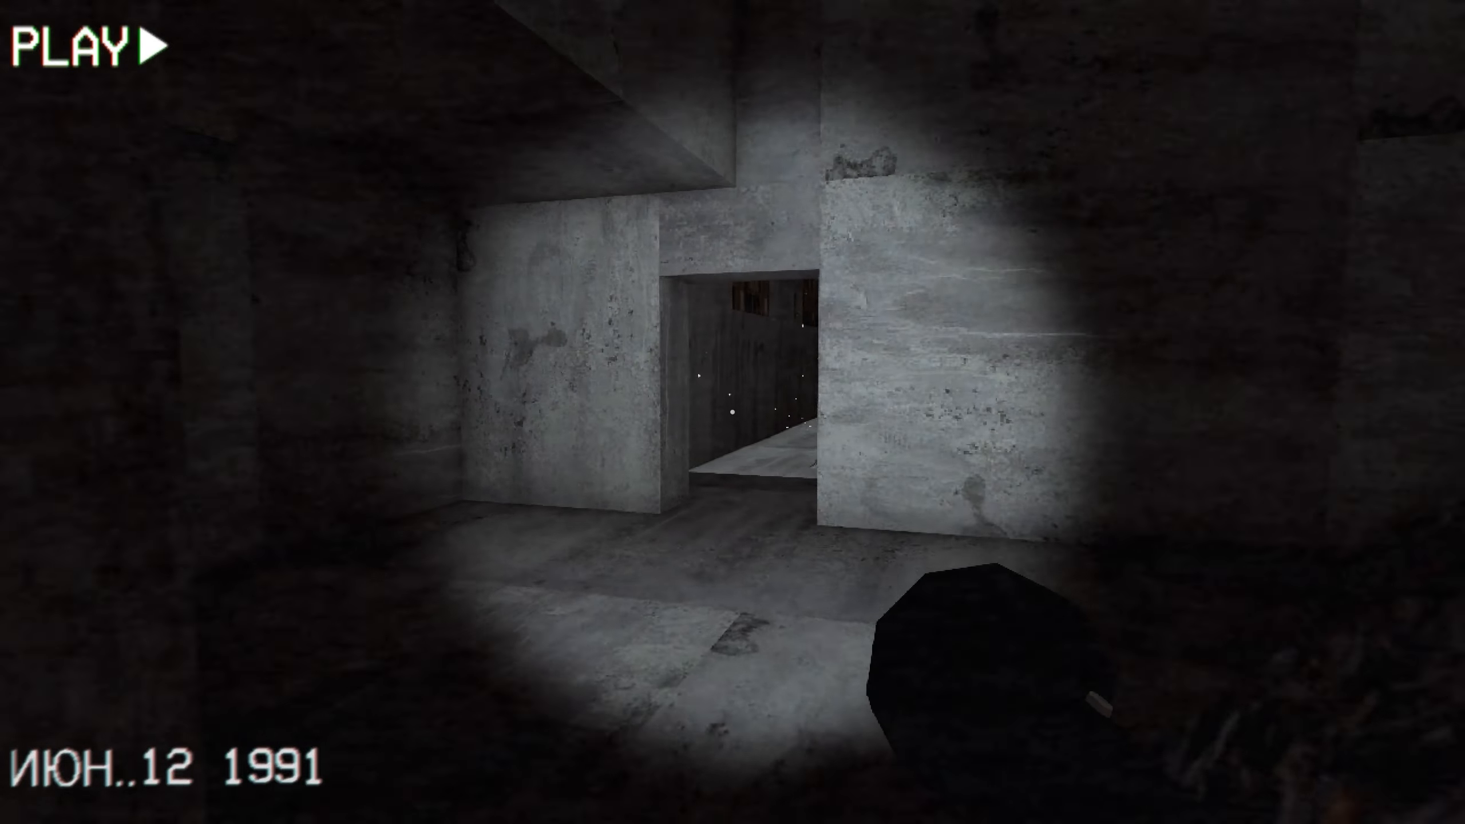
# Walk through the doorways and advance down the dark bone-lined corridor toward the far door.
pyautogui.press('w')
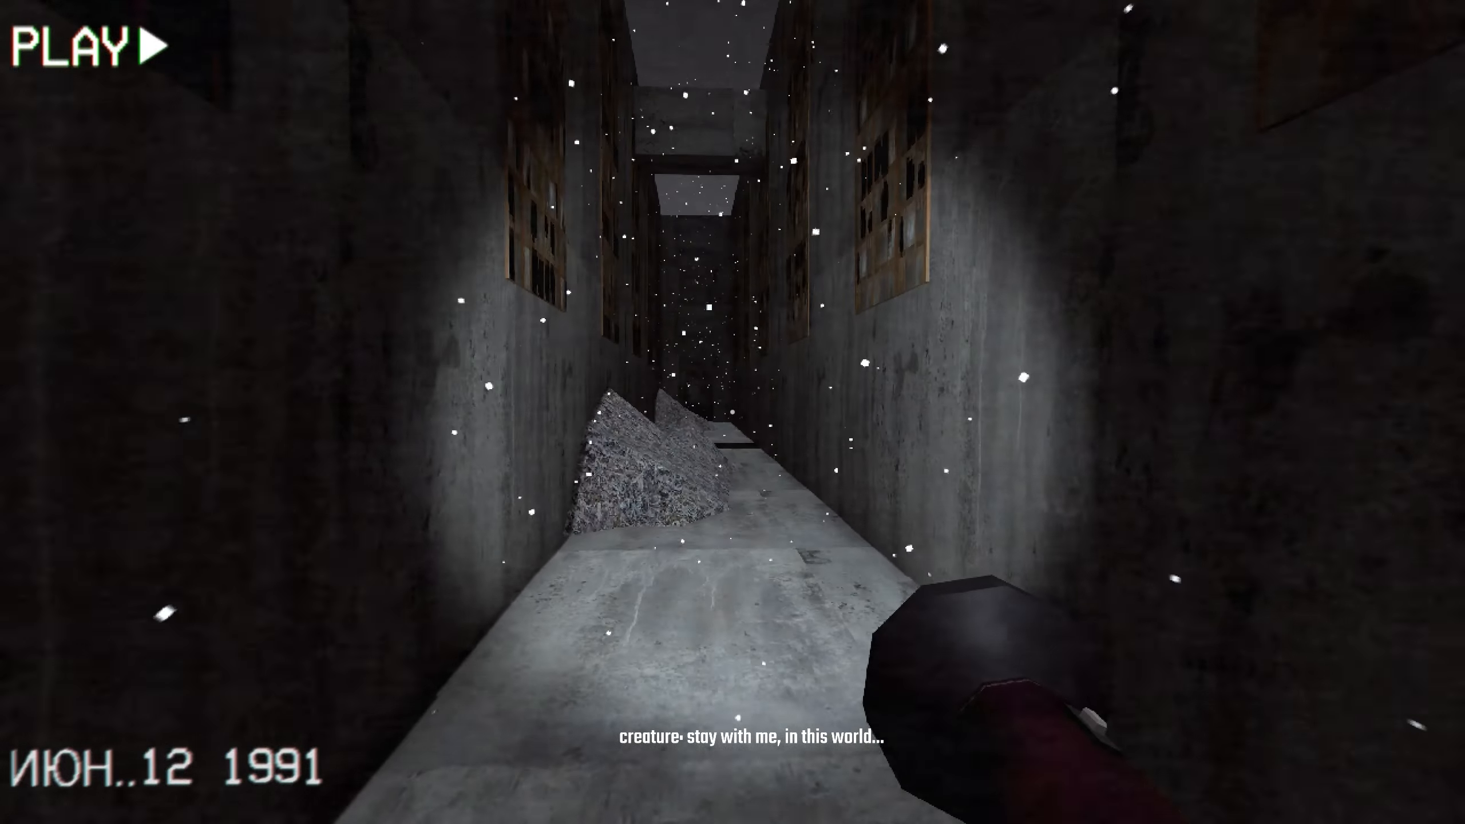
pyautogui.moveTo(732, 412)
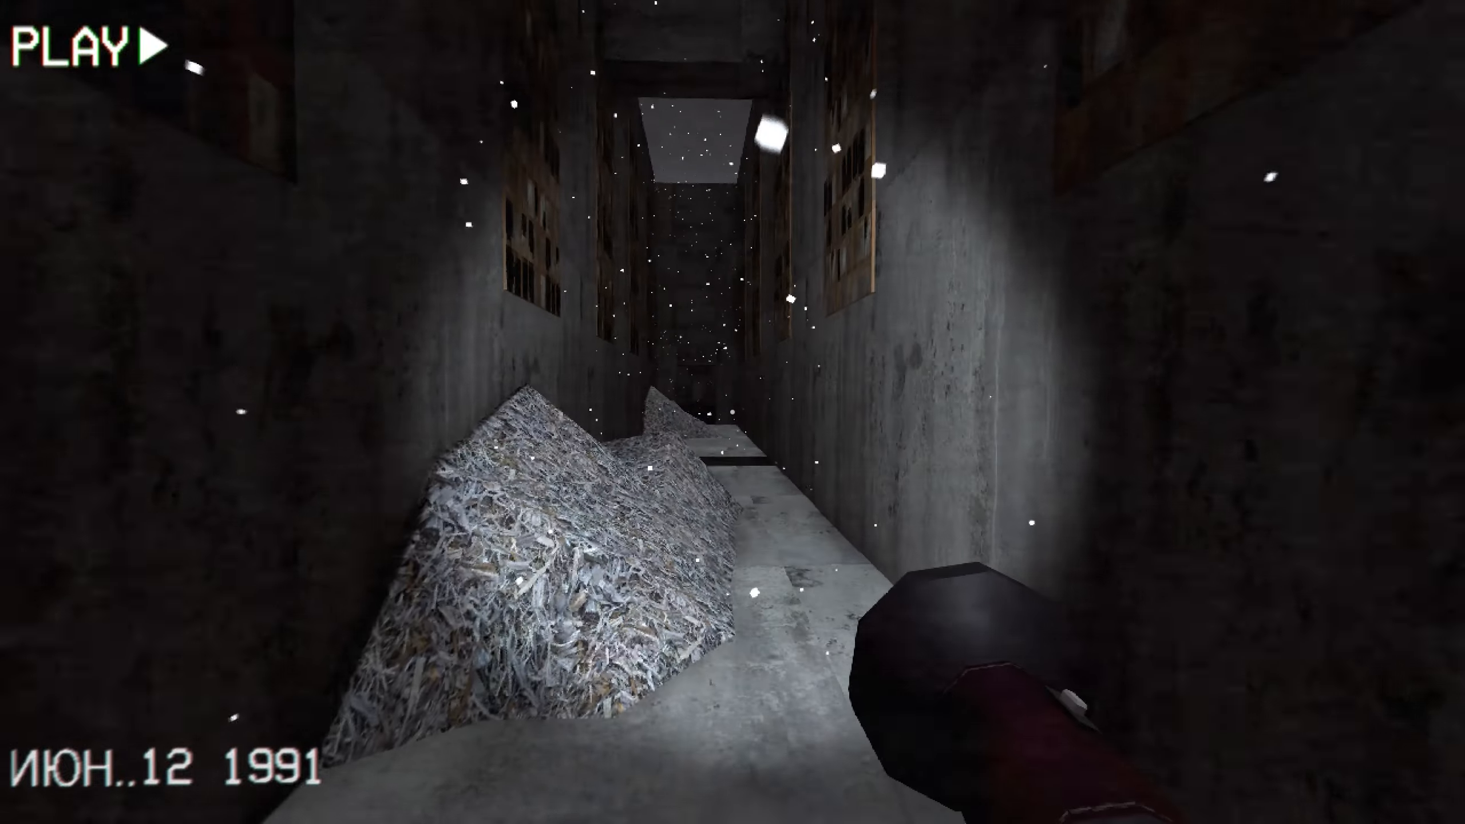
pyautogui.moveTo(732, 412)
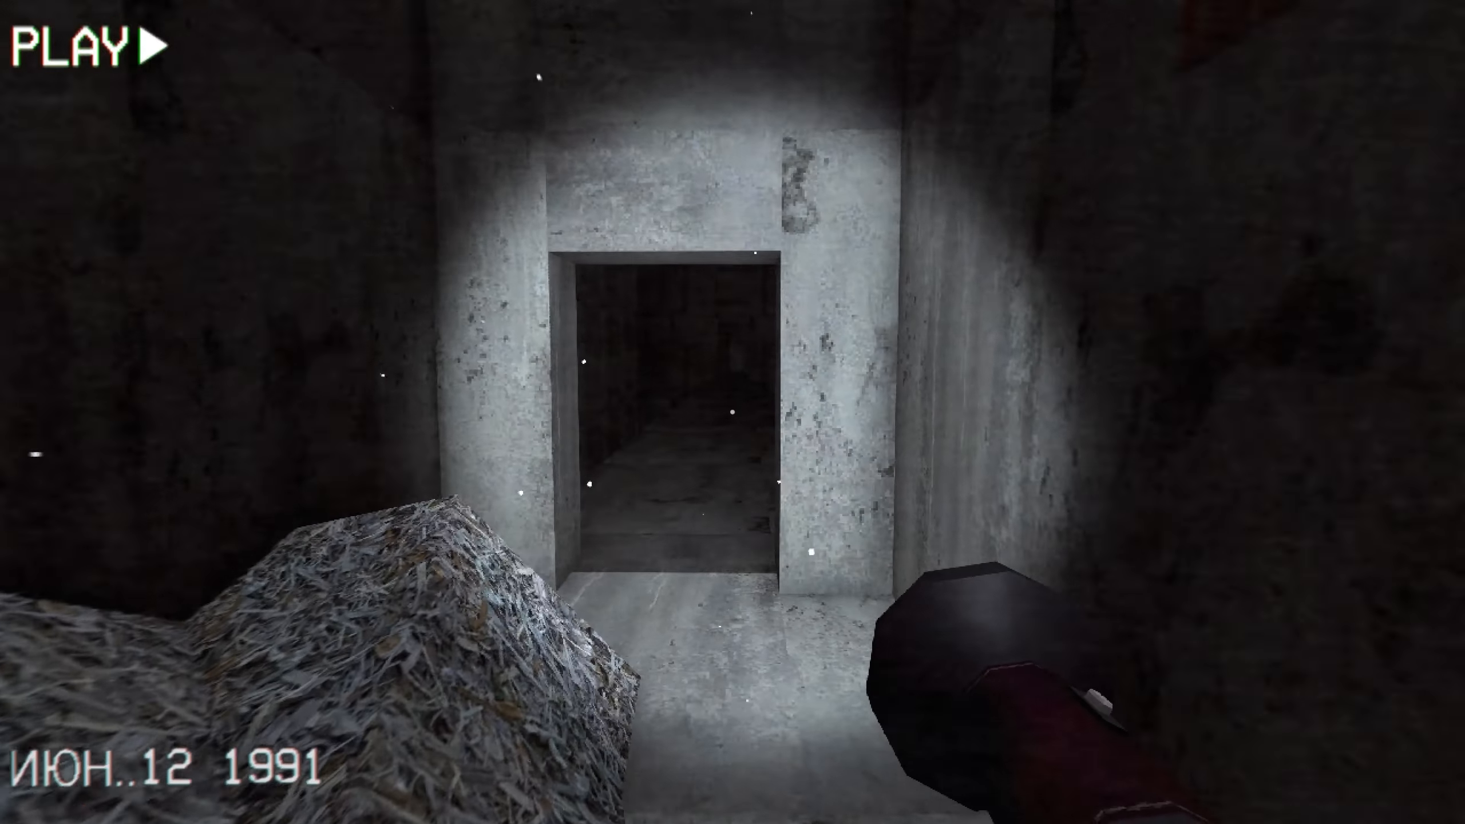
pyautogui.press('w')
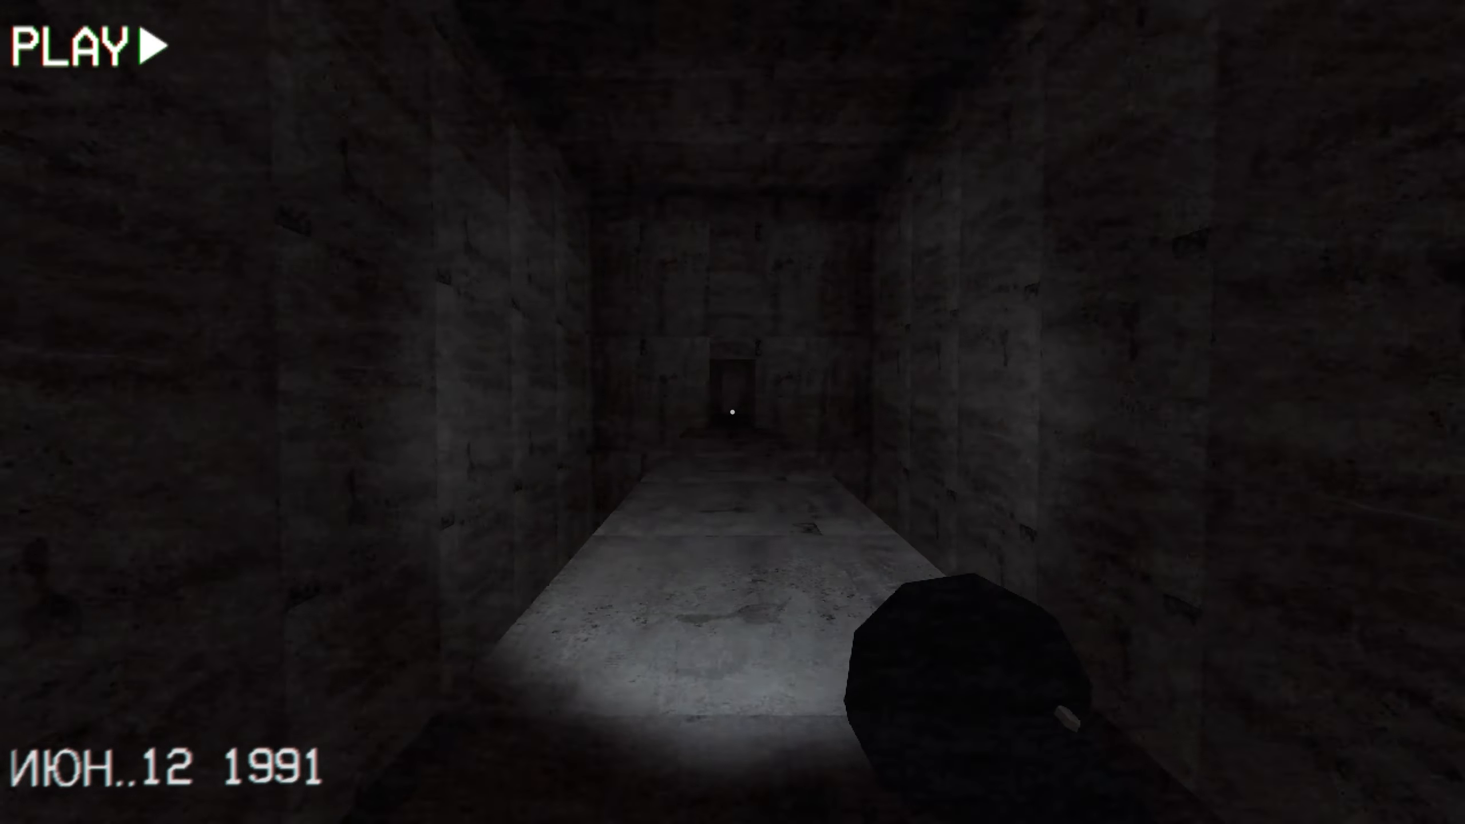
pyautogui.press('w')
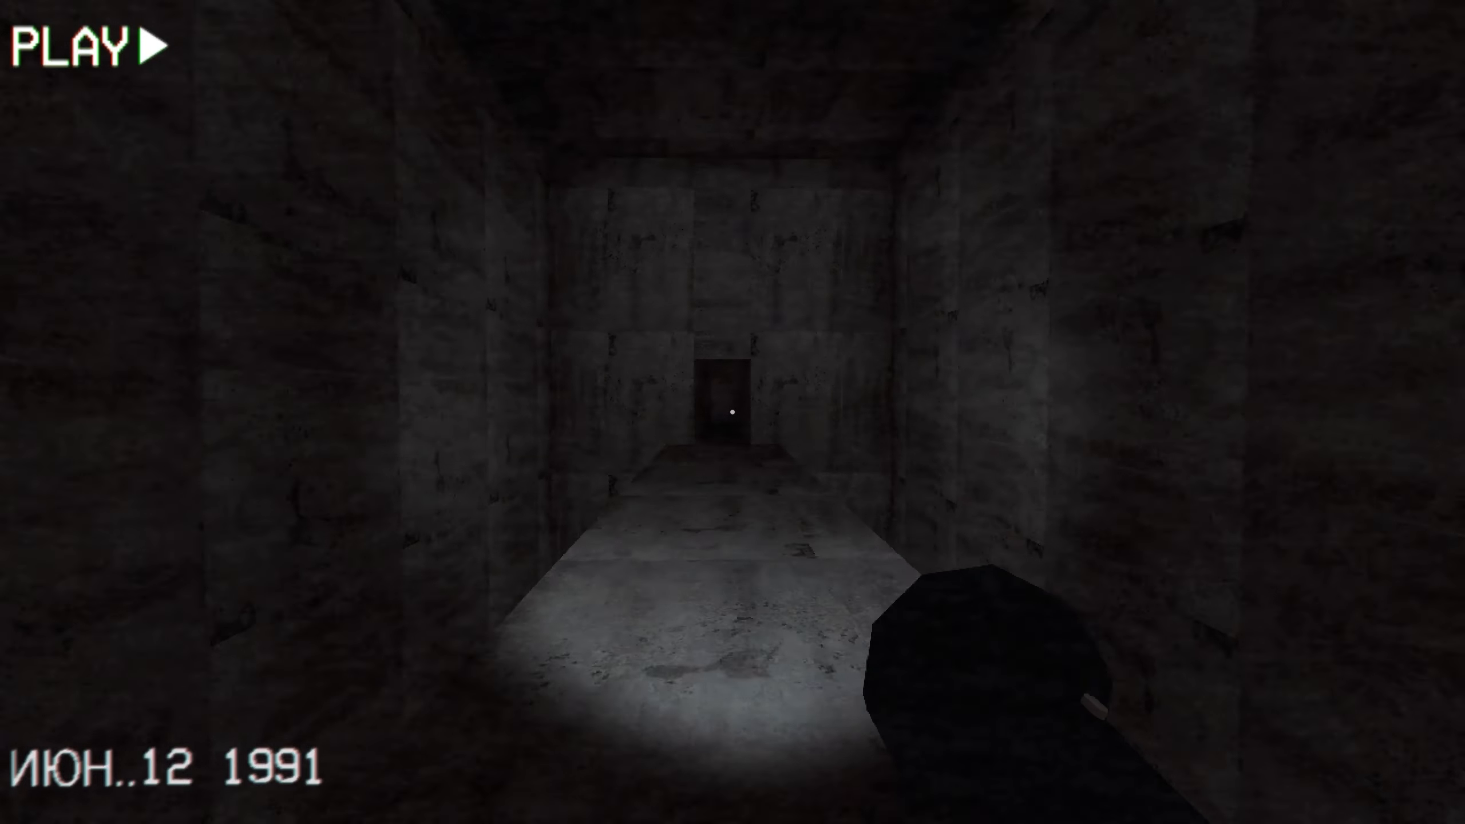
pyautogui.press('w')
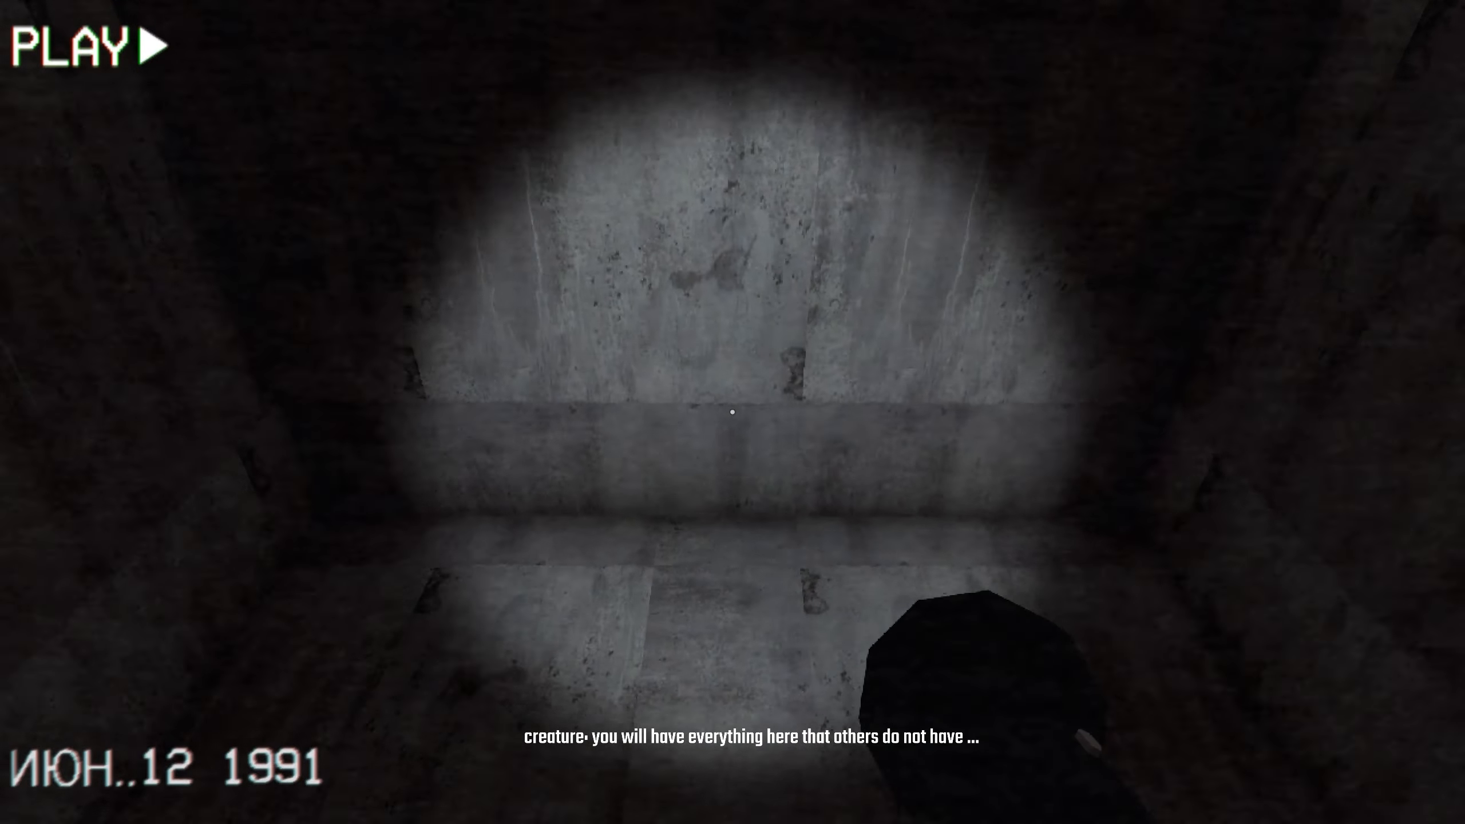
# Follow the side corridor past the white door and the dead end to the dark doorway.
pyautogui.press('w')
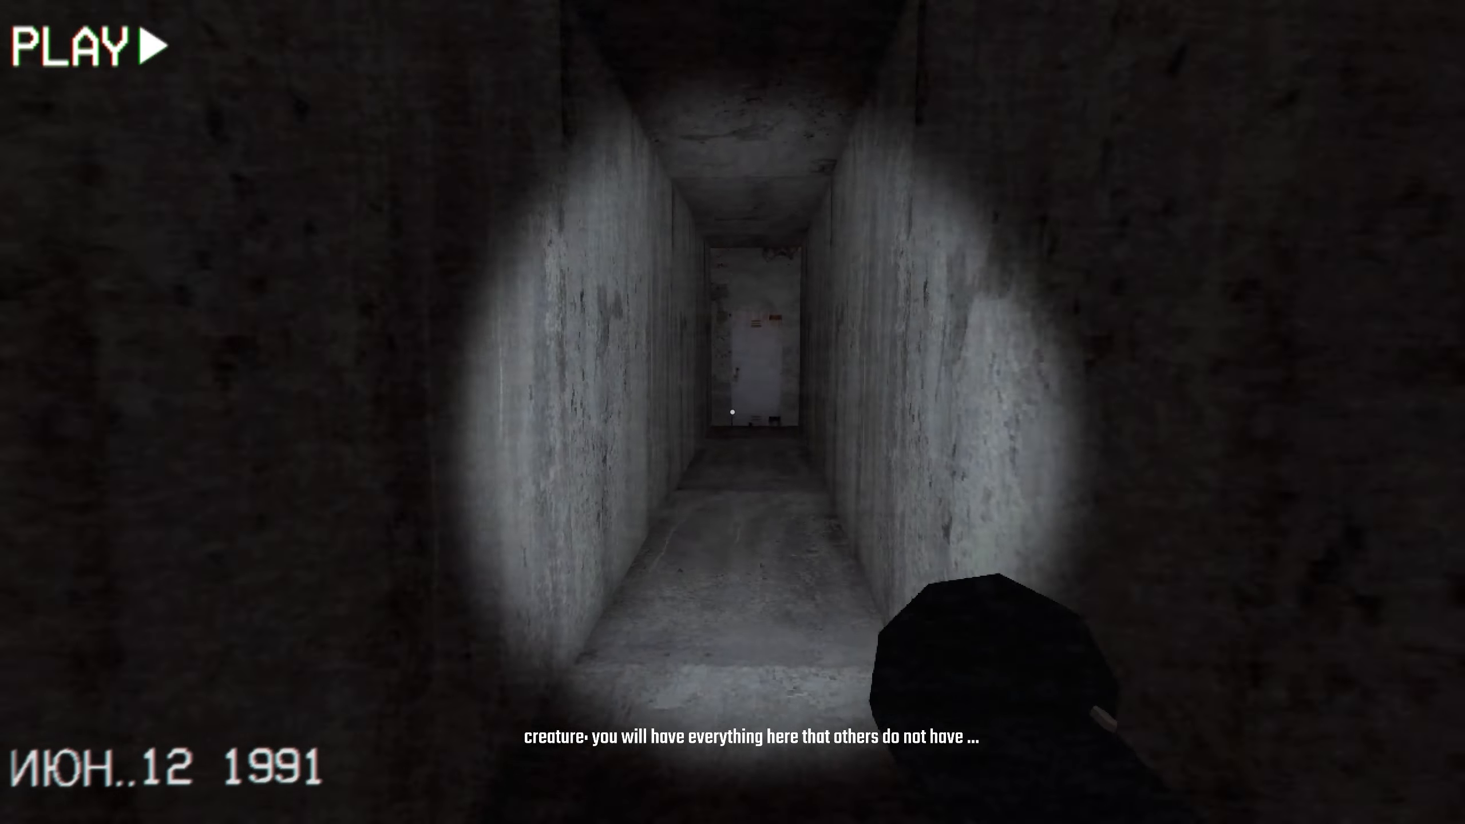
pyautogui.press('w')
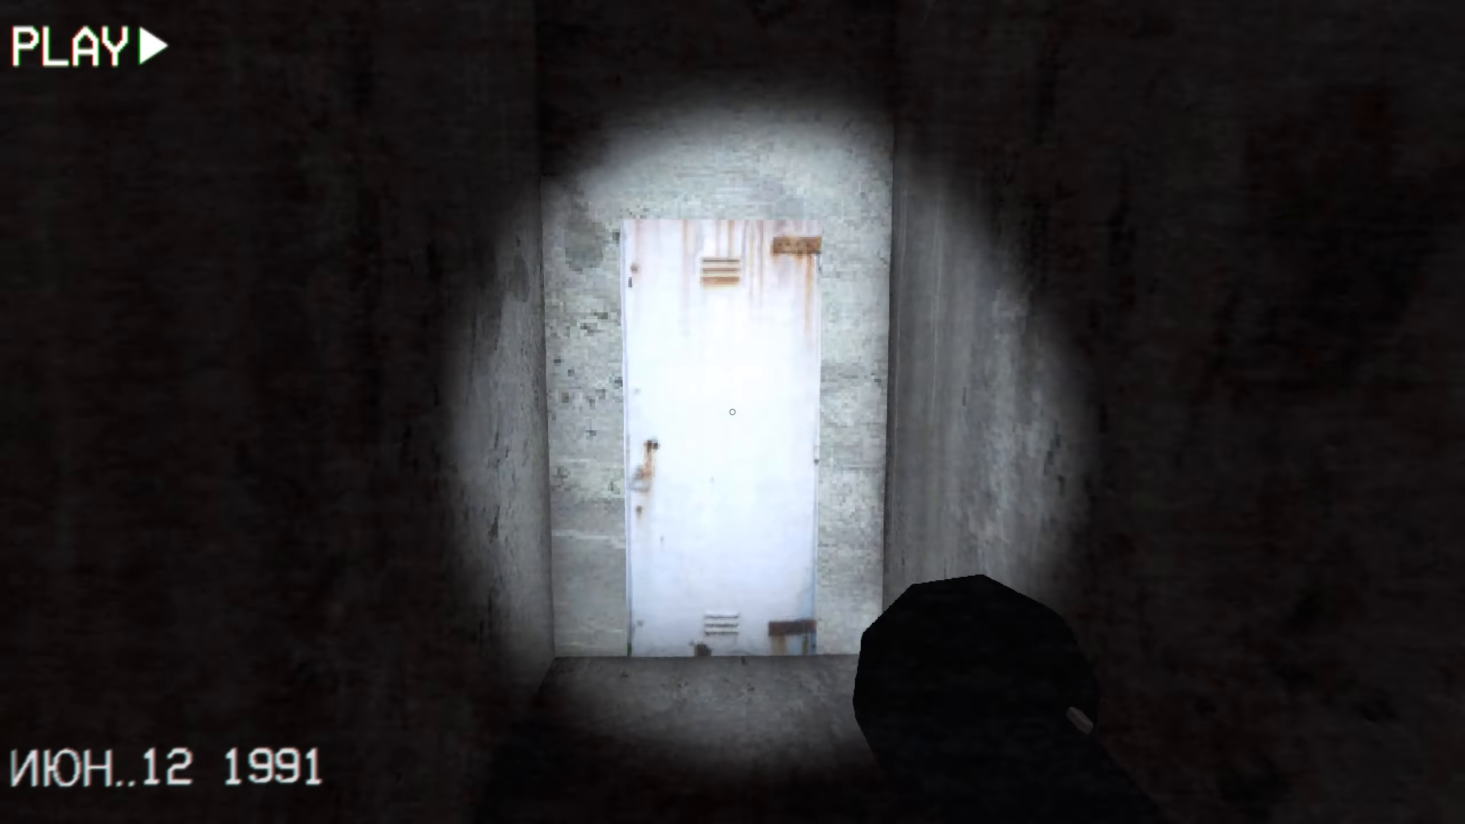
pyautogui.press('w')
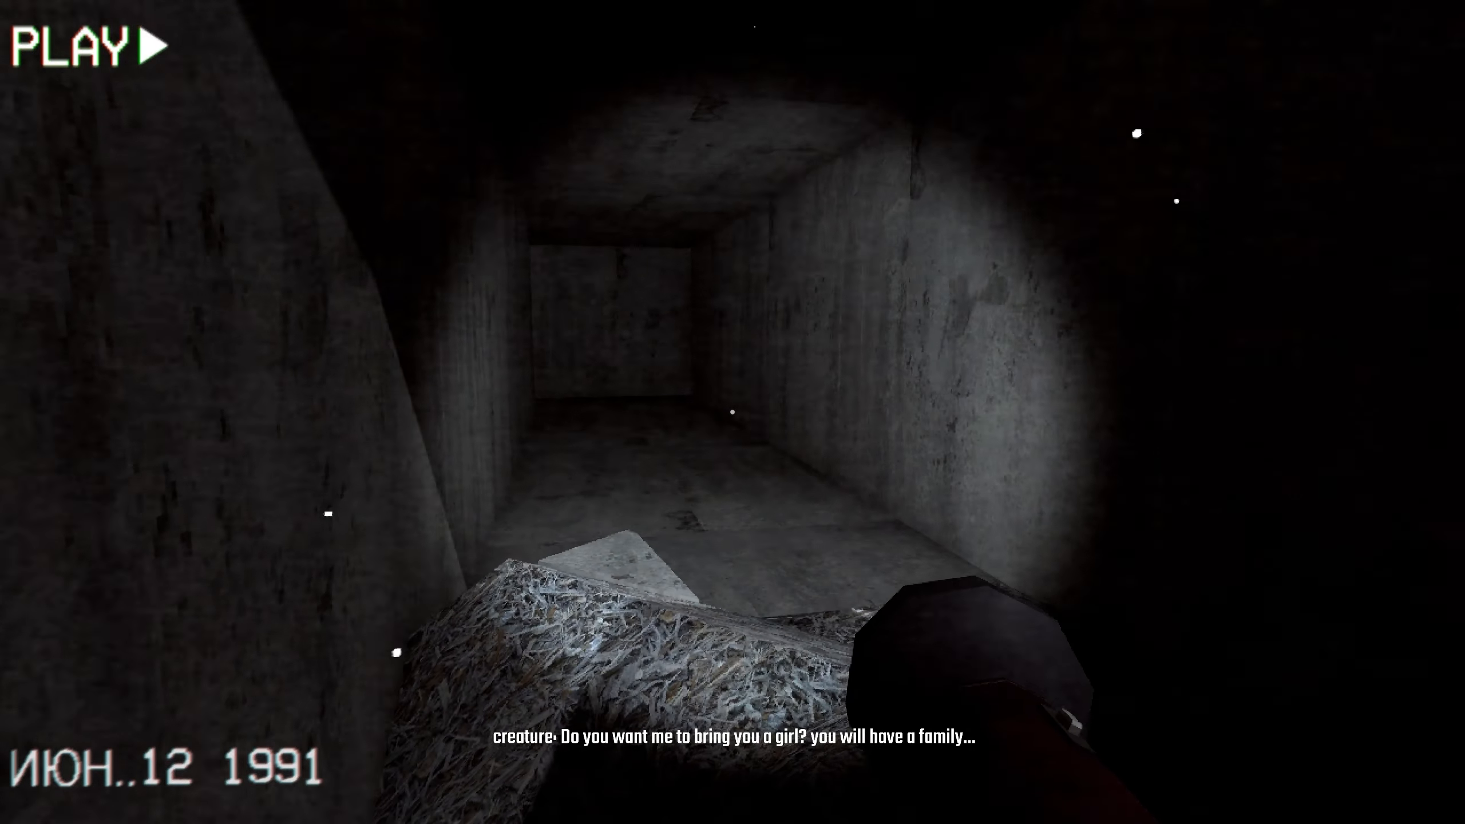
pyautogui.moveTo(732, 412)
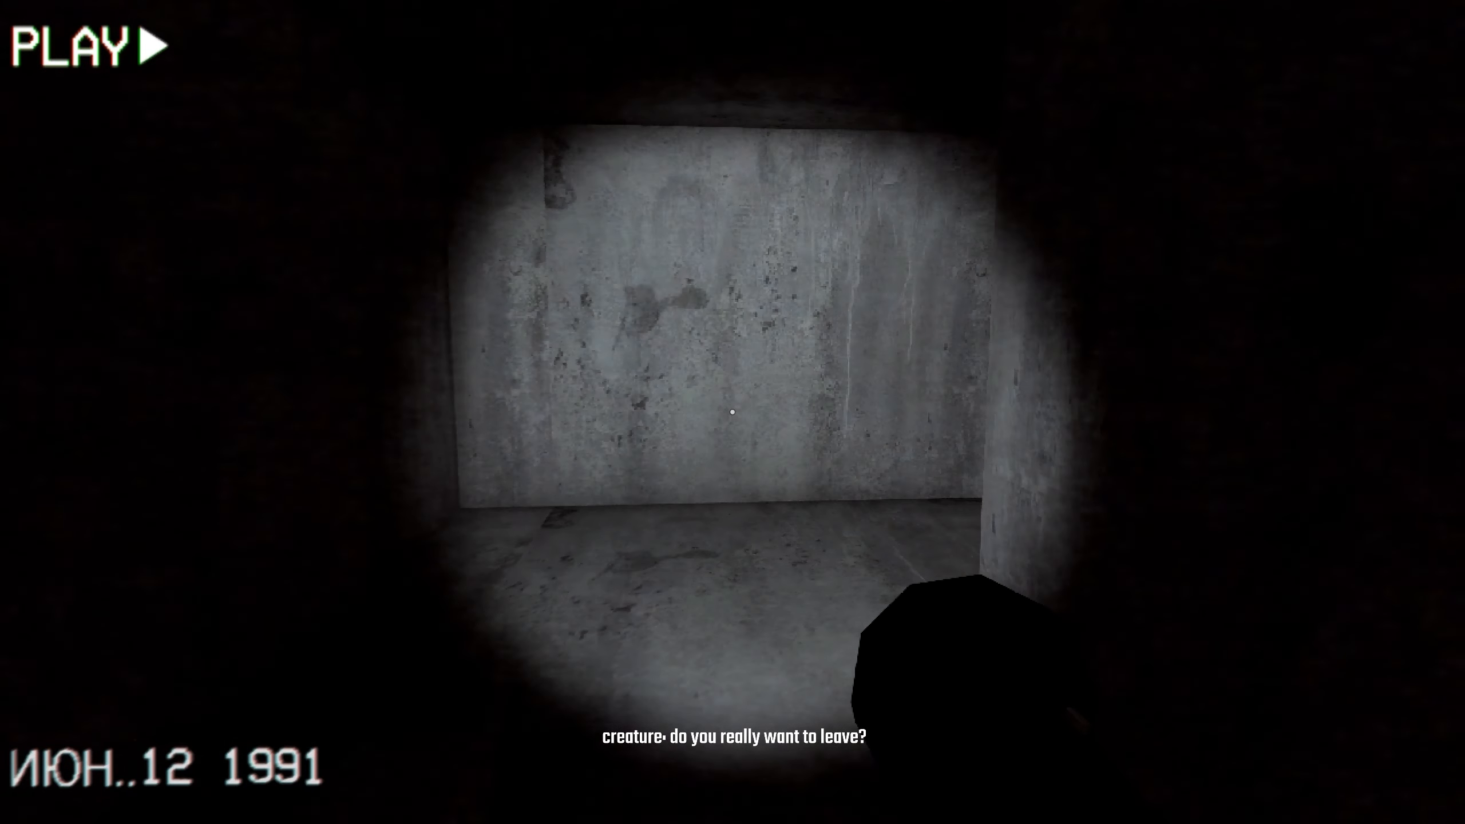
pyautogui.press('w')
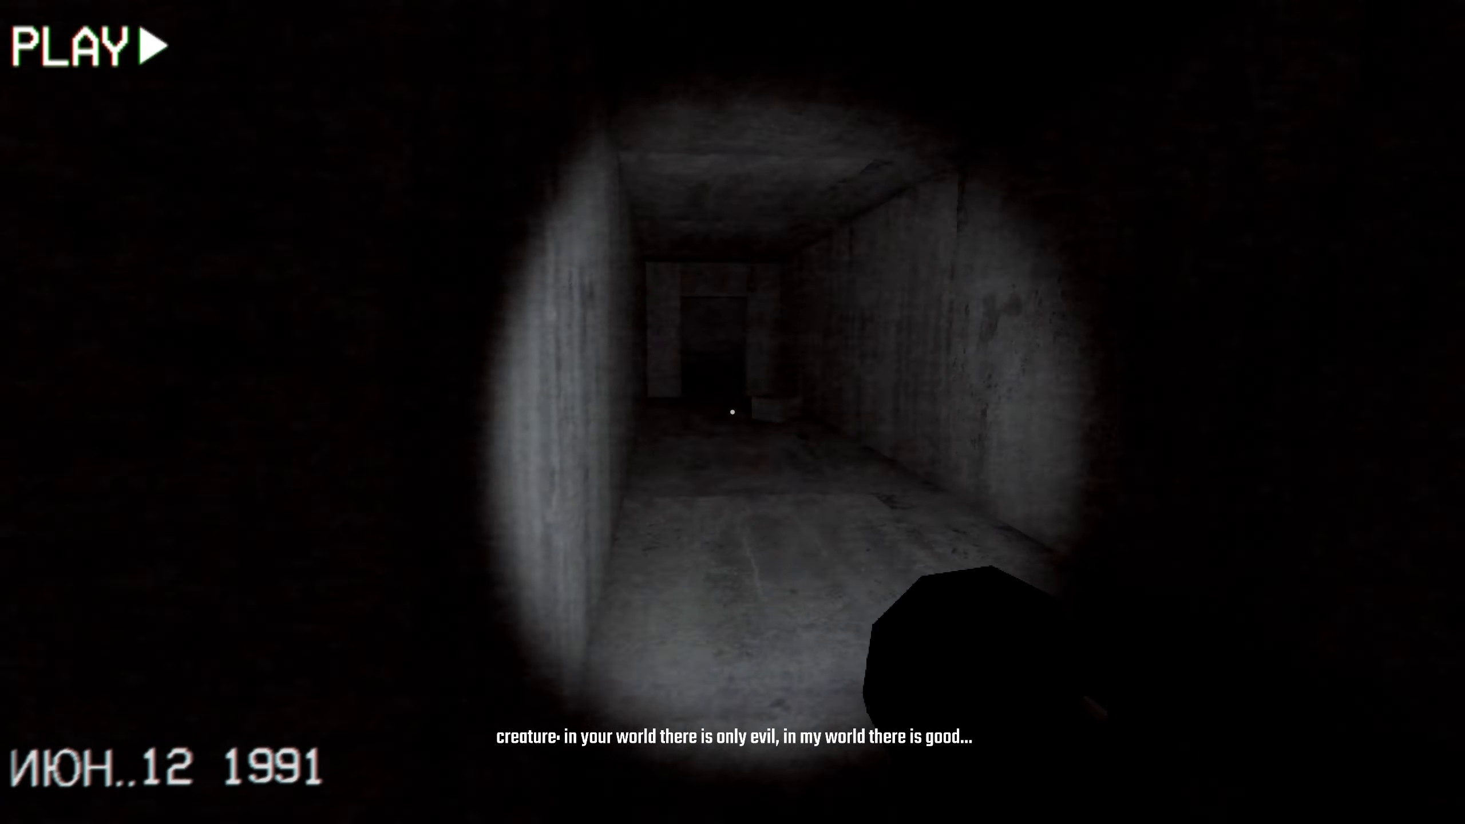
pyautogui.press('w')
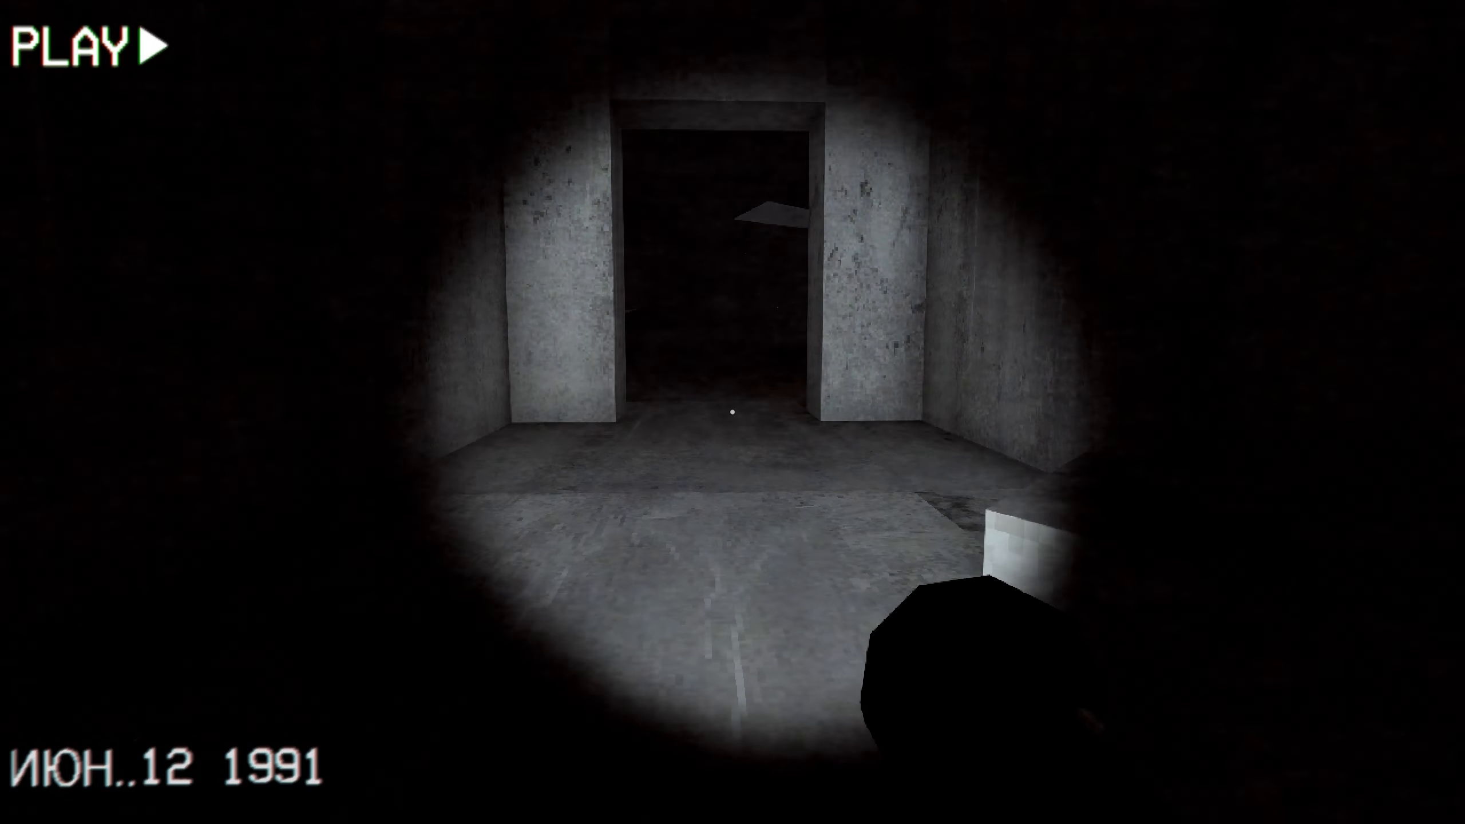
# Step through the doorway into the cavern toward the creature.
pyautogui.press('w')
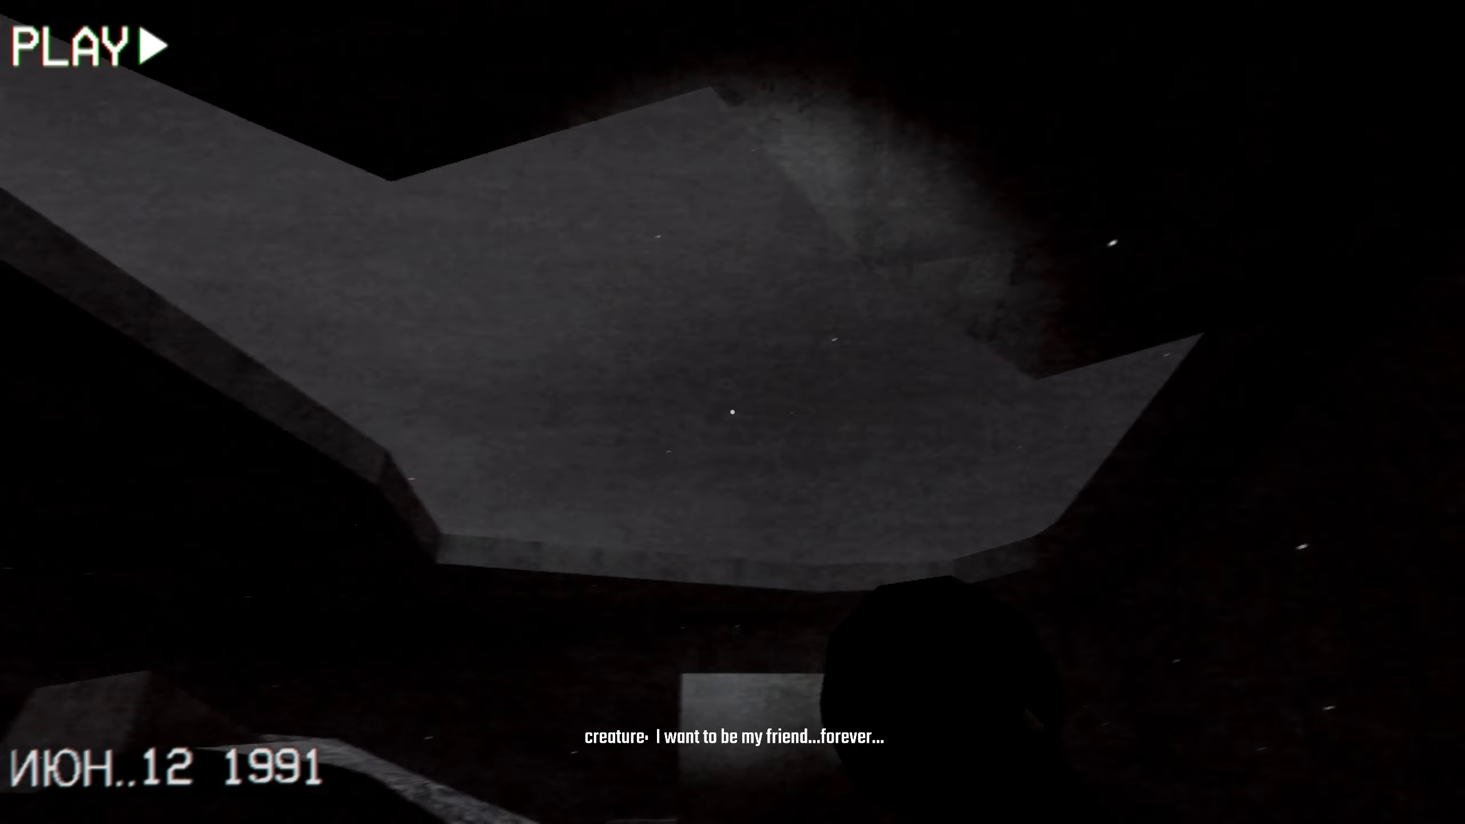
pyautogui.moveTo(732, 412)
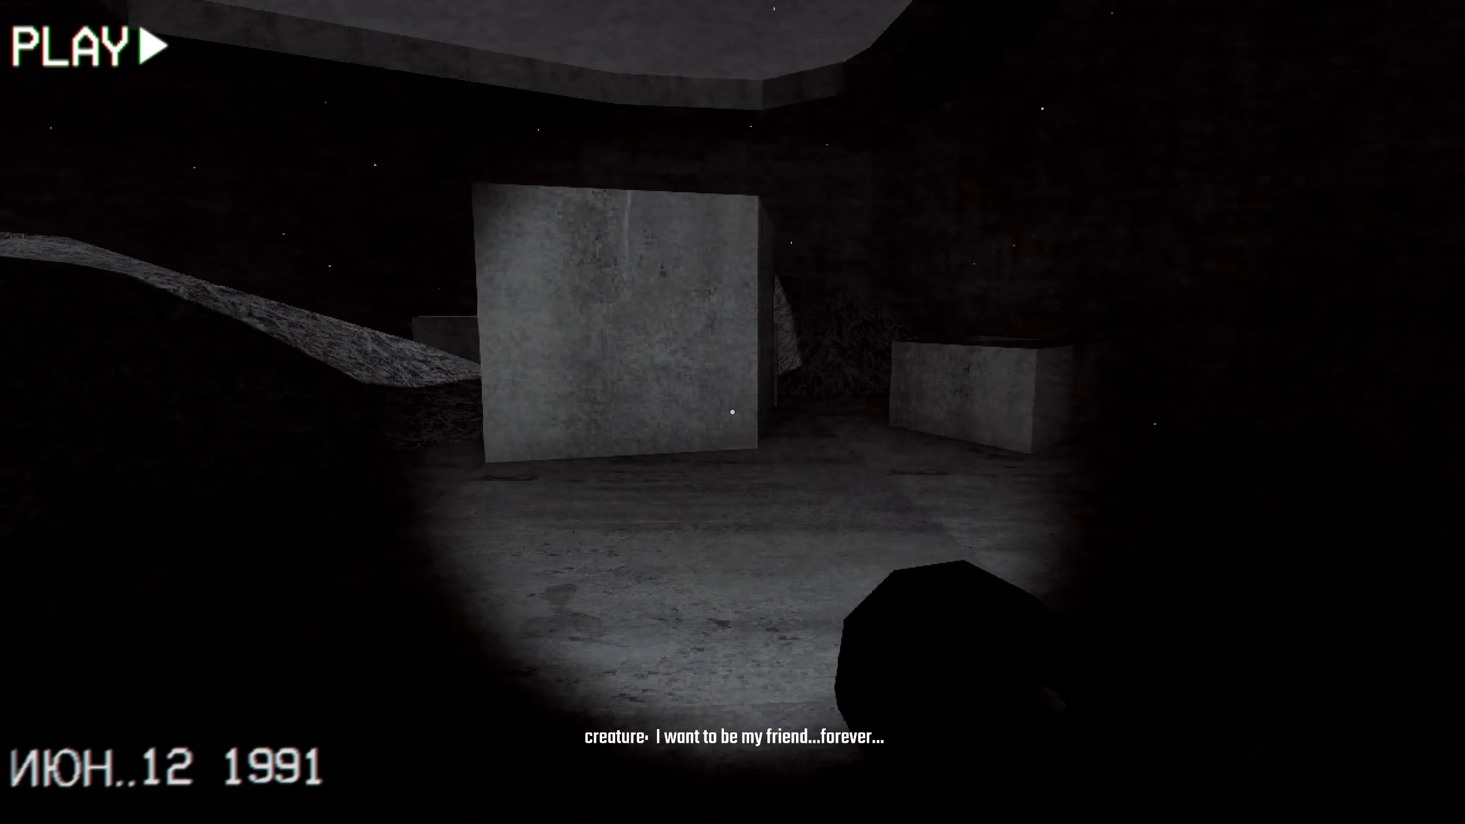
pyautogui.moveTo(732, 412)
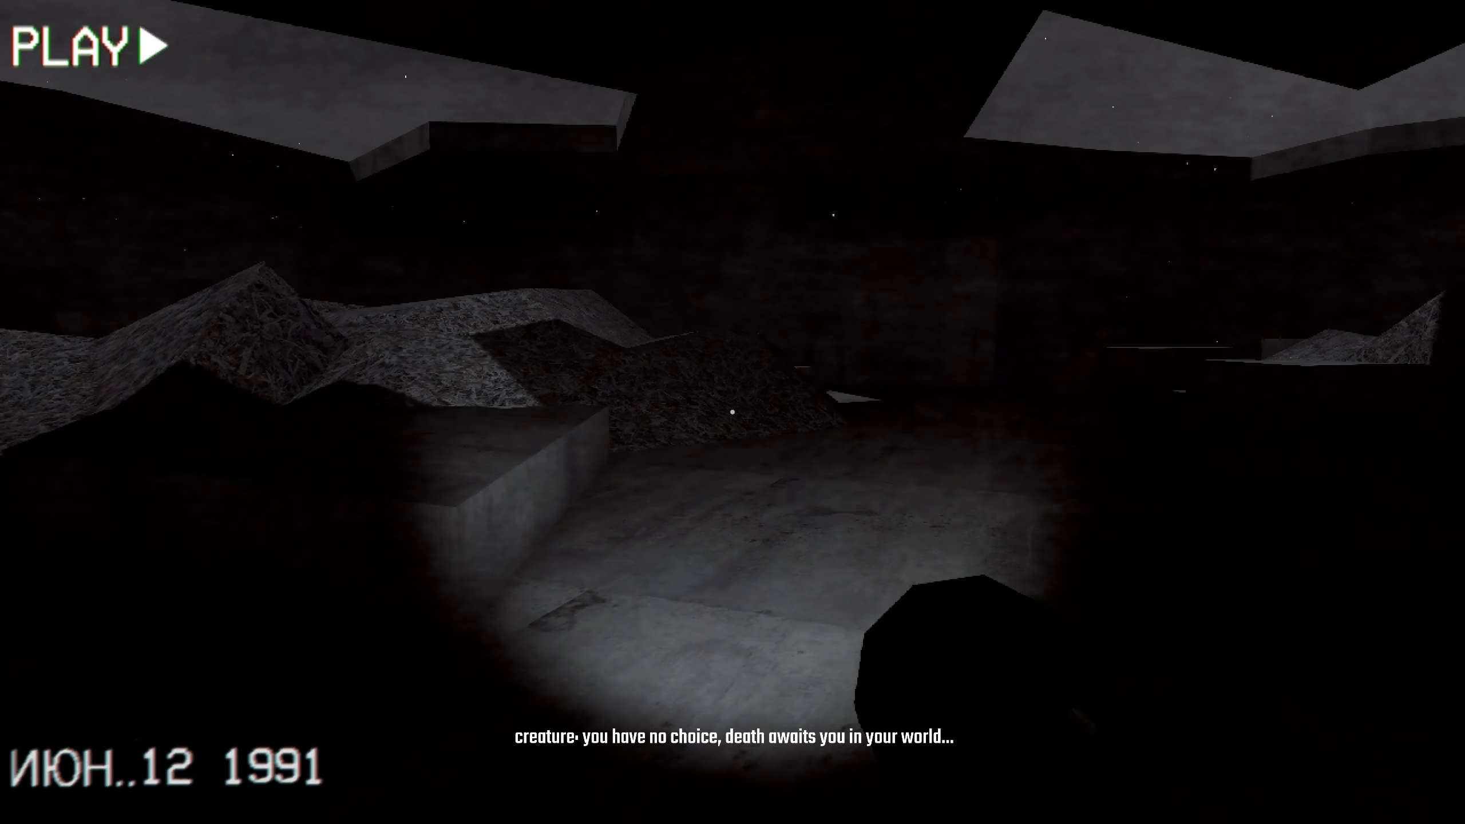
pyautogui.moveTo(732, 412)
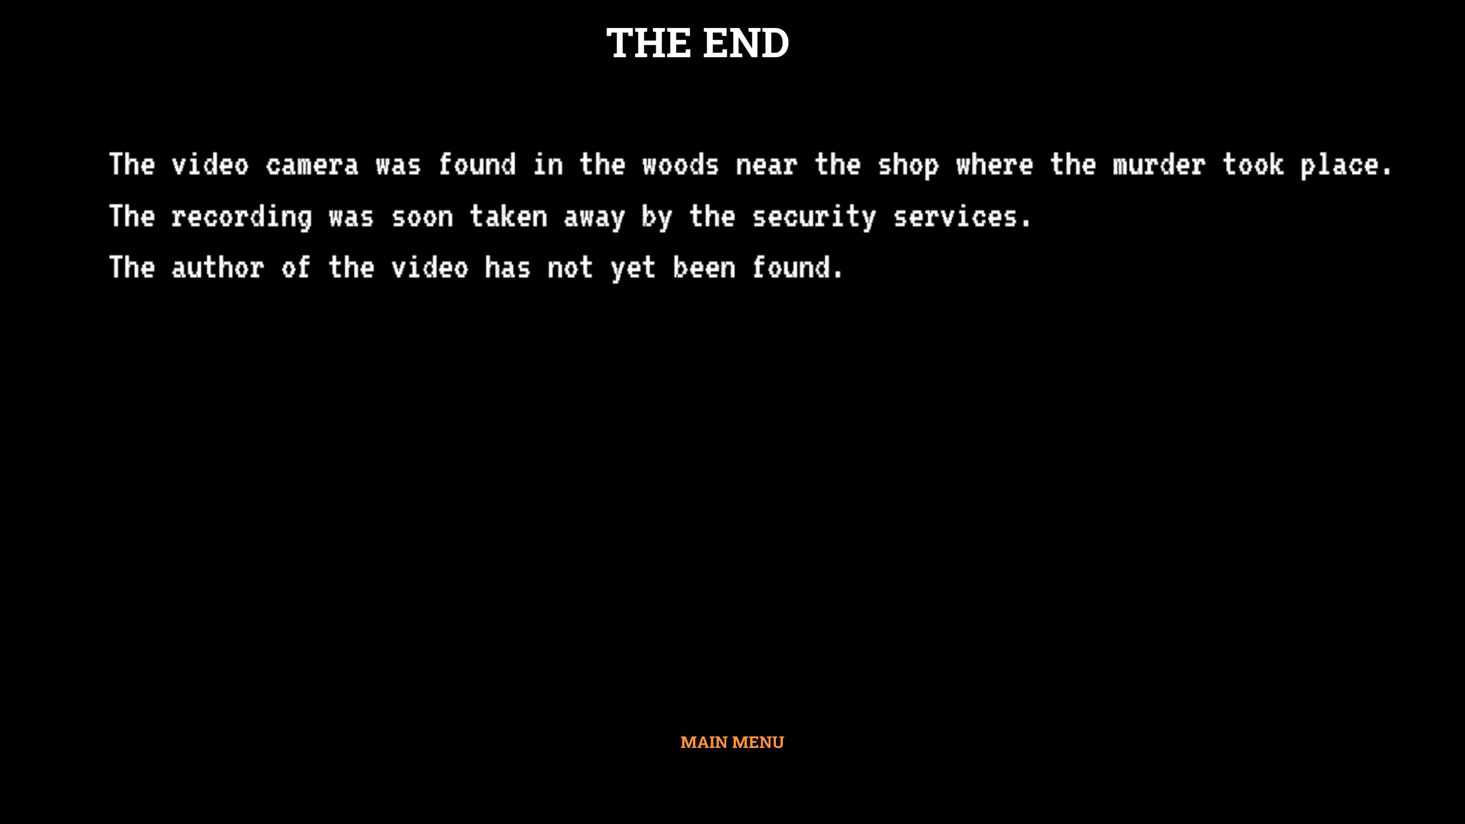
pyautogui.click(731, 741)
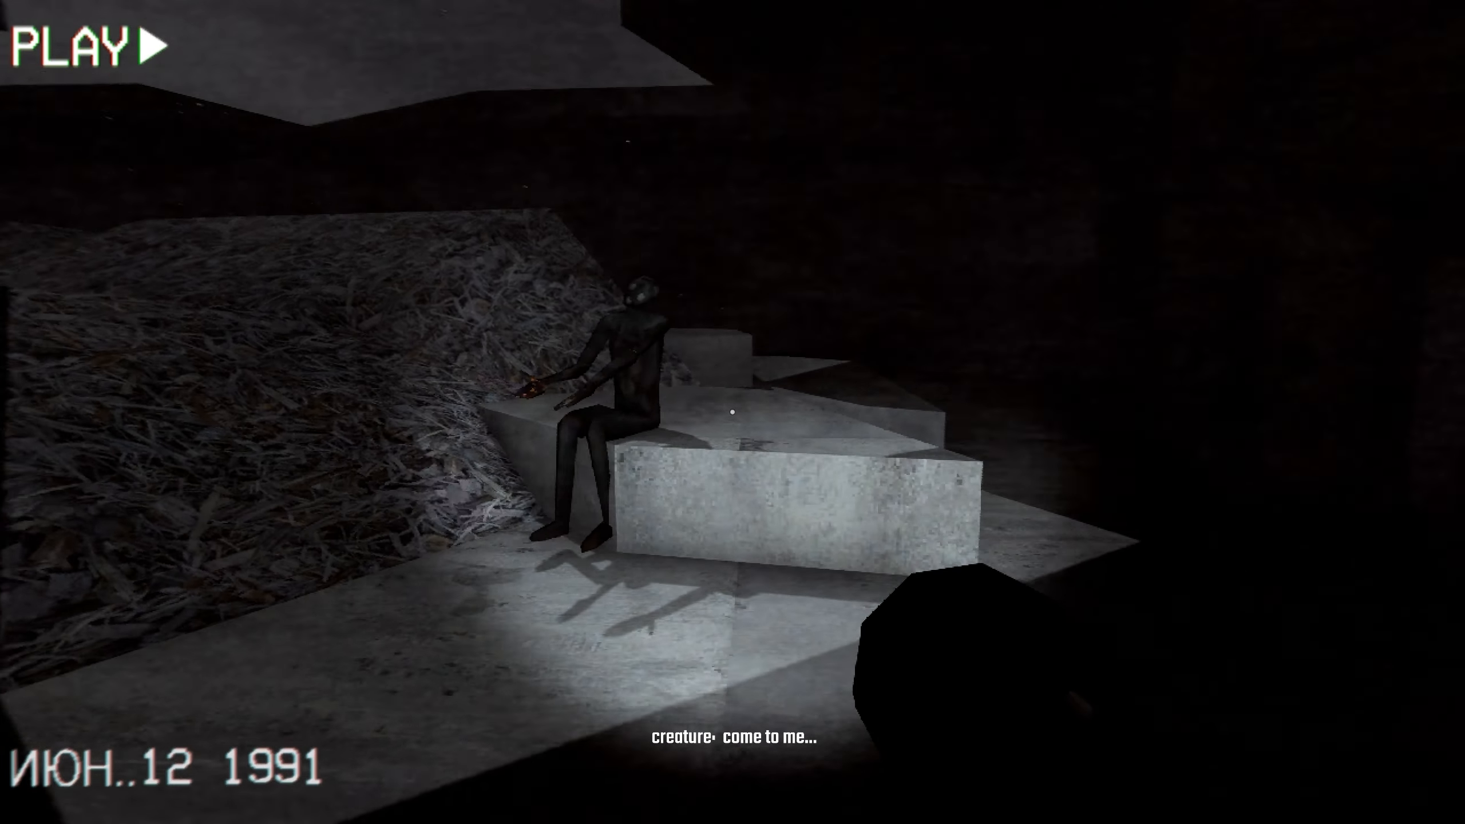
pyautogui.moveTo(732, 412)
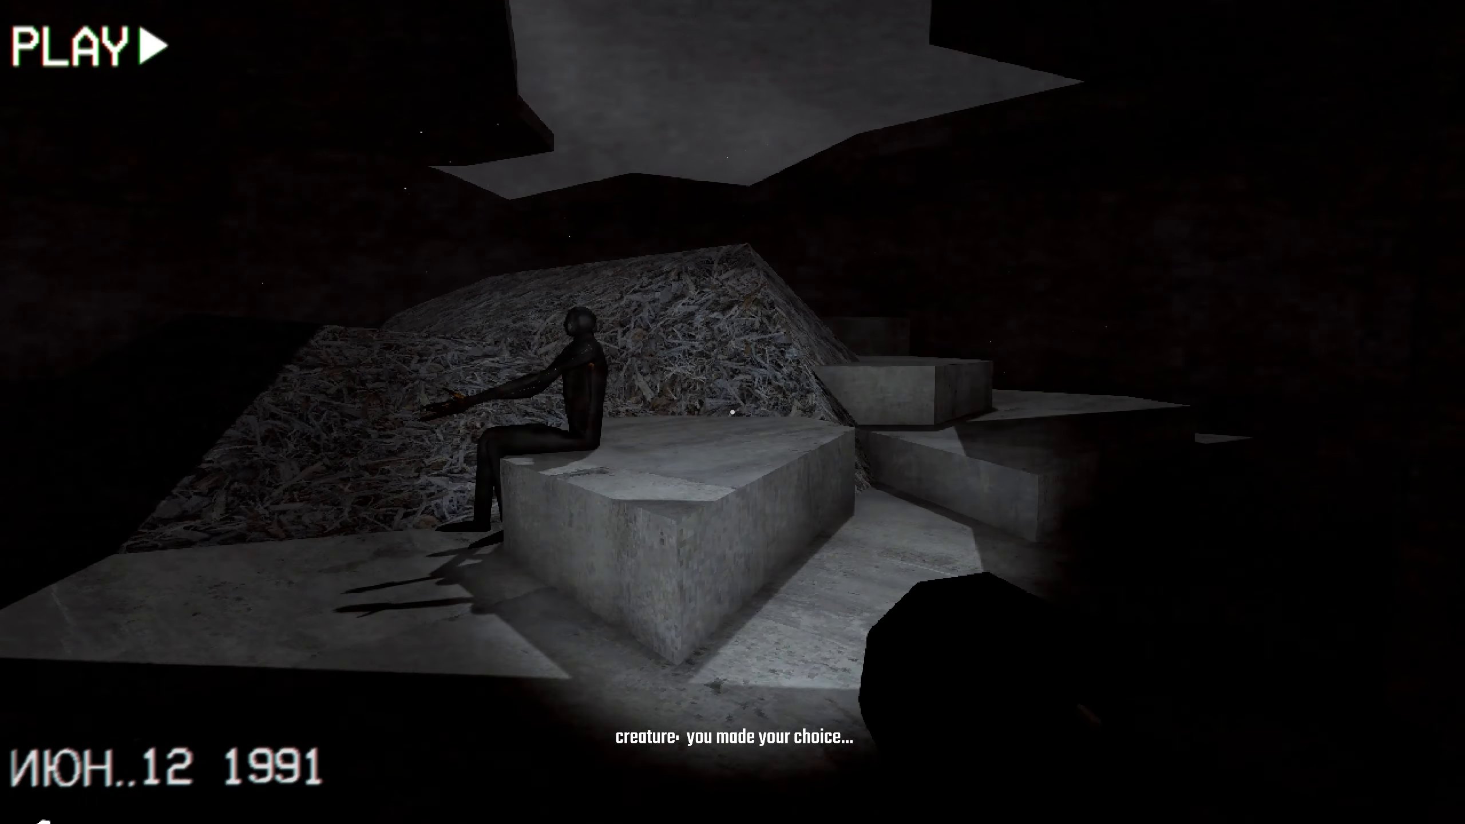